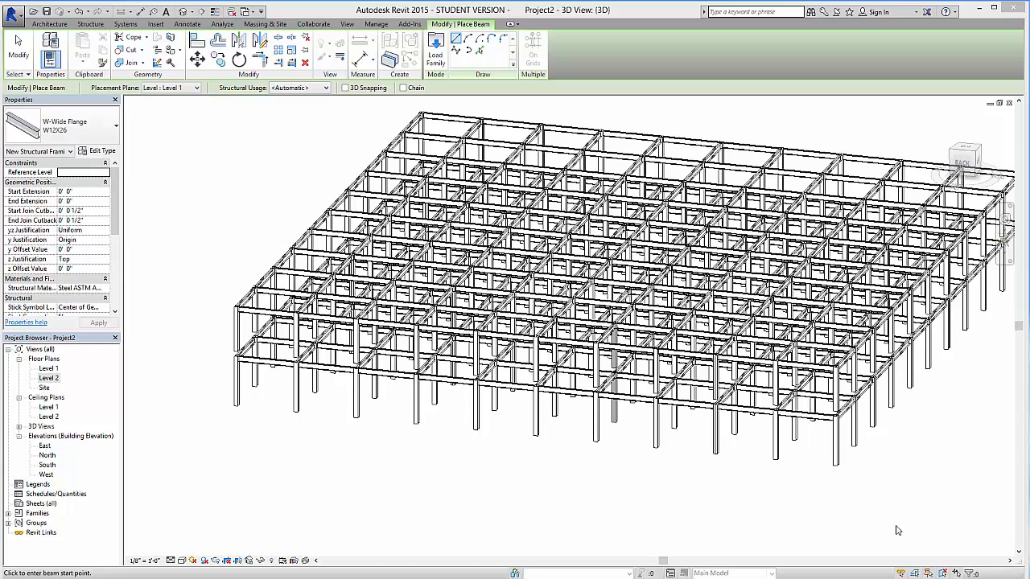
mouse_move(946, 412)
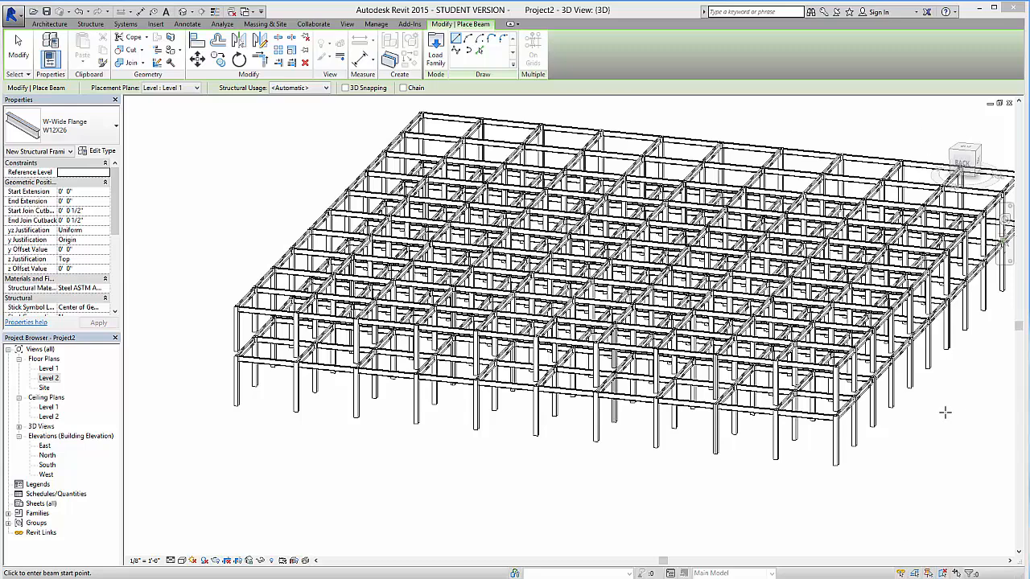
mouse_move(862, 418)
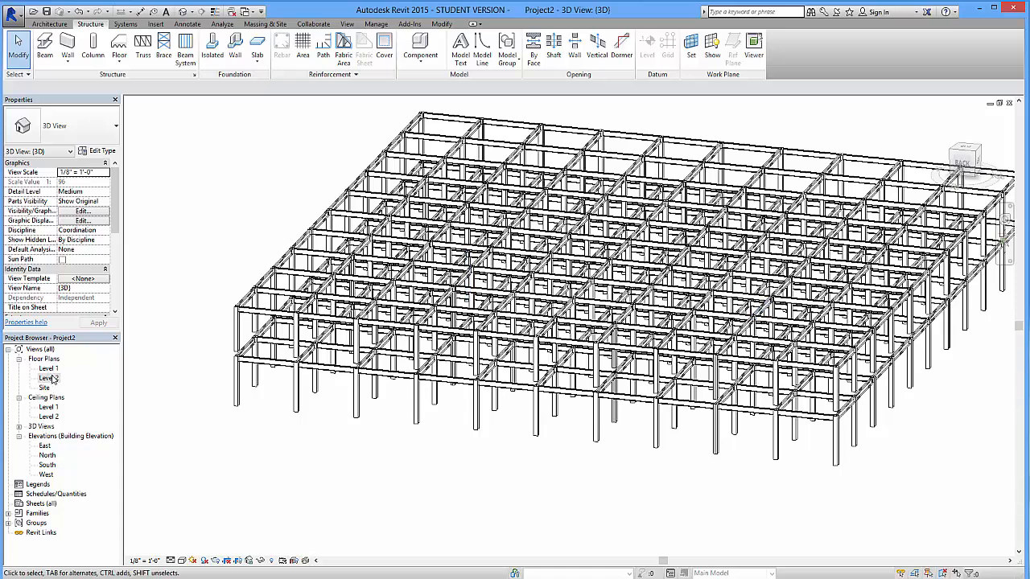
mouse_move(61, 387)
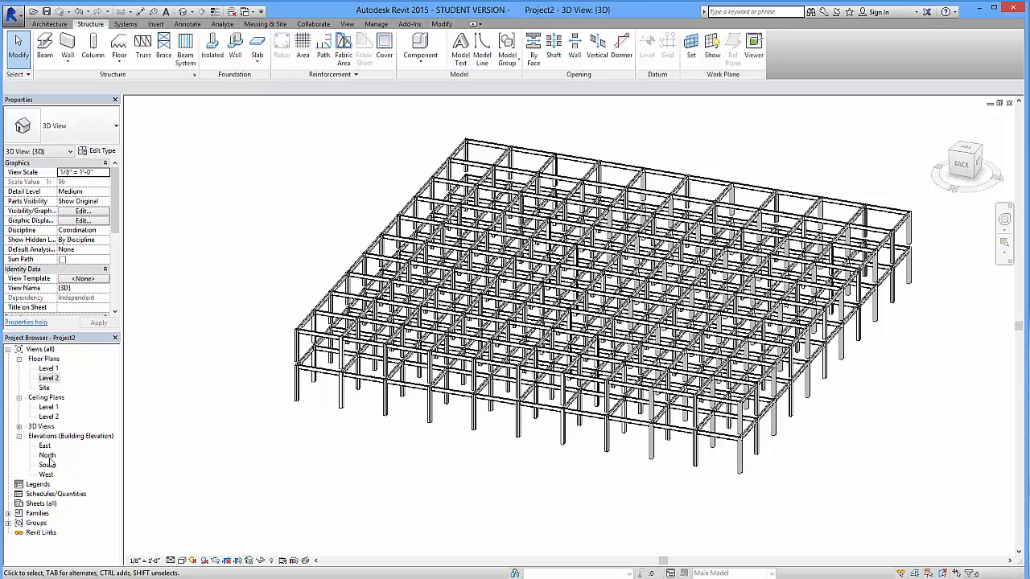
Step: Open the East elevation and drag a grid bubble so the grids extend above Level 2
double_click(45, 446)
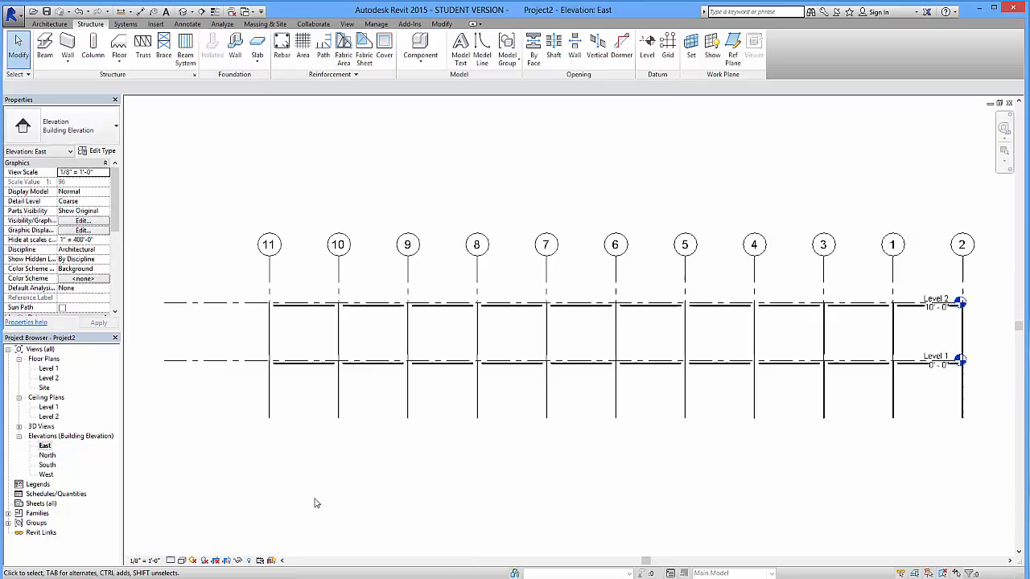
mouse_move(634, 286)
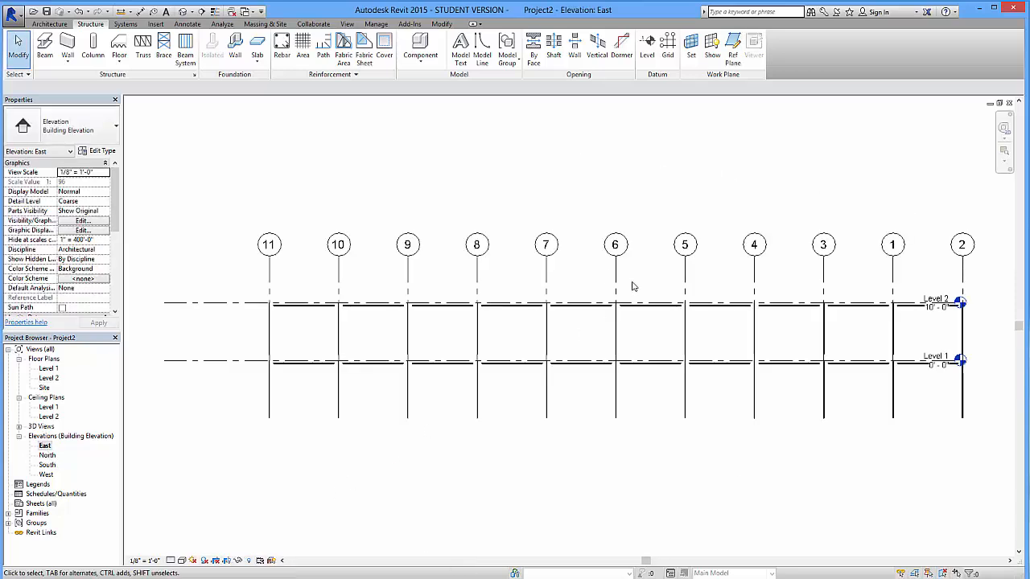
left_click(475, 245)
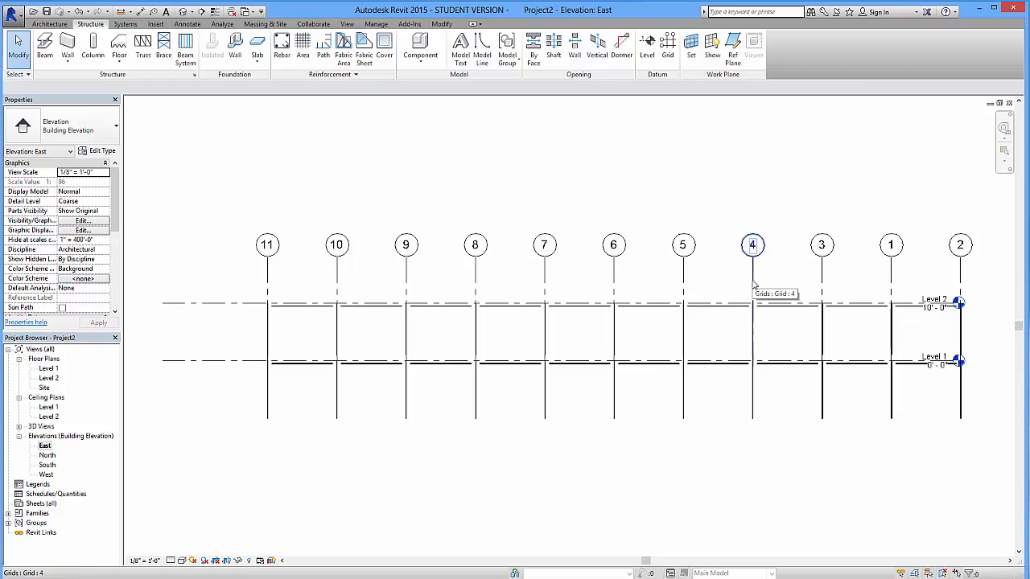
mouse_move(752, 286)
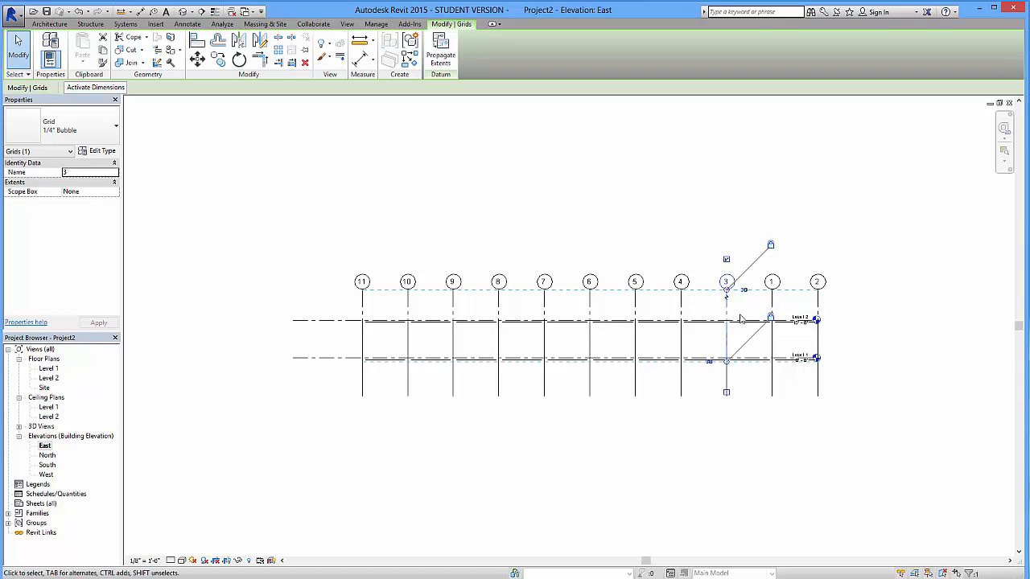
mouse_move(728, 296)
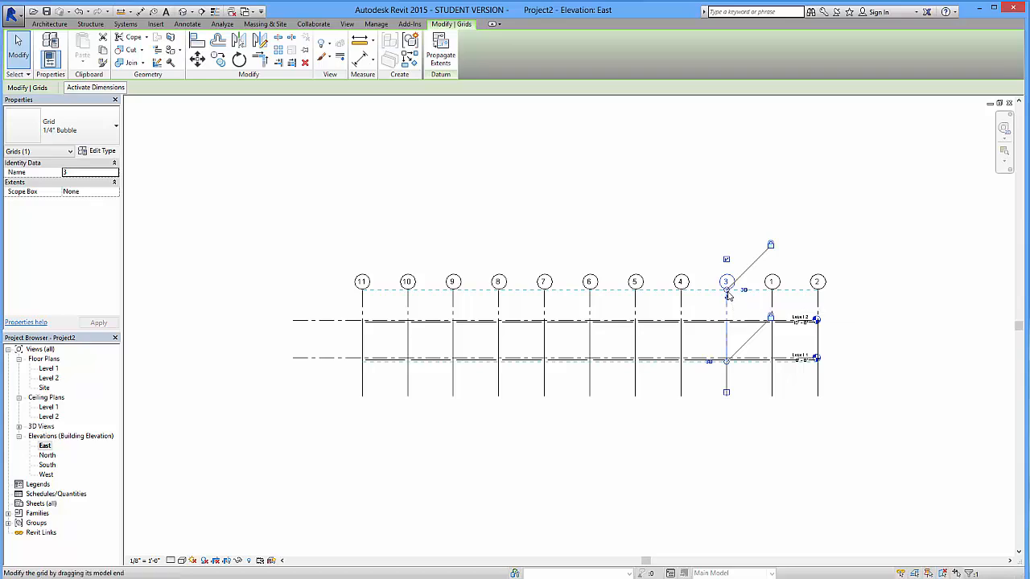
left_click_drag(727, 289, 725, 238)
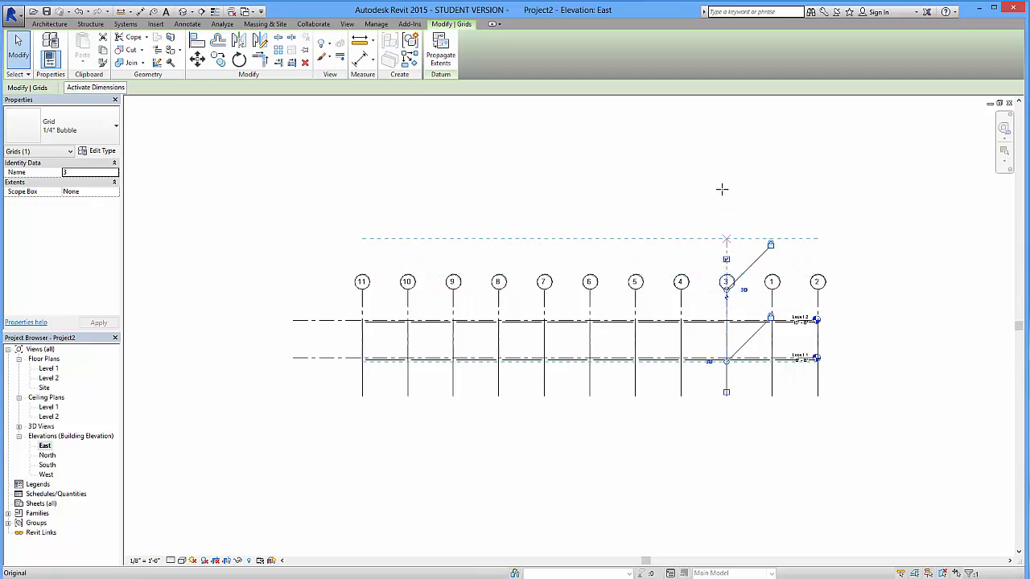
scroll("down", 3)
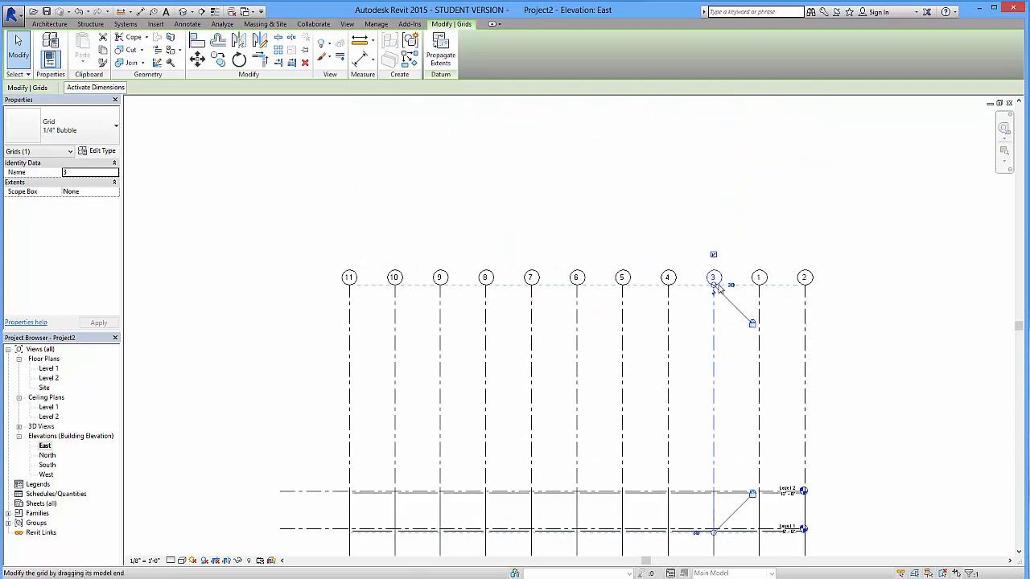
mouse_move(715, 290)
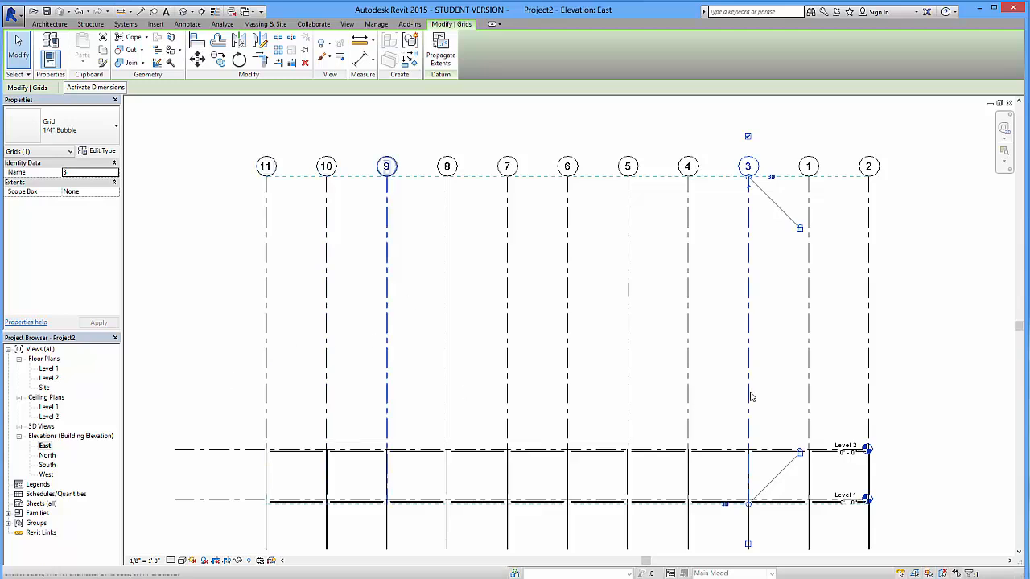
Step: Save the project from the reminder, then add Level 3 above Level 2 and edit its elevation
left_click(48, 24)
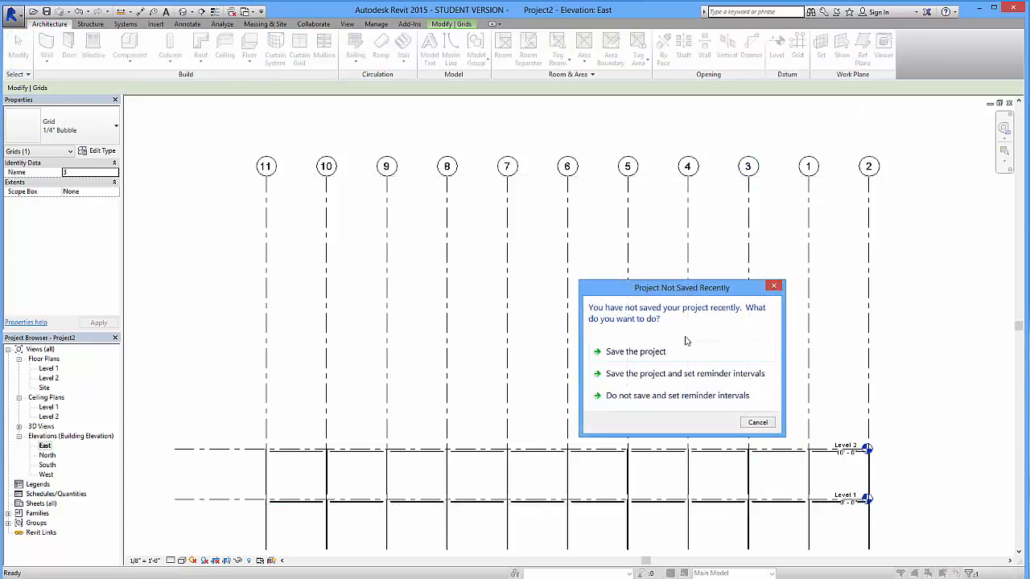
mouse_move(685, 374)
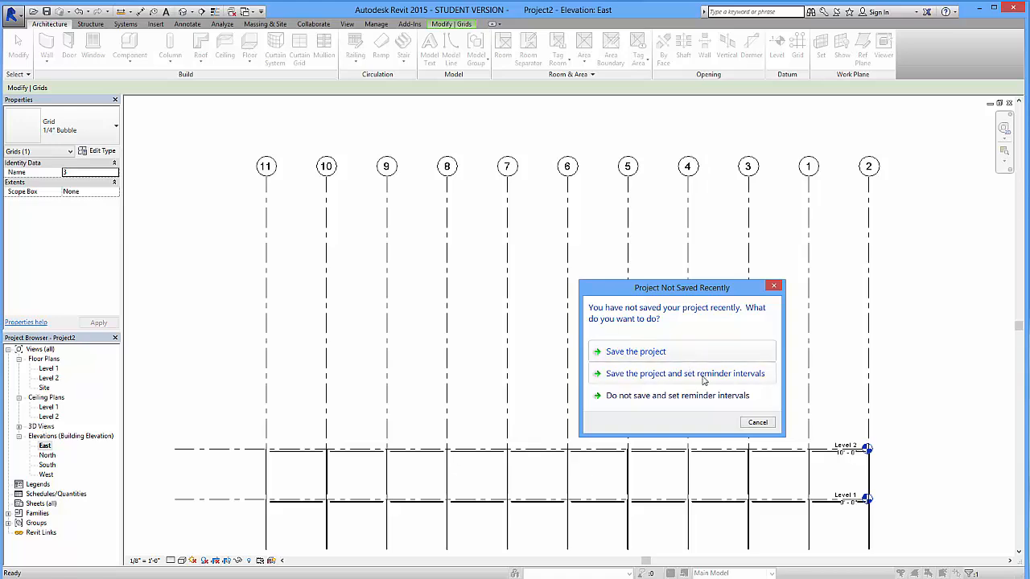
left_click(686, 373)
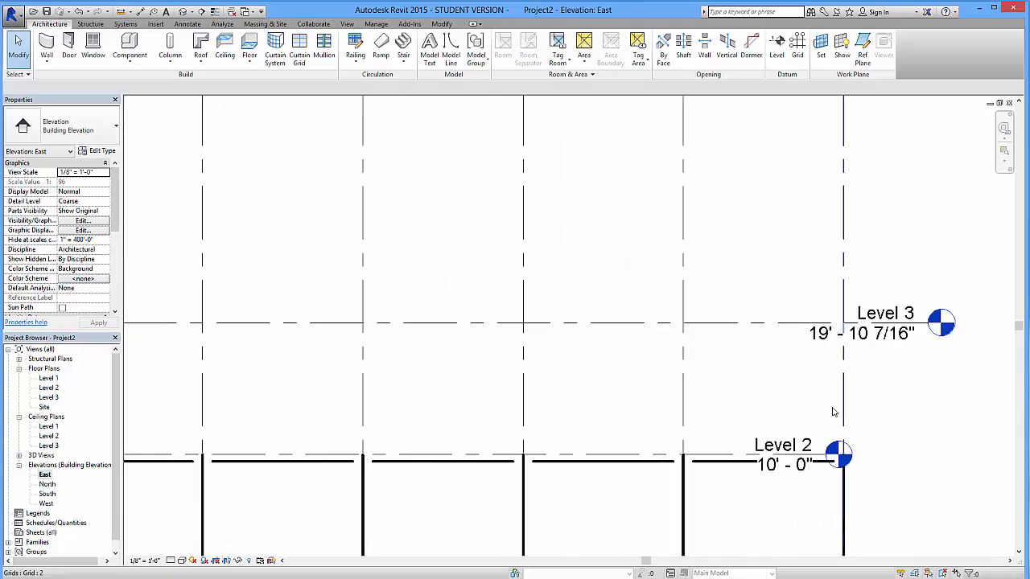
double_click(882, 331)
type("20' - 0")
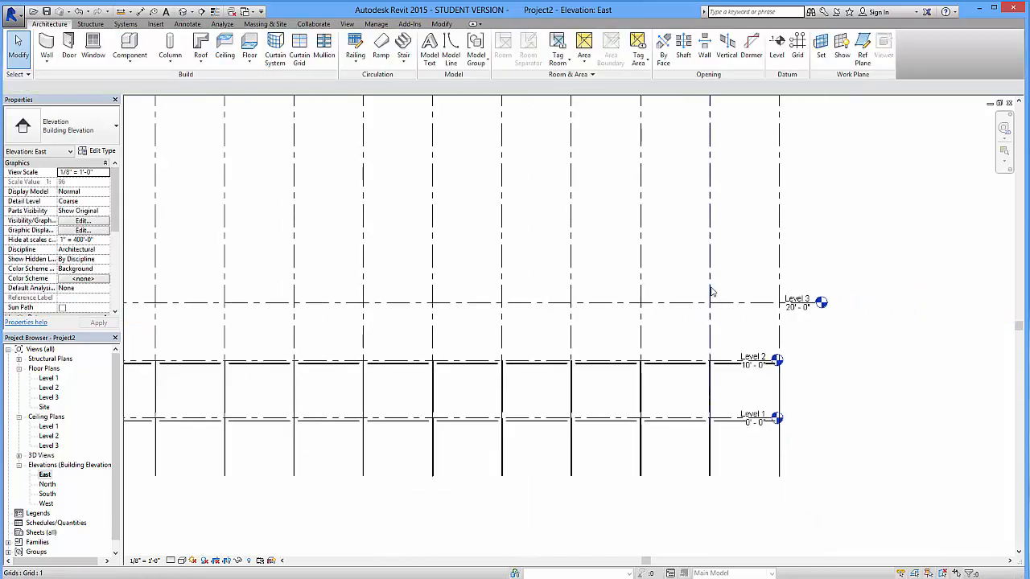
left_click(799, 45)
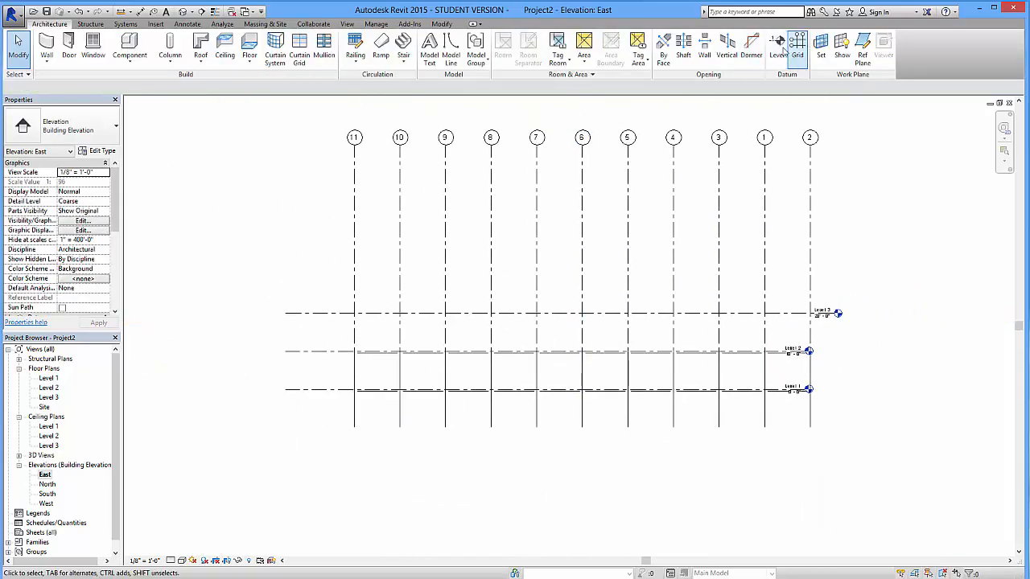
Step: Create Levels 4 to 7 with the Level tool, picking lines at 10'-0" offsets up to 60'
left_click(779, 55)
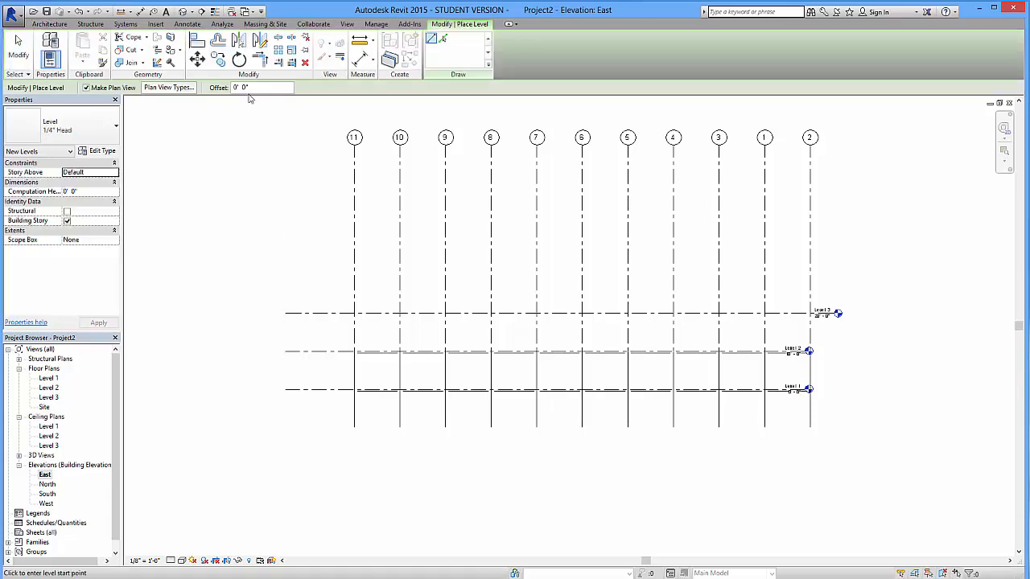
mouse_move(442, 39)
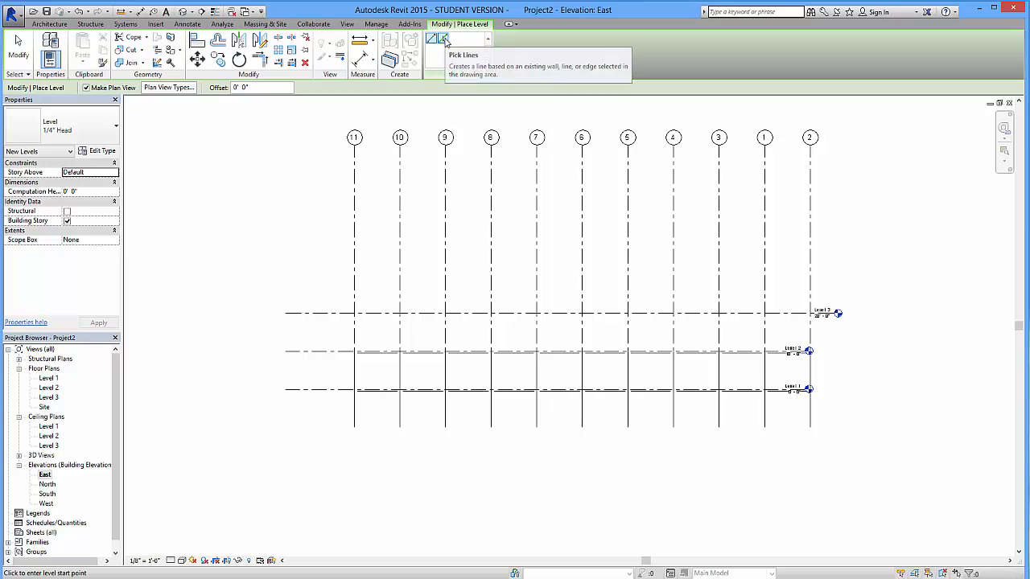
left_click(432, 39)
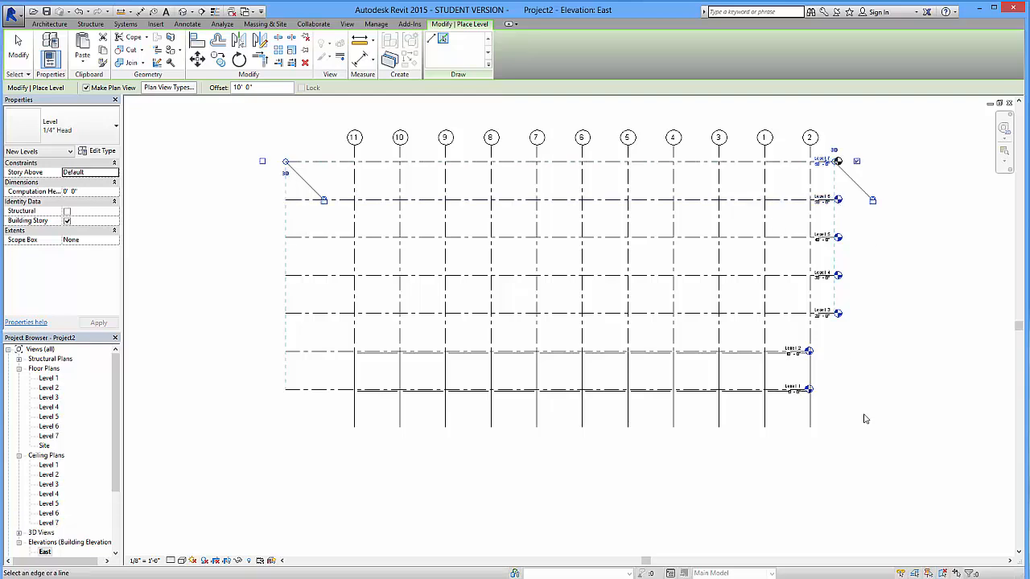
mouse_move(821, 367)
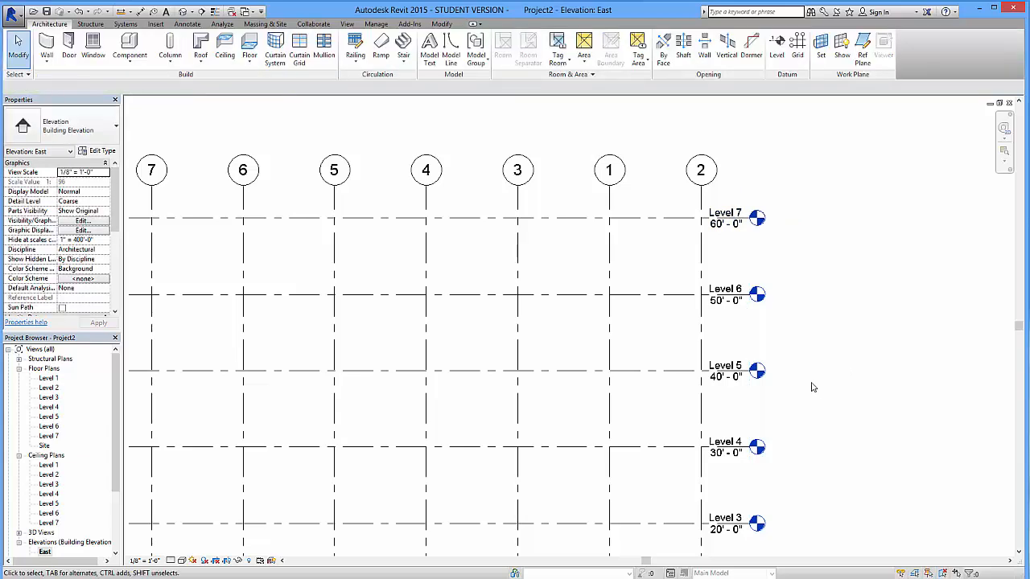
mouse_move(808, 352)
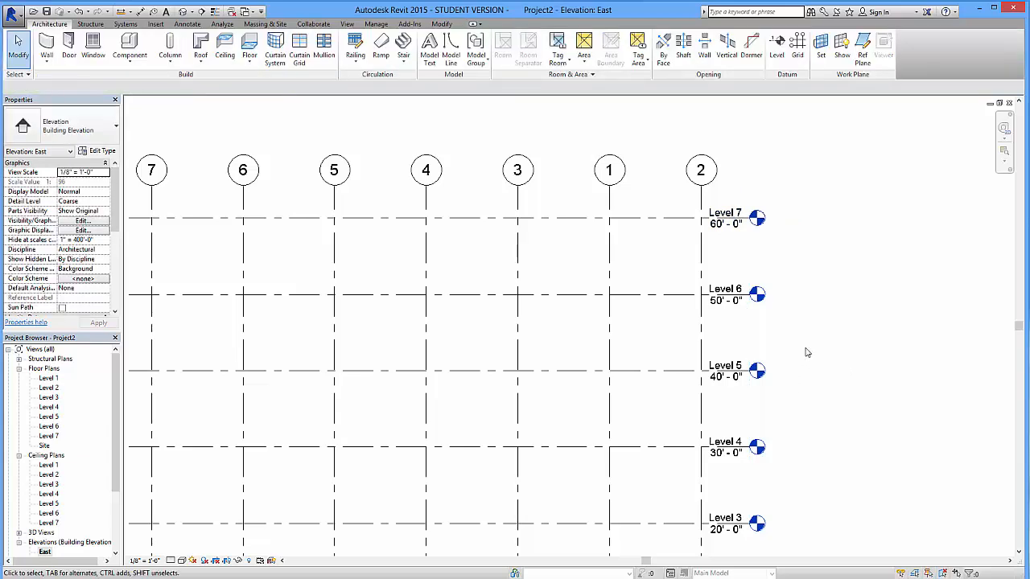
left_click(151, 171)
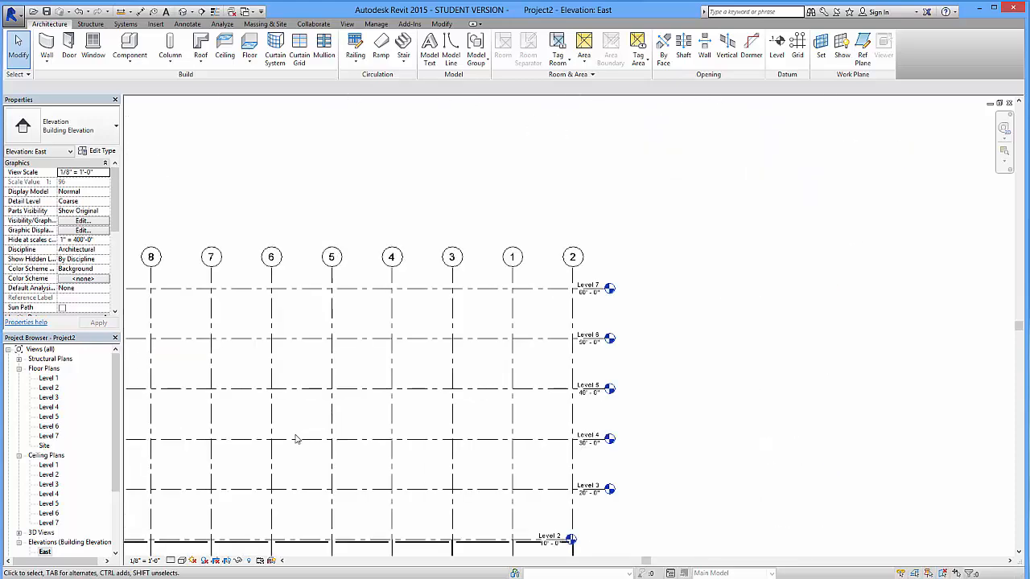
Step: Visit the Level 3 floor plan, then return to the East building elevation showing grids 1–11
double_click(48, 396)
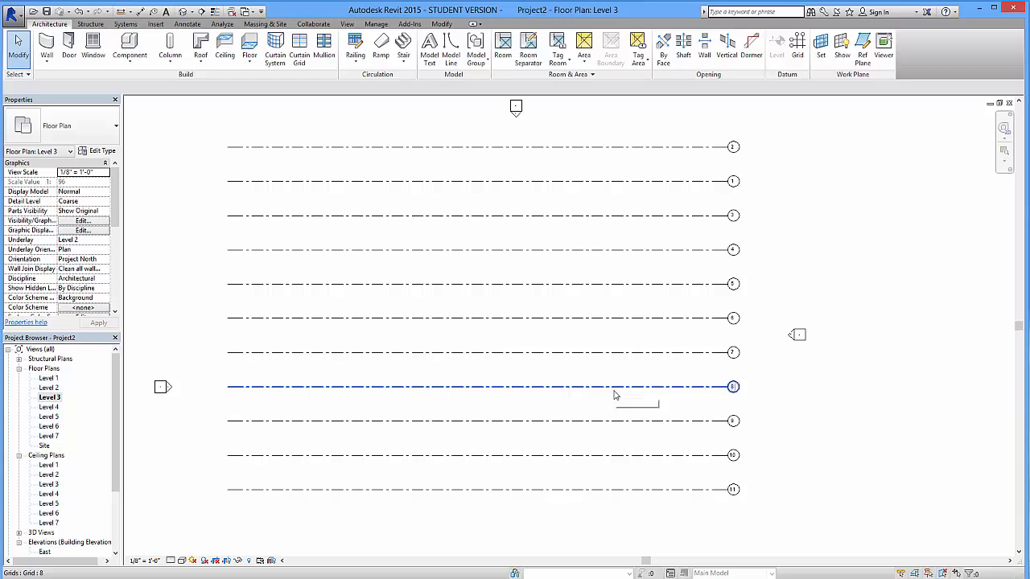
left_click(686, 297)
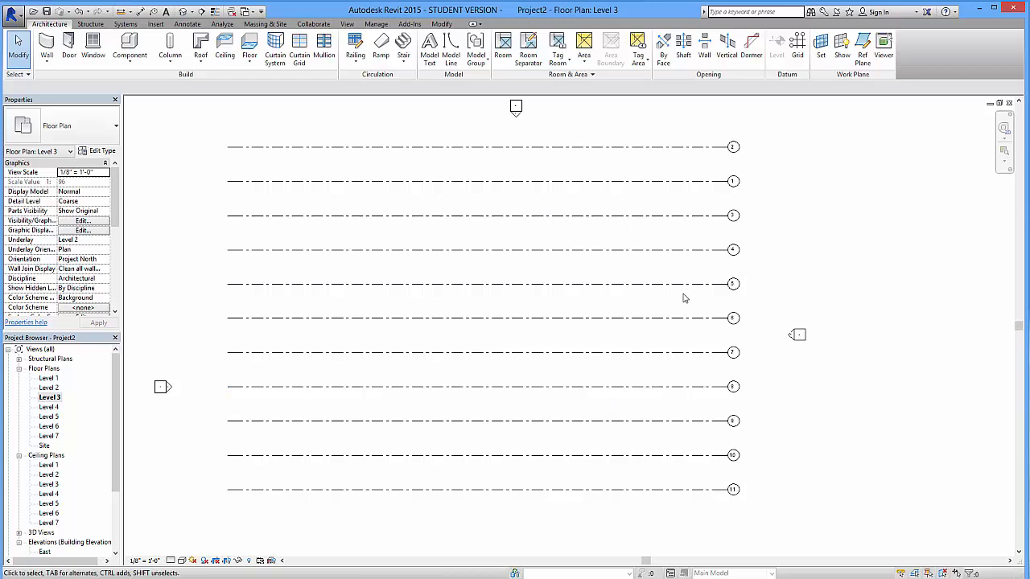
mouse_move(122, 438)
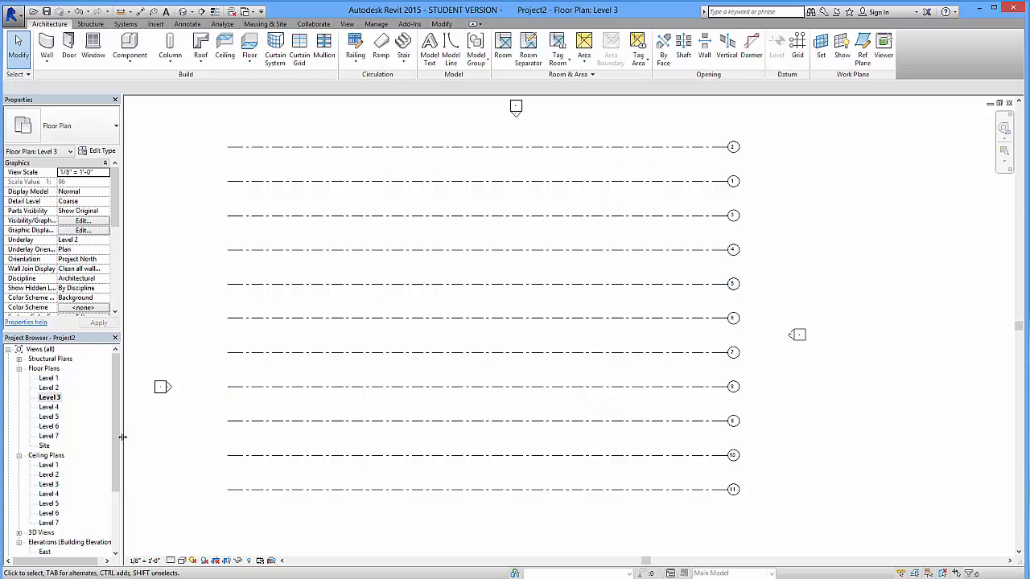
double_click(45, 465)
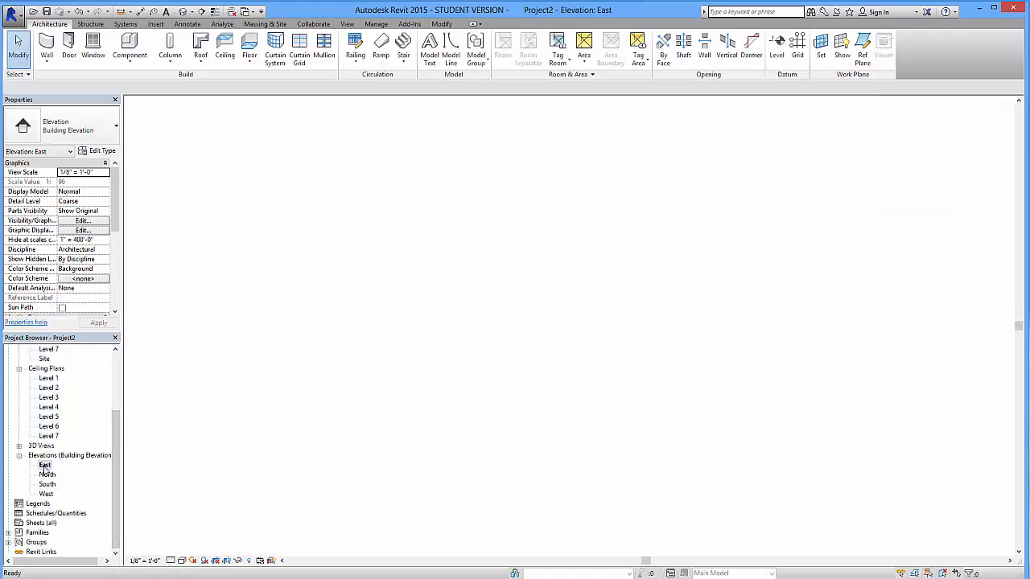
double_click(45, 466)
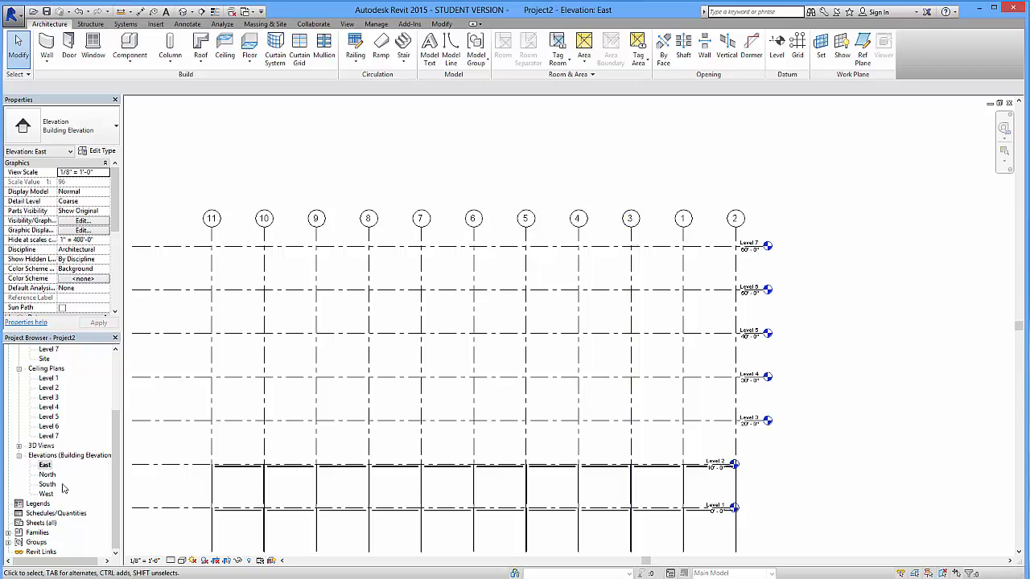
Step: Open the West then North elevation and select grid line 22 to extend grids 12–22
double_click(46, 493)
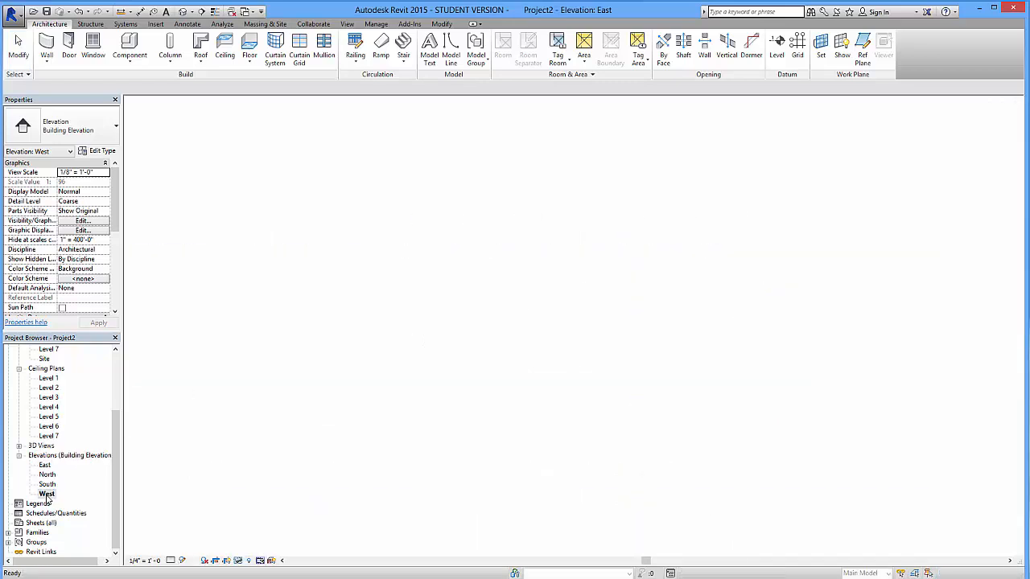
double_click(46, 492)
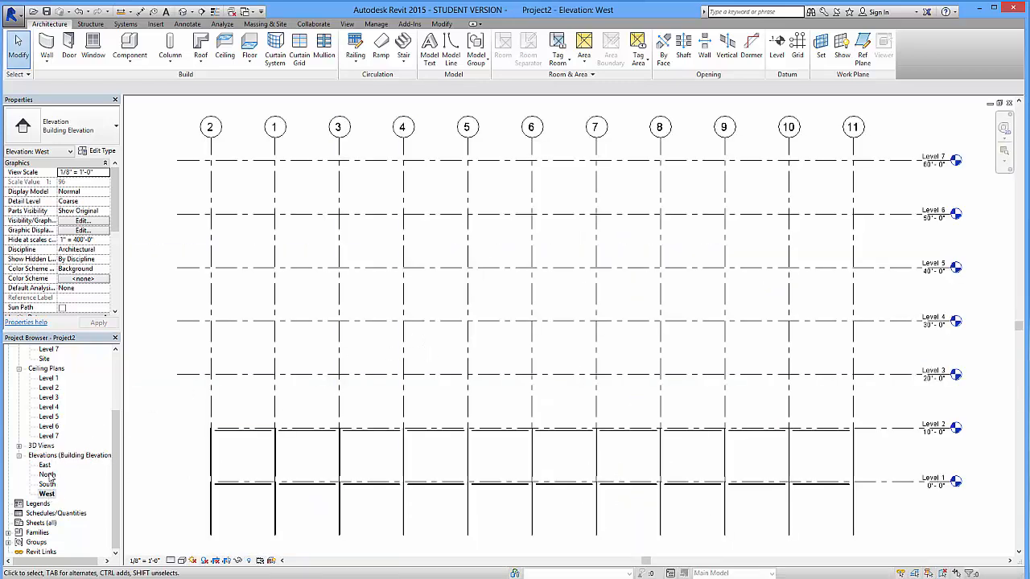
double_click(49, 474)
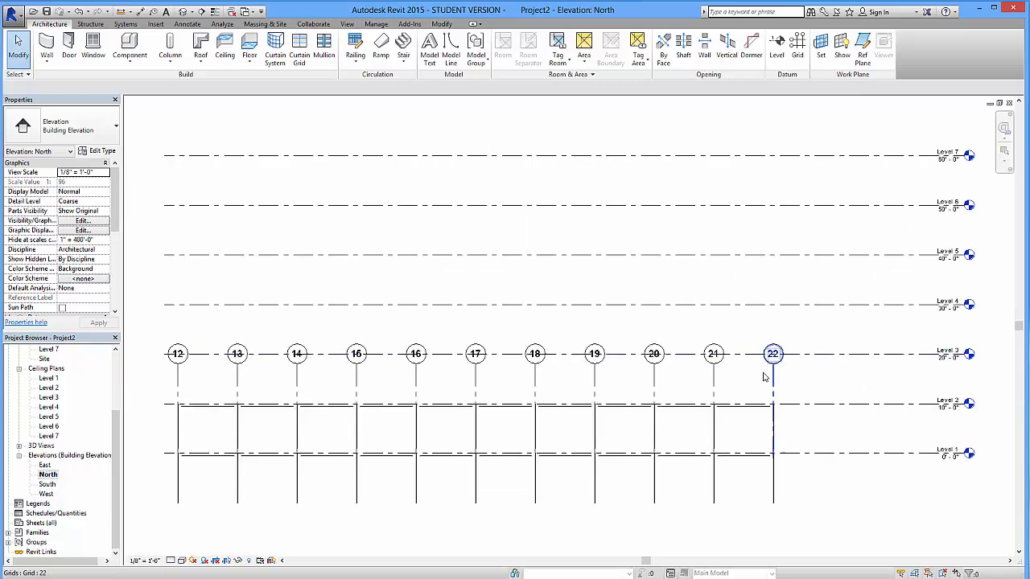
mouse_move(776, 388)
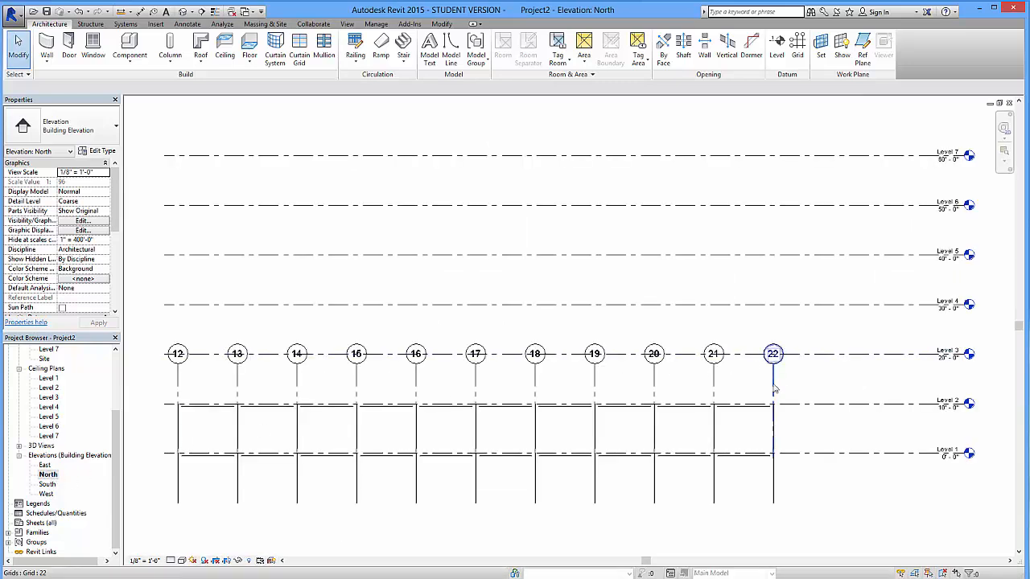
left_click(772, 354)
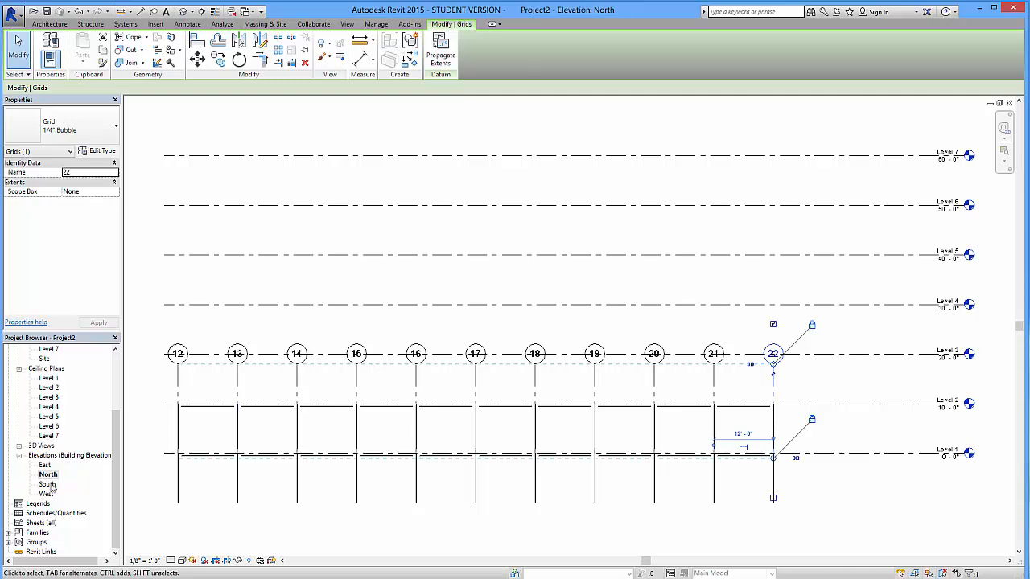
mouse_move(781, 374)
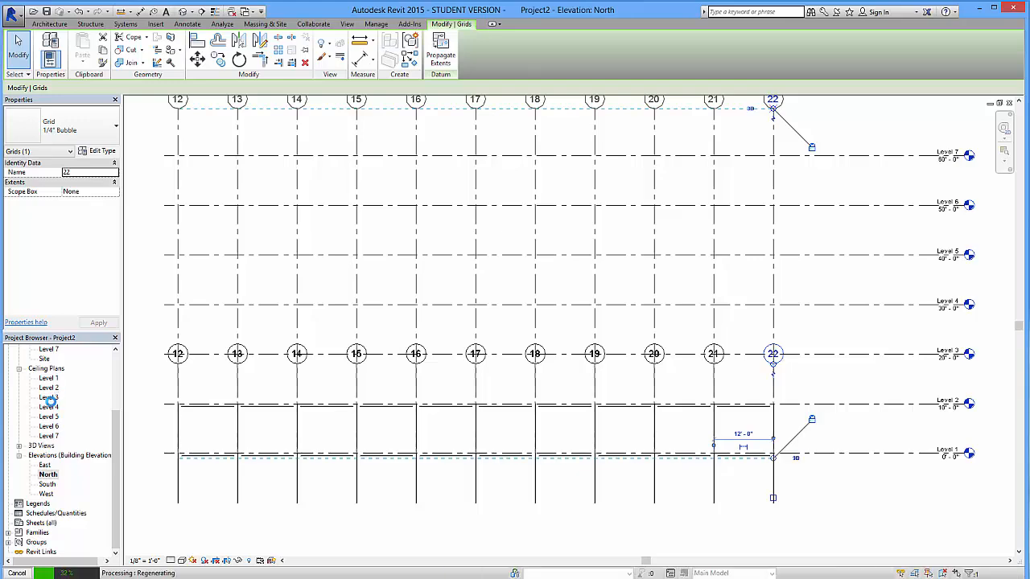
Step: Open the Level 3 reflected ceiling plan from the Project Browser
double_click(48, 398)
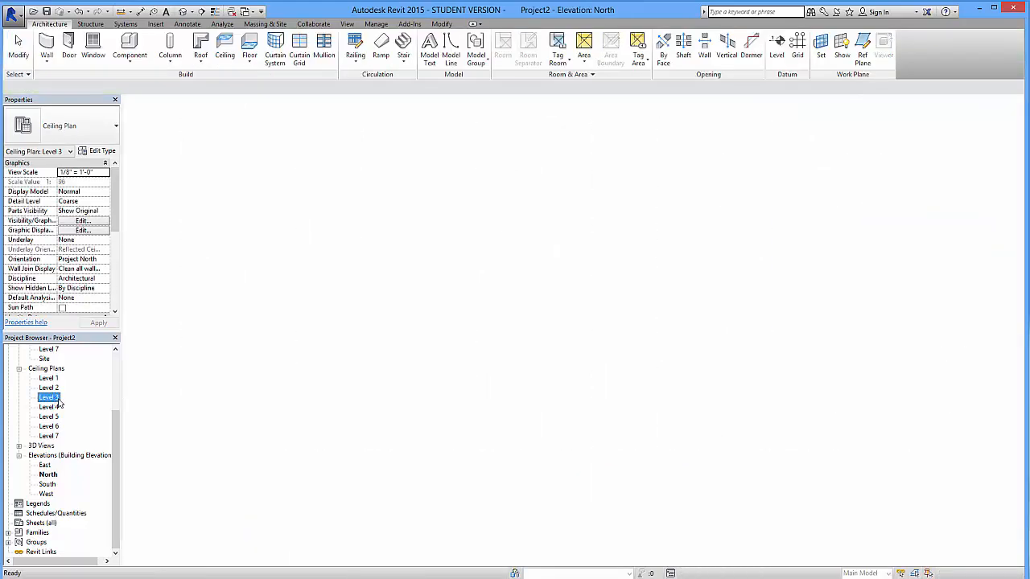
double_click(48, 396)
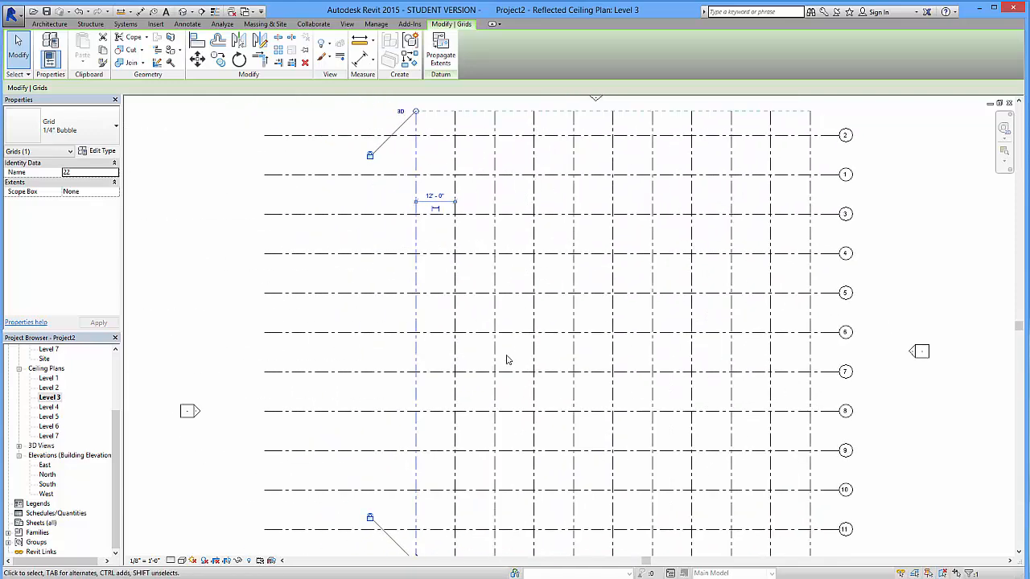
mouse_move(594, 306)
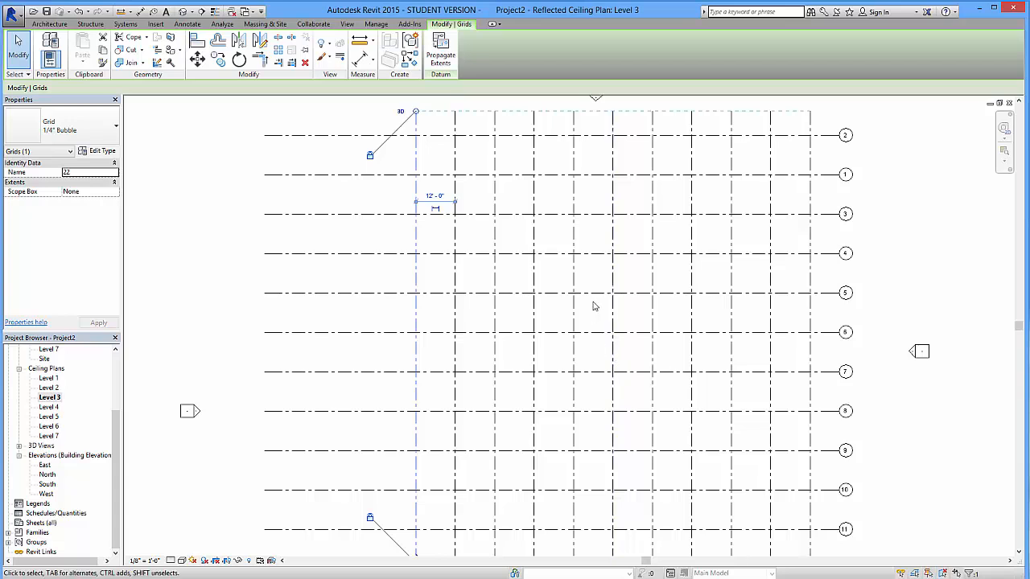
mouse_move(583, 312)
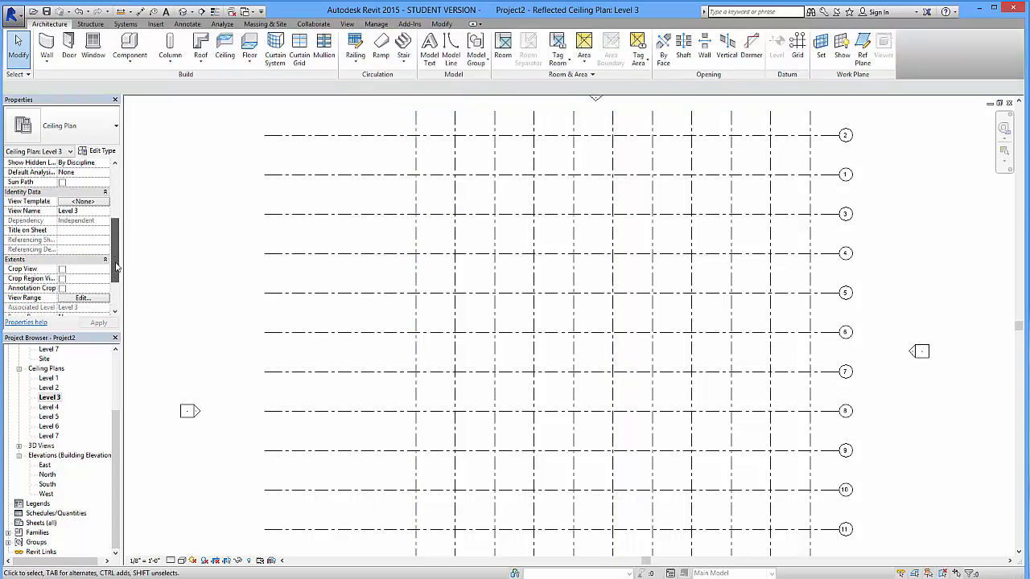
Step: Inspect the Level 3 ceiling plan's View Range settings and reopen them for editing
left_click(84, 288)
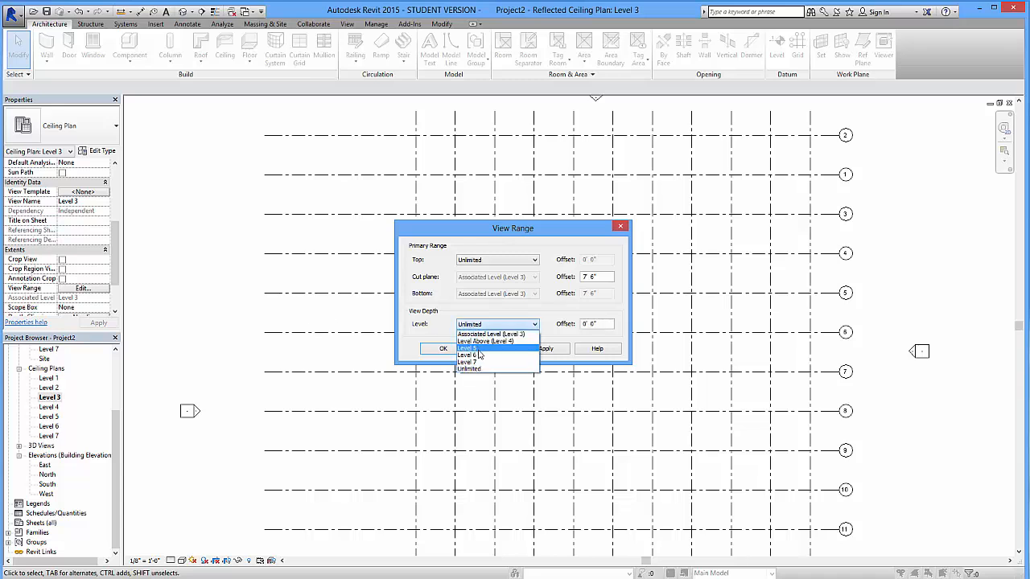
mouse_move(483, 333)
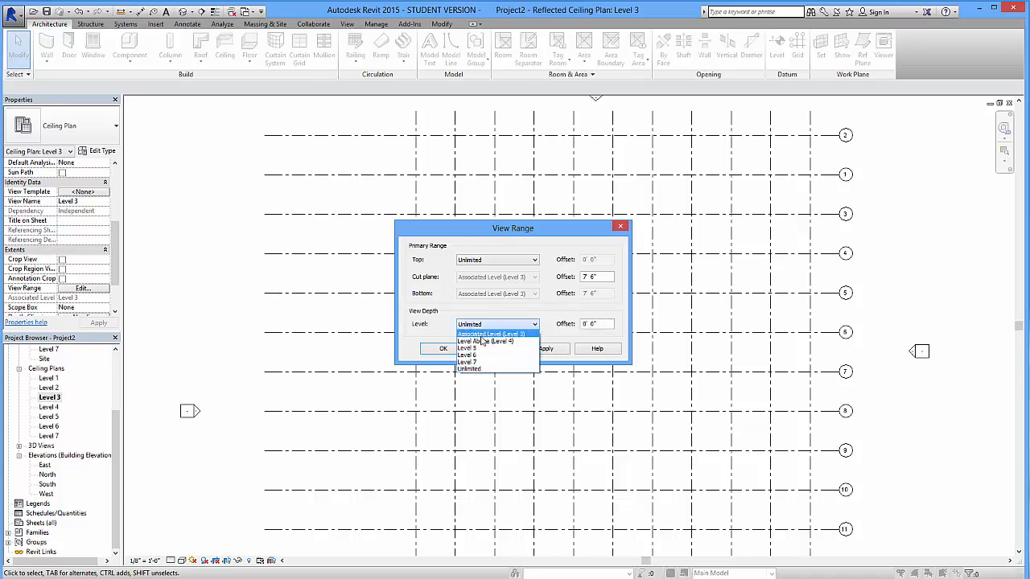
left_click(443, 348)
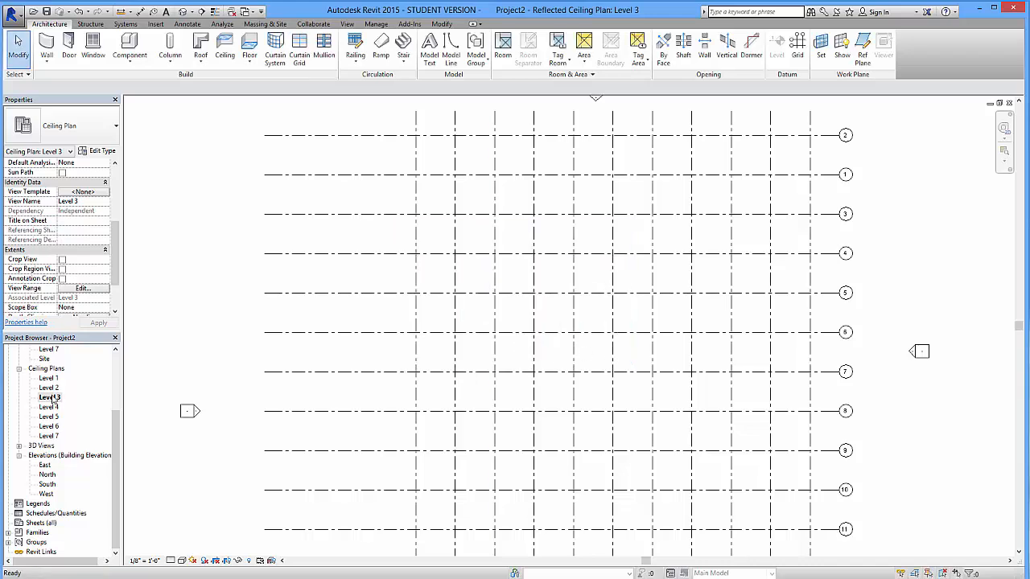
left_click(48, 398)
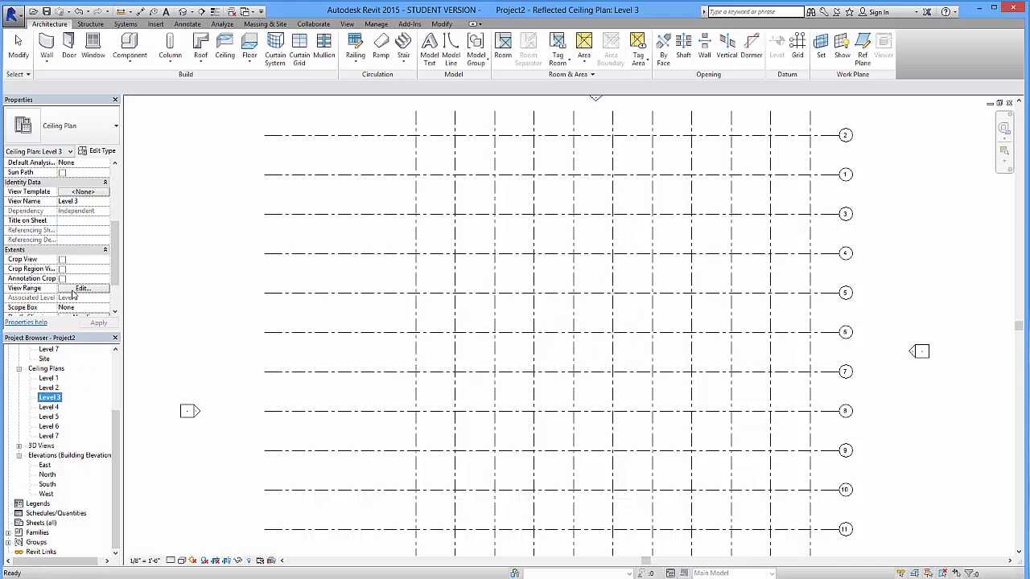
left_click(84, 288)
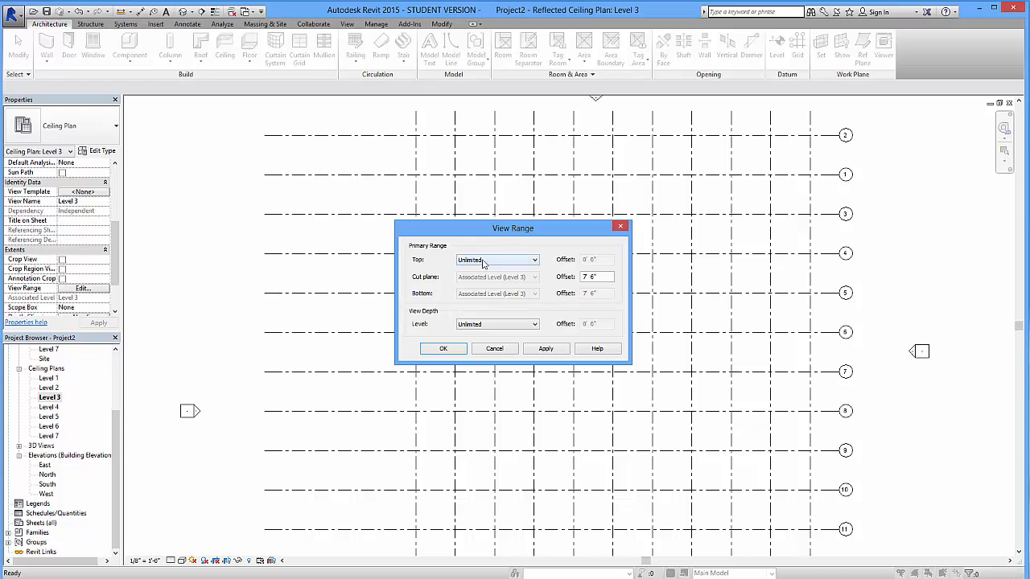
mouse_move(518, 307)
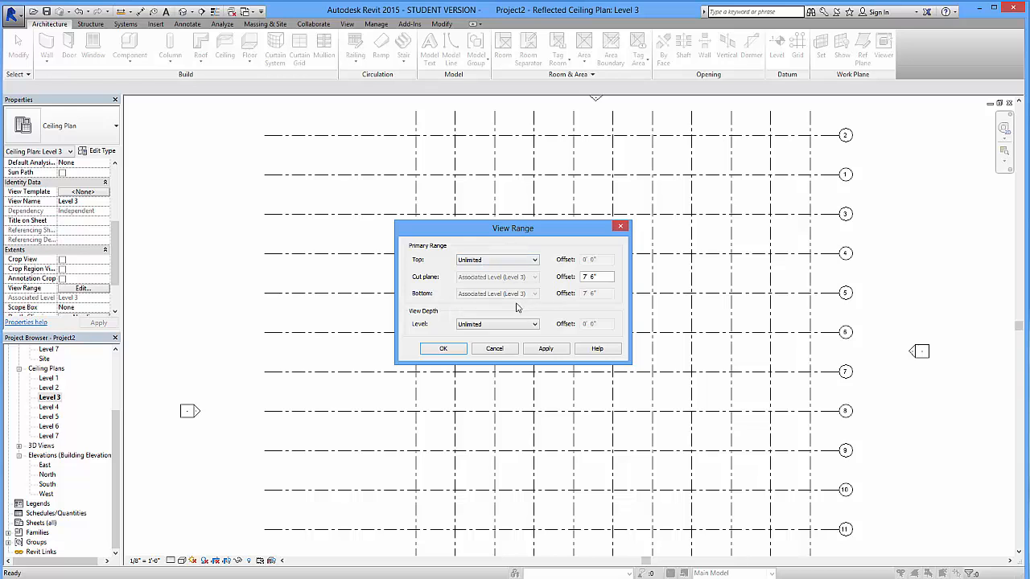
Step: Set the View Depth Level to Associated Level (Level 3) and confirm
left_click(496, 323)
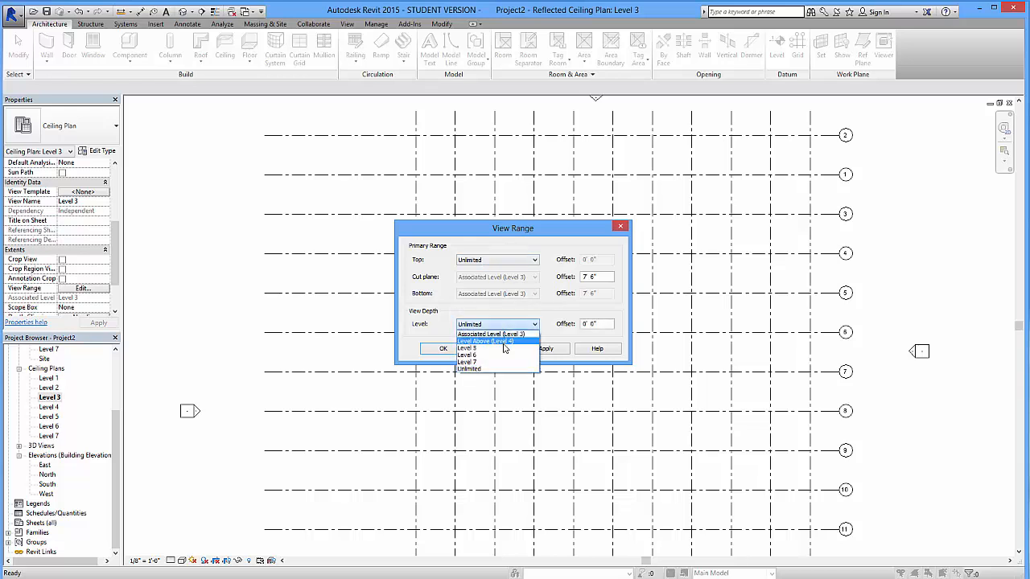
left_click(470, 369)
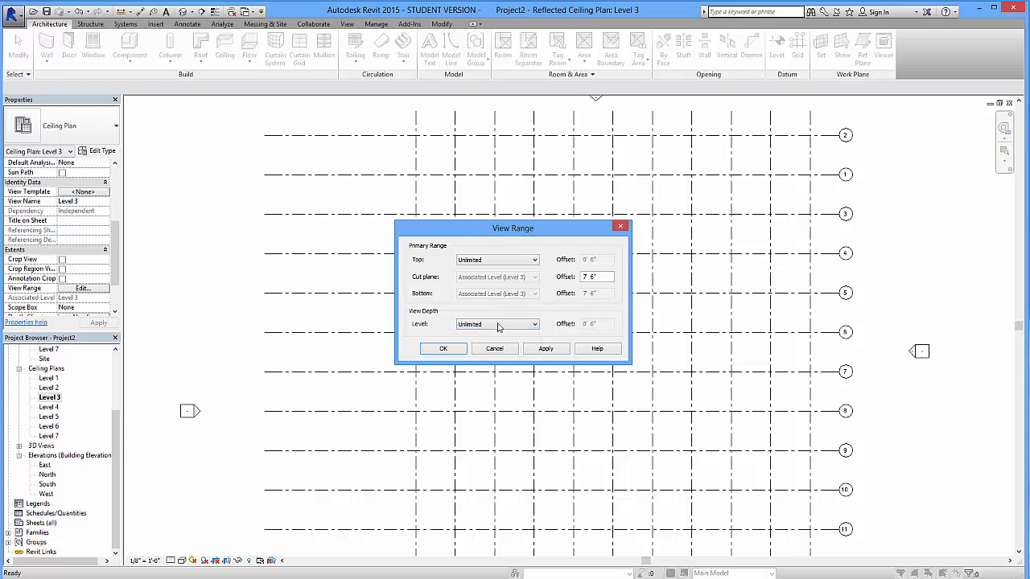
left_click(496, 323)
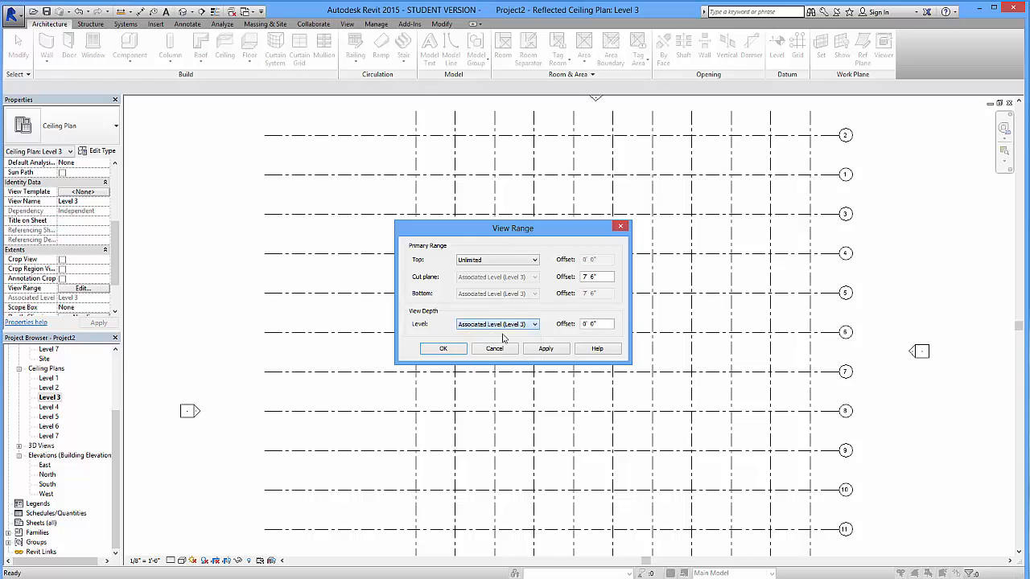
left_click(443, 348)
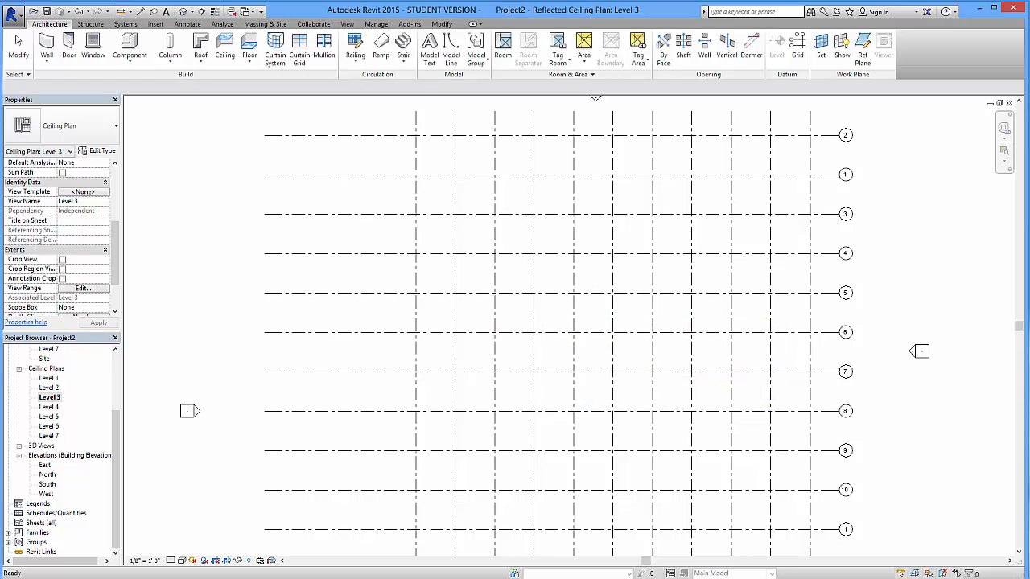
mouse_move(737, 328)
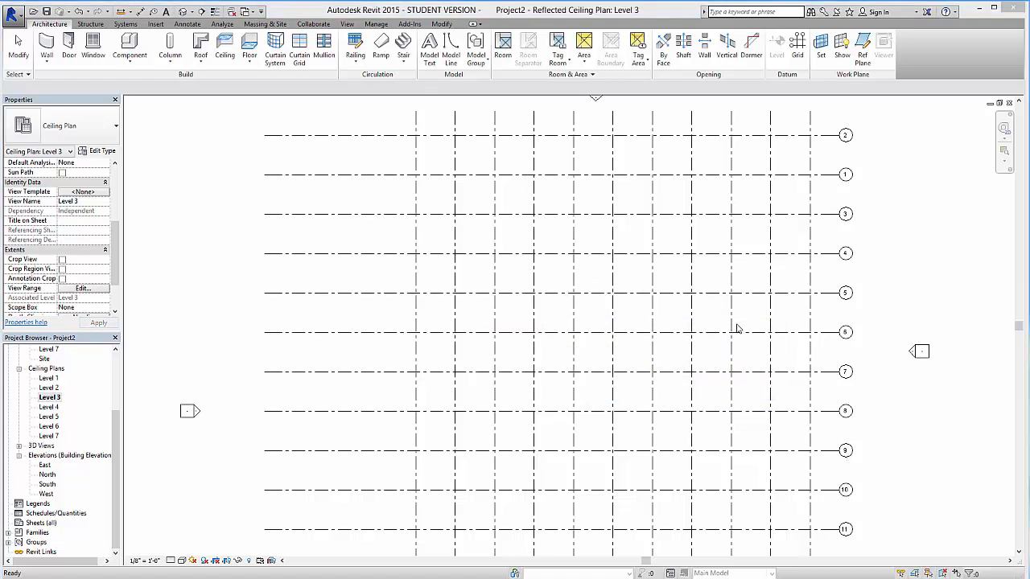
Step: In the East elevation delete Levels 4–7 with their views, then return to the Level 3 floor plan
double_click(45, 465)
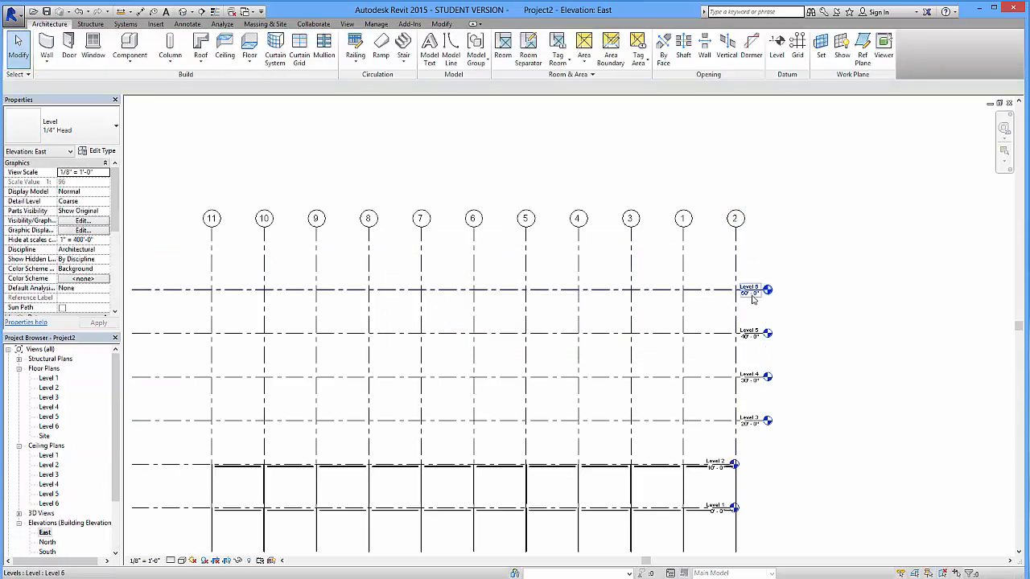
left_click(748, 290)
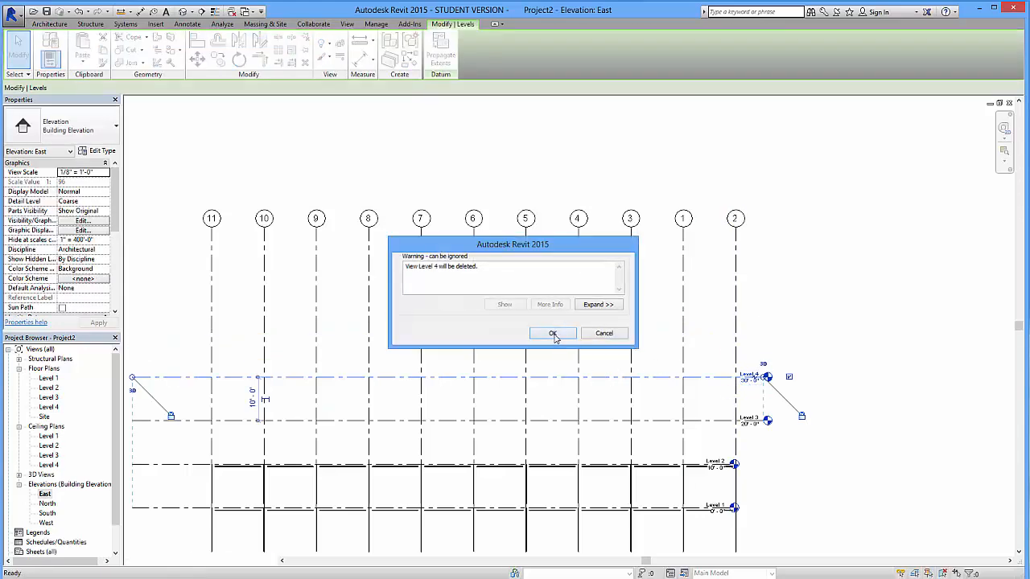
left_click(554, 333)
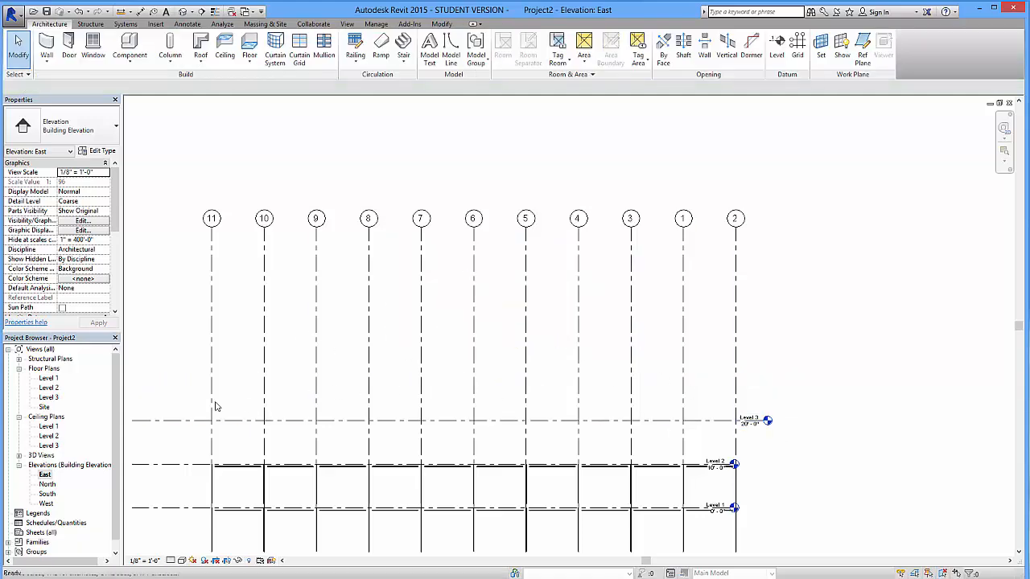
double_click(49, 397)
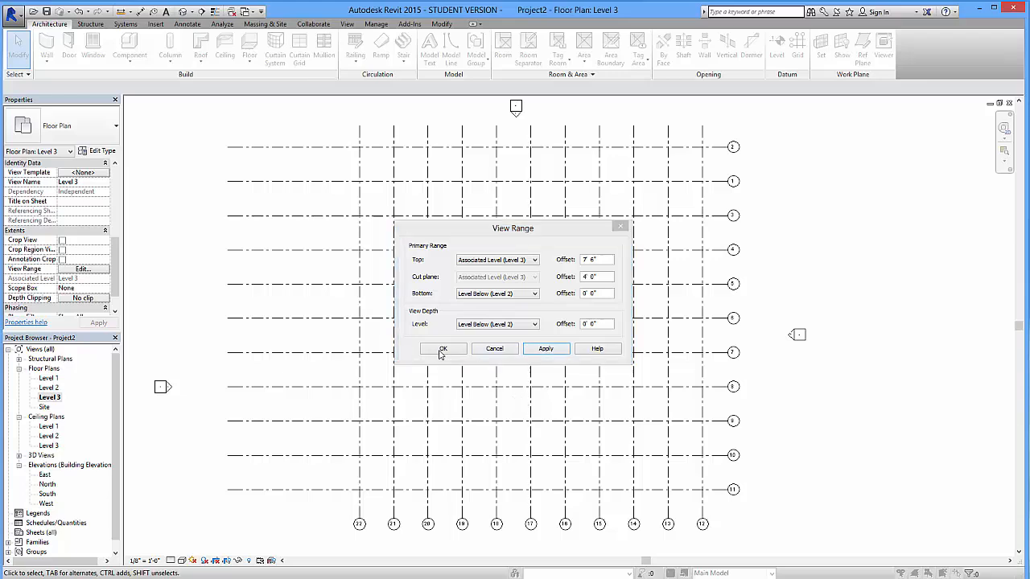
Step: Set the Level 3 plan's View Range bottom and view depth to Level 1 and confirm
left_click(443, 347)
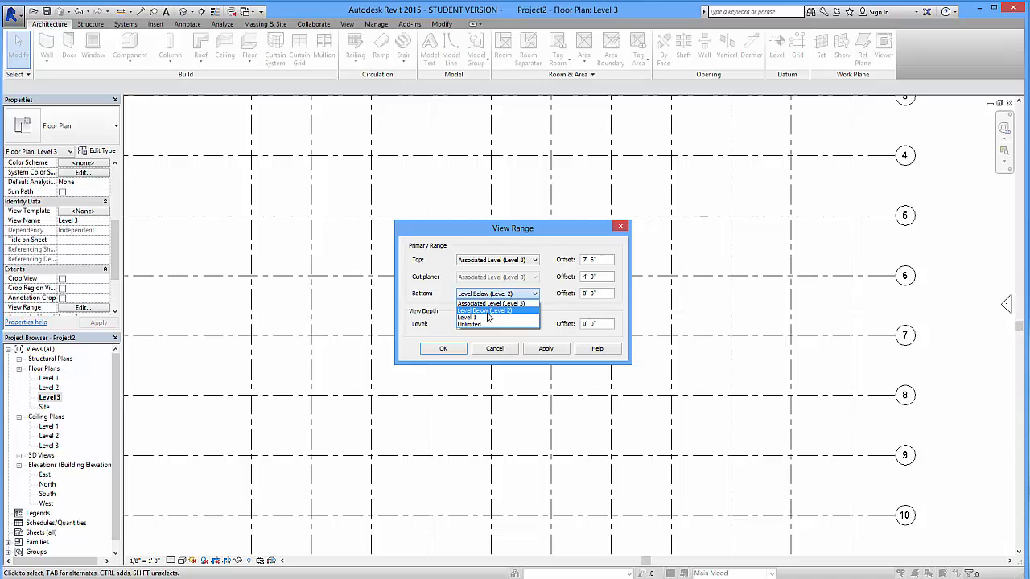
mouse_move(491, 317)
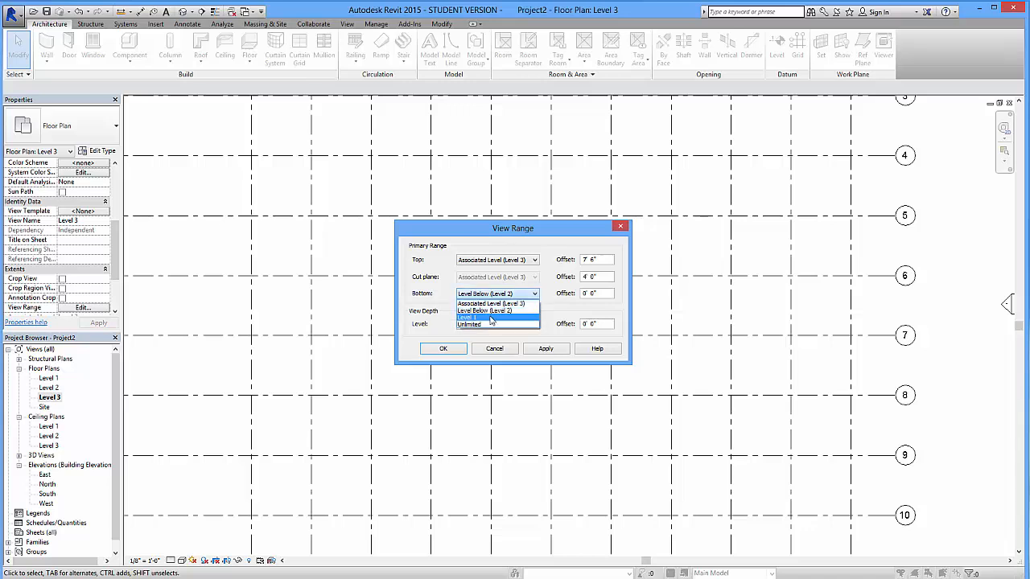
left_click(467, 317)
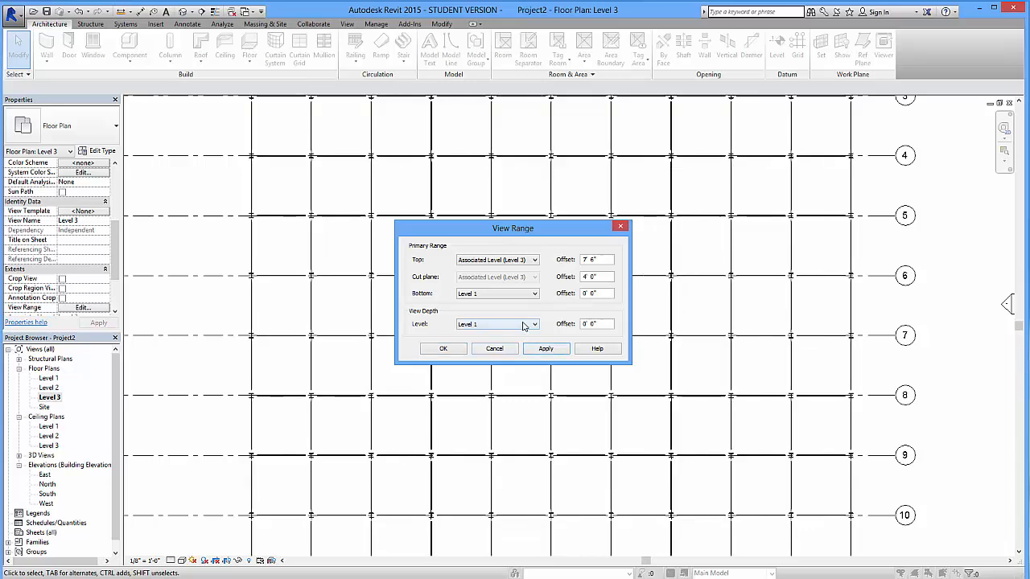
left_click(443, 348)
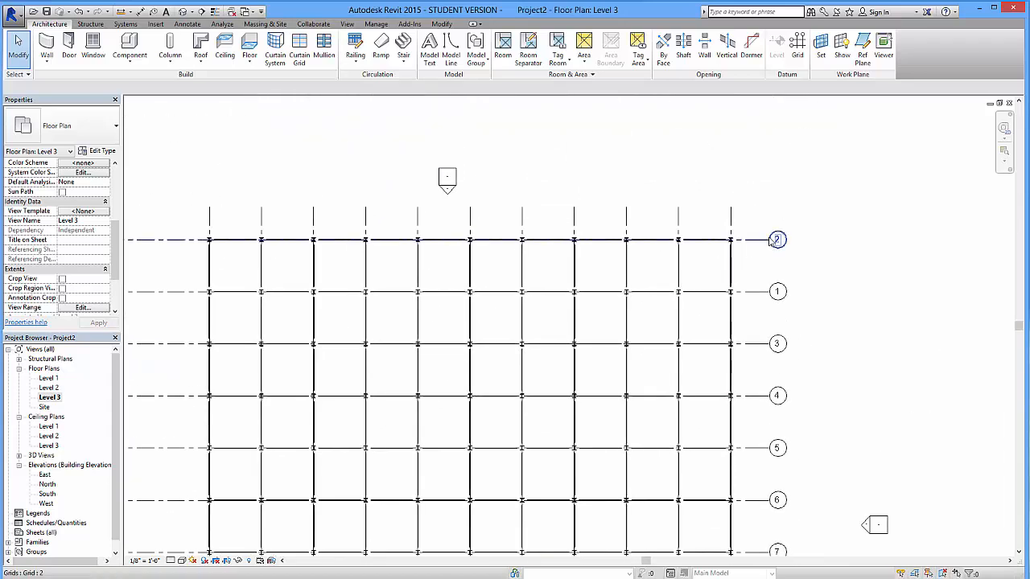
scroll("down", 3)
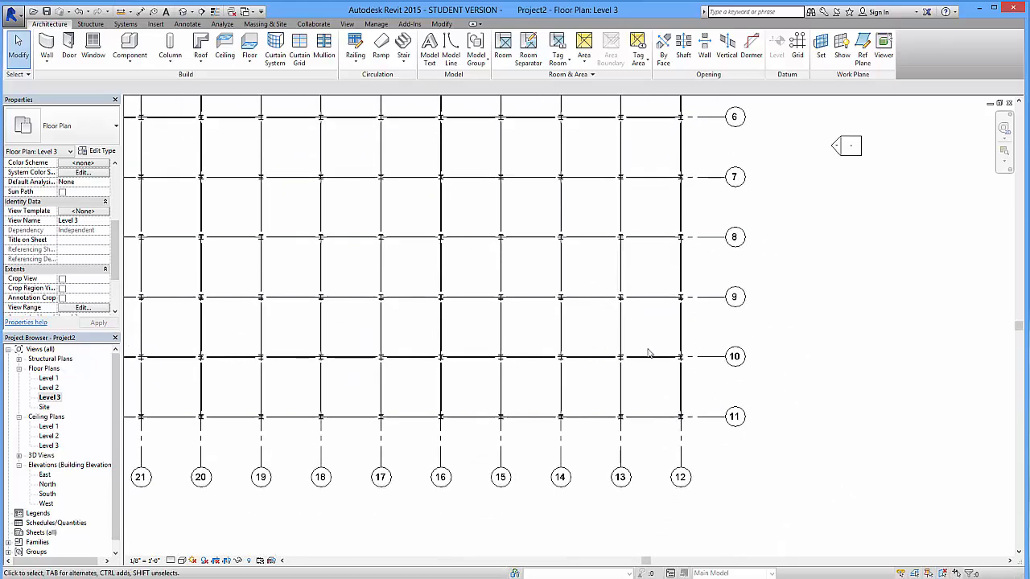
left_click(732, 356)
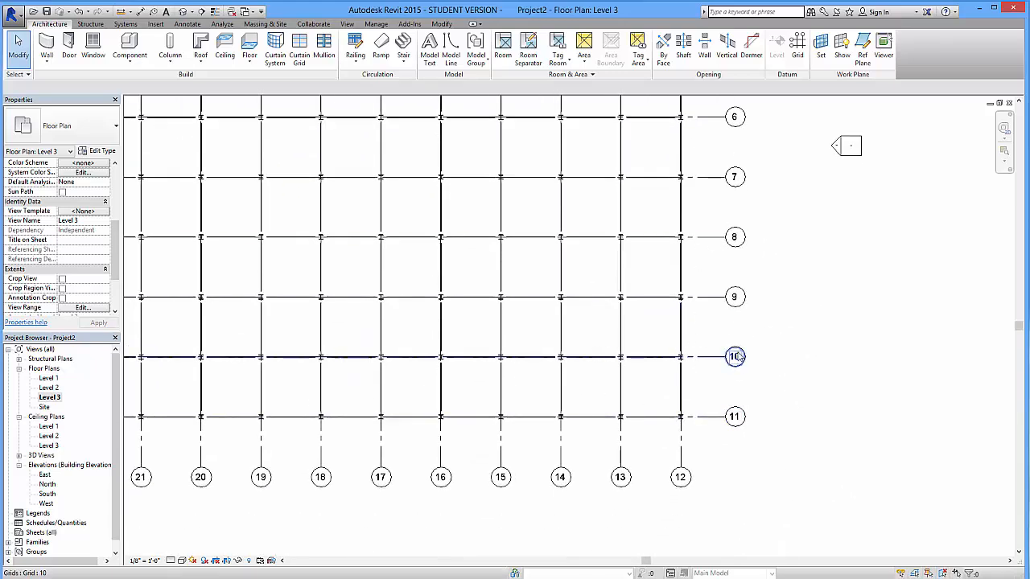
left_click(734, 380)
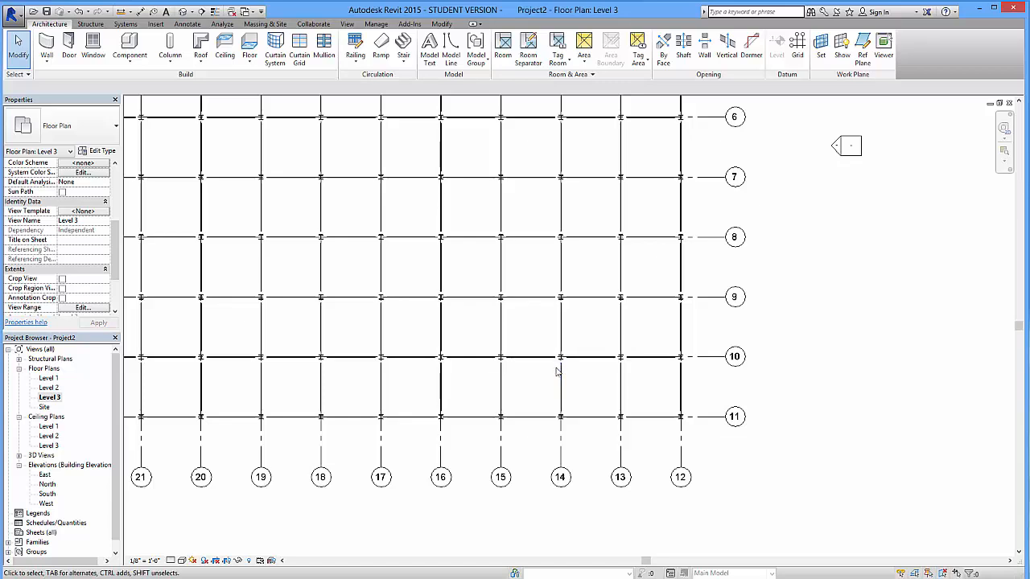
mouse_move(557, 347)
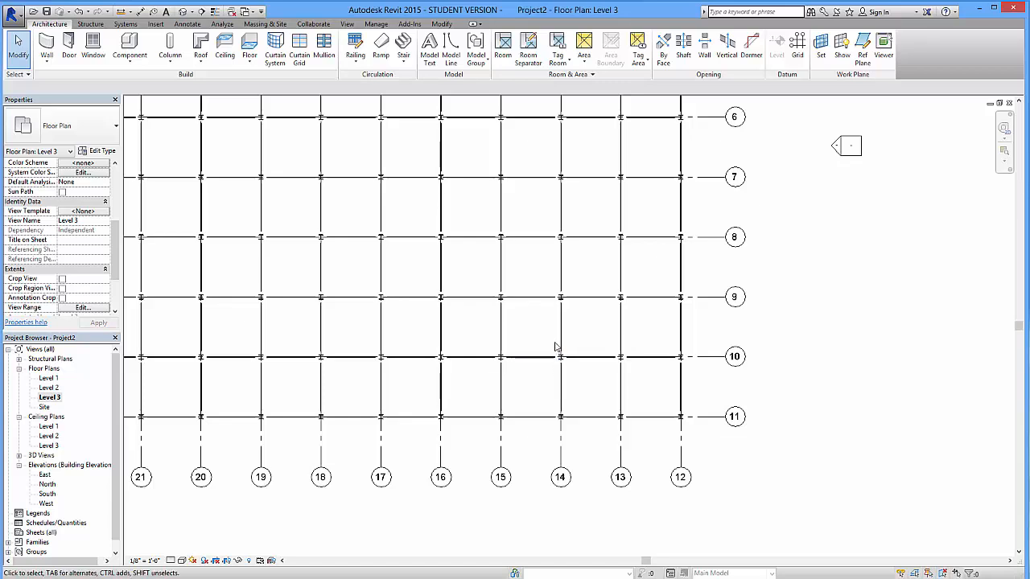
mouse_move(553, 335)
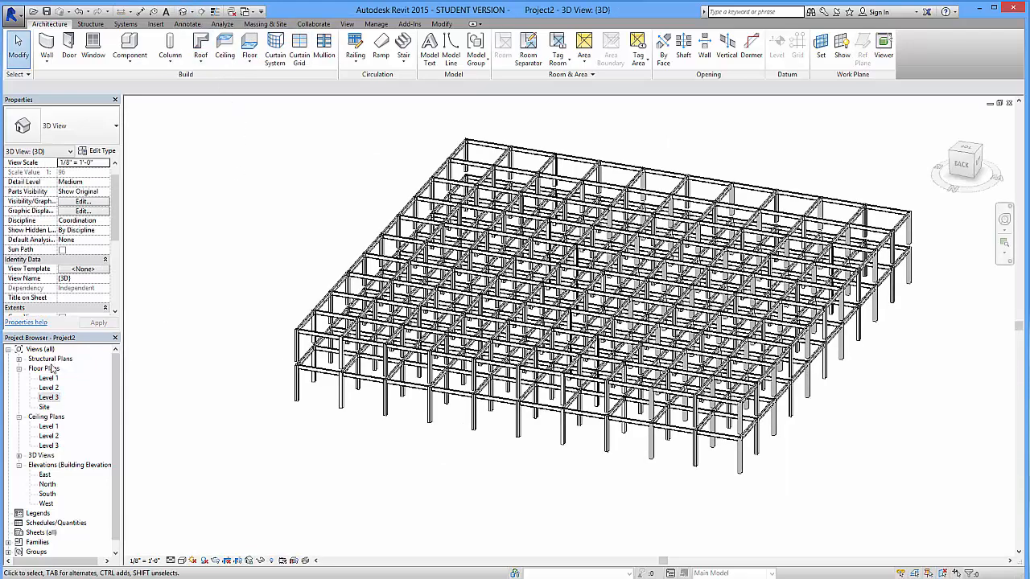
Step: Orbit the 3D view side-on and window-select the upper storey's beams and columns
double_click(49, 386)
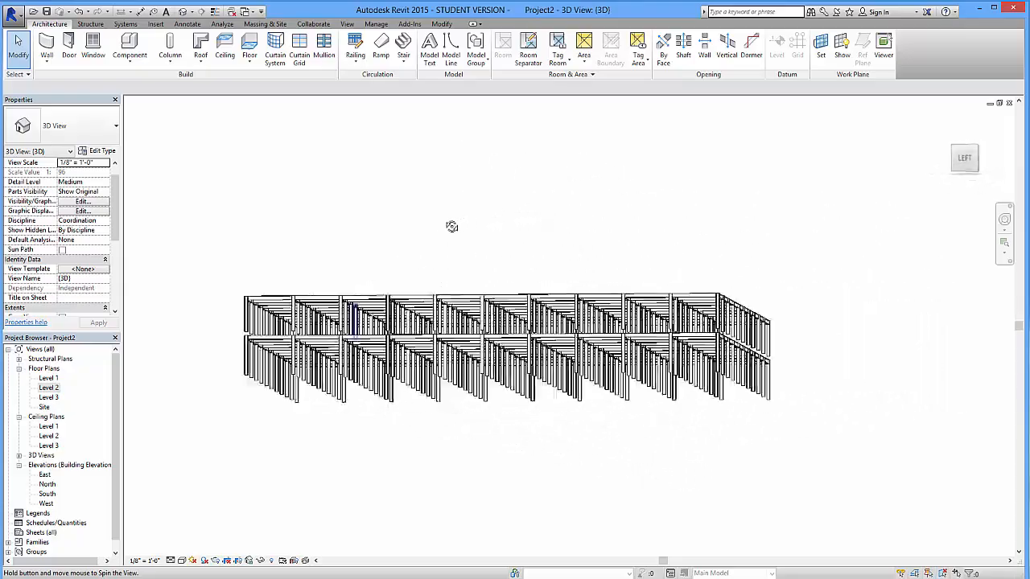
left_click_drag(452, 225, 477, 239)
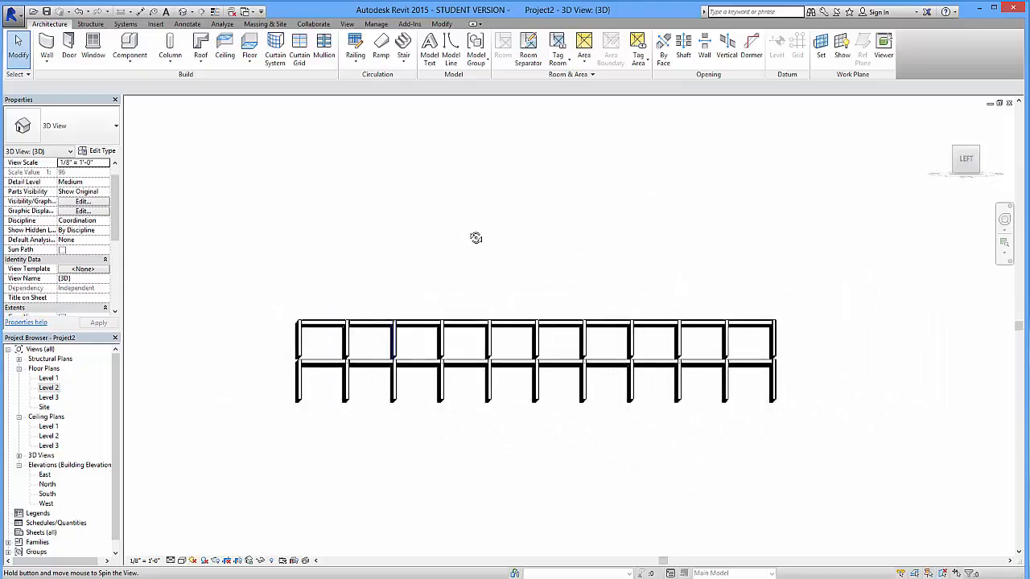
left_click_drag(477, 239, 805, 325)
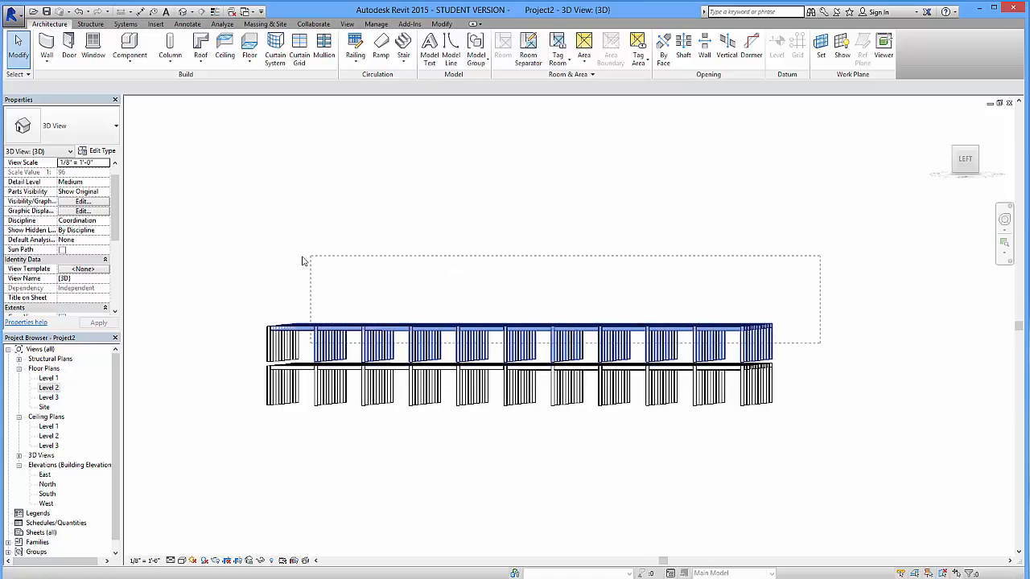
left_click_drag(309, 261, 819, 348)
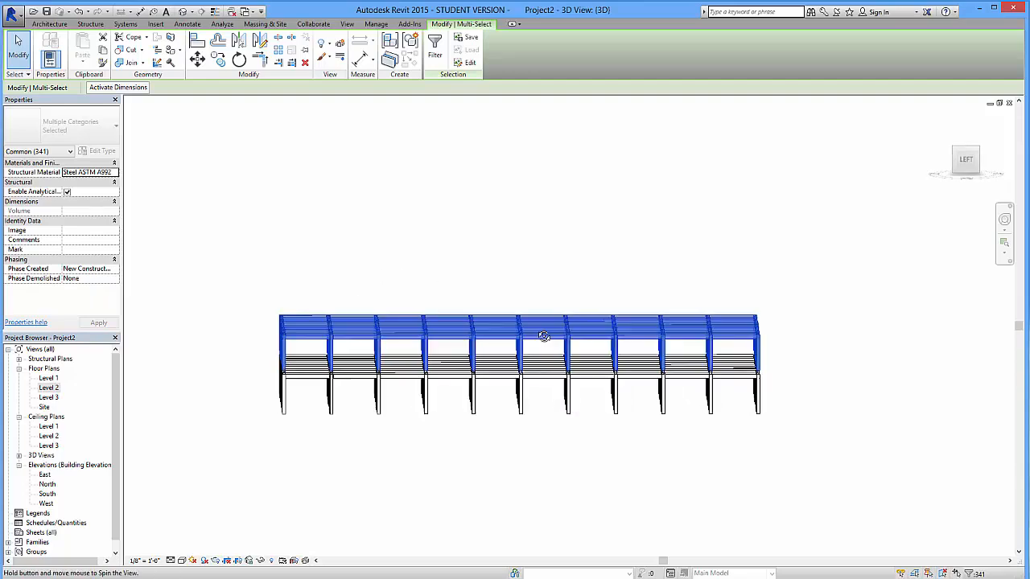
left_click_drag(544, 336, 522, 296)
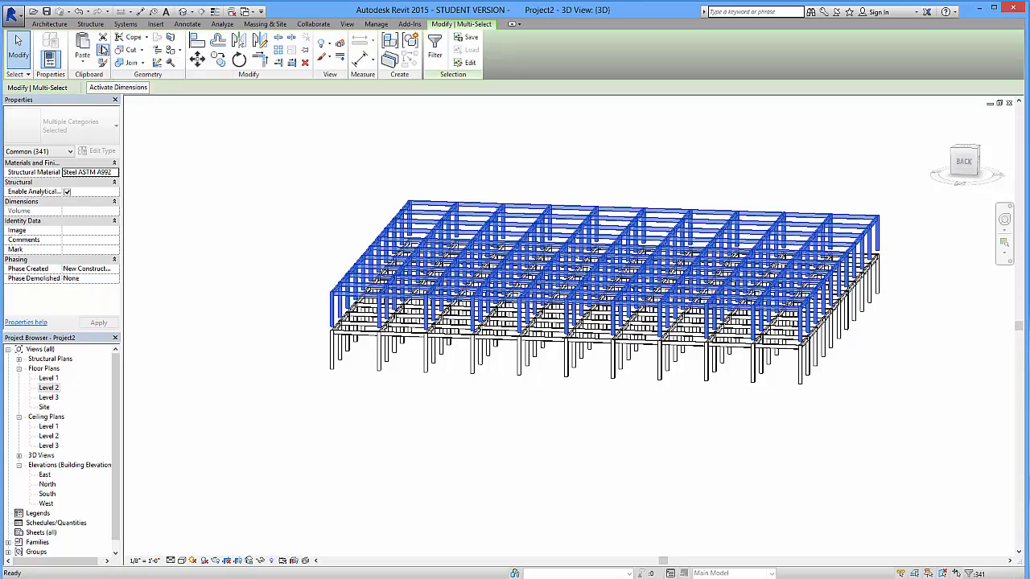
mouse_move(82, 48)
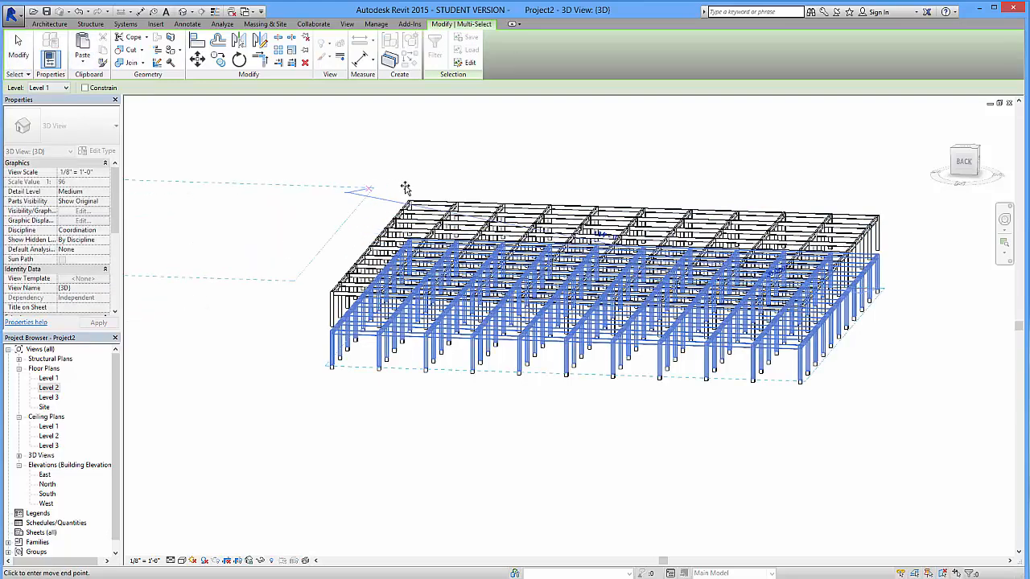
Step: Copy the selection and pick a target level for the aligned paste
left_click(71, 87)
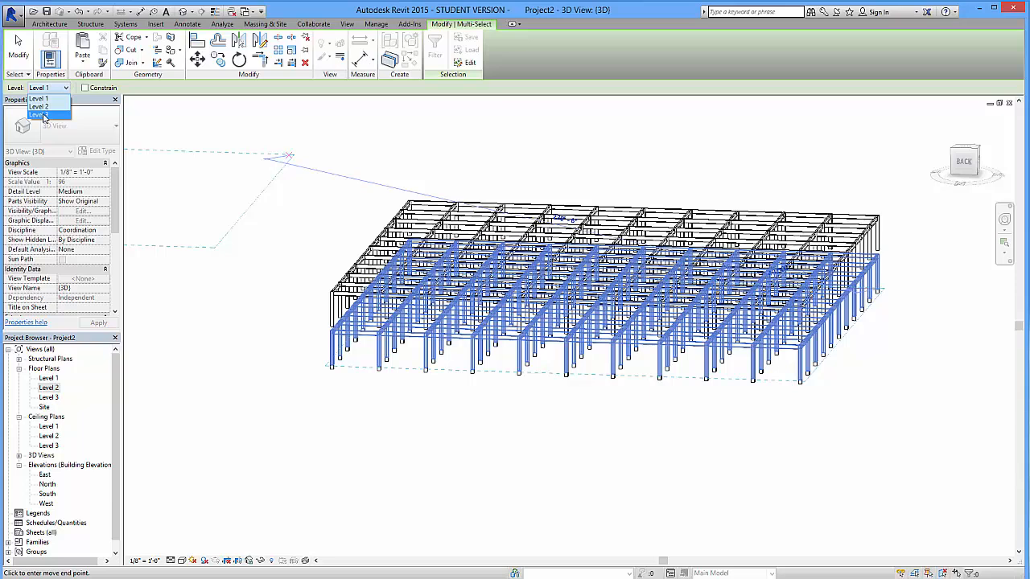
left_click(45, 115)
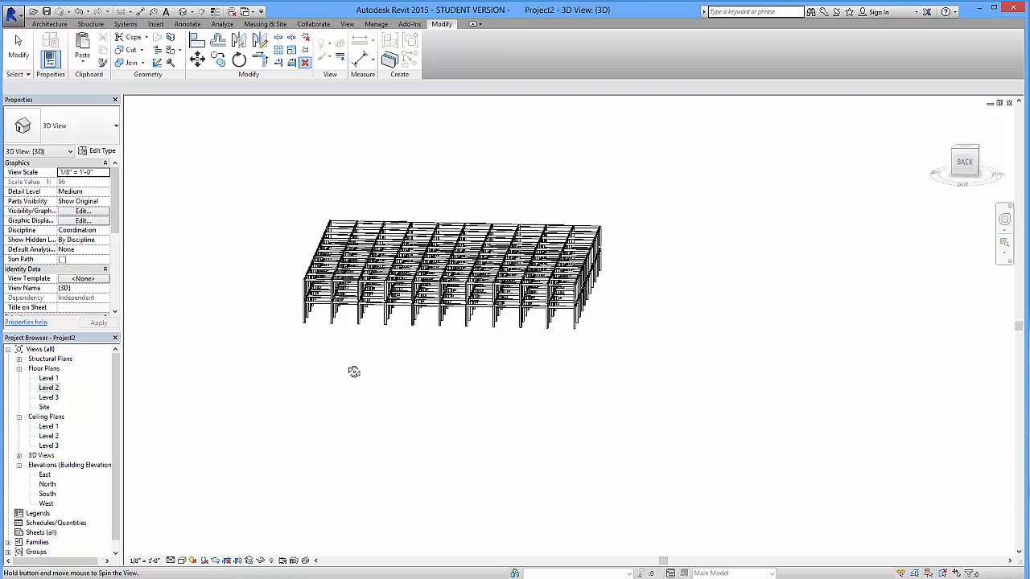
Step: Orbit the 3D model for an overall view, then switch to the Level 3 floor plan
left_click_drag(354, 370, 183, 470)
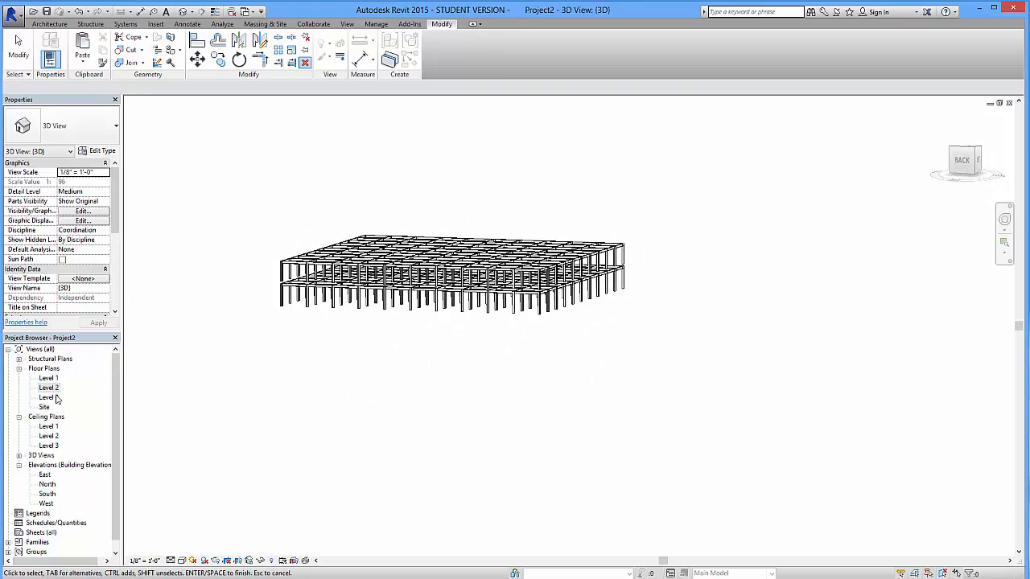
double_click(48, 396)
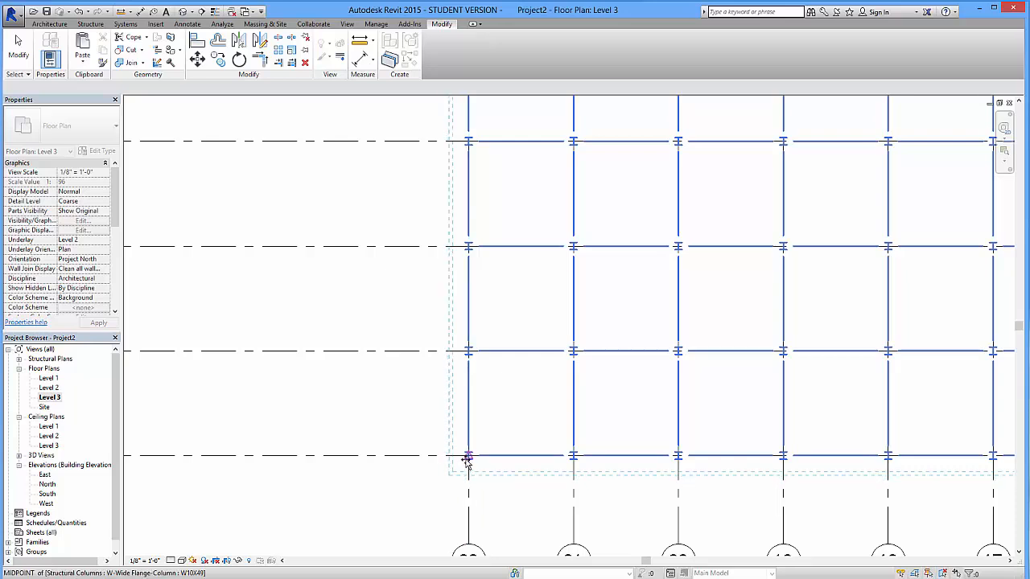
mouse_move(467, 458)
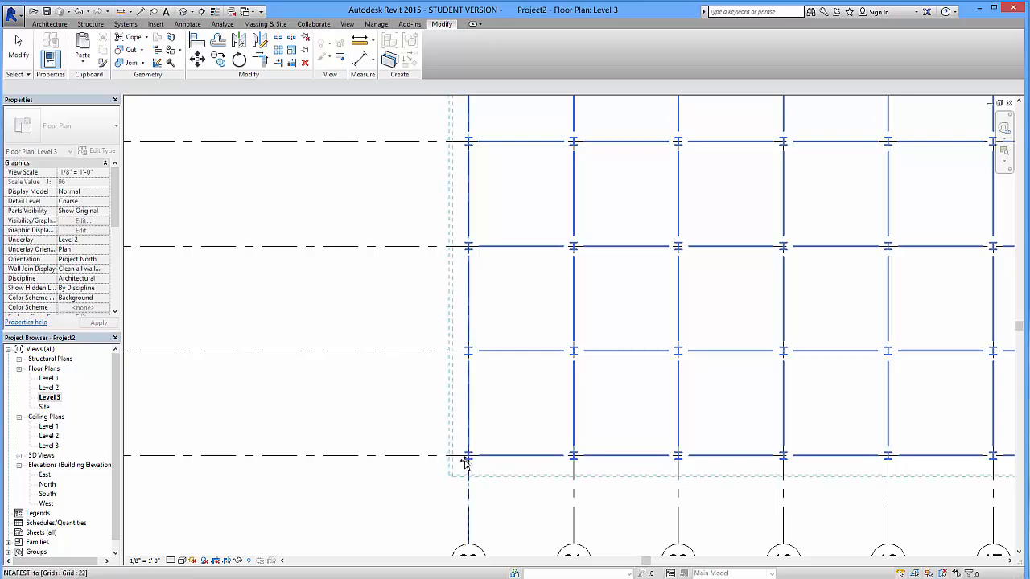
Step: Paste the copied steel framing aligned to Level 3 to extend the frame upward
left_click(467, 458)
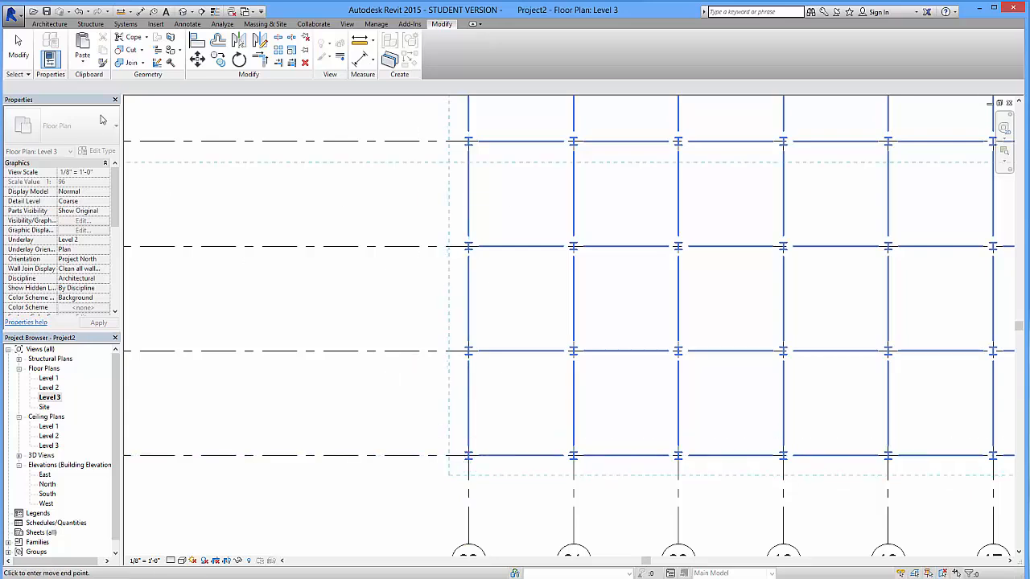
left_click(82, 45)
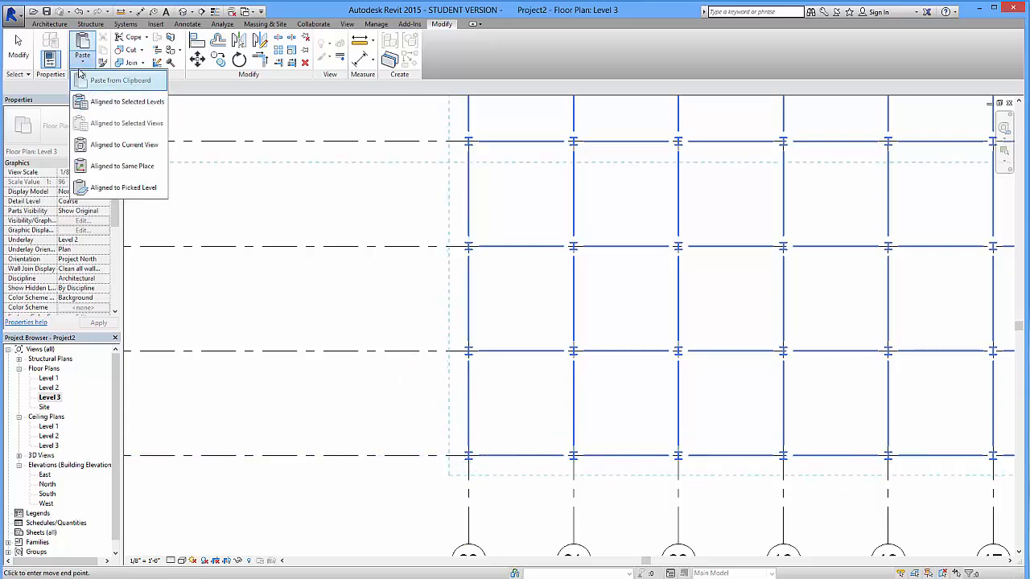
mouse_move(121, 101)
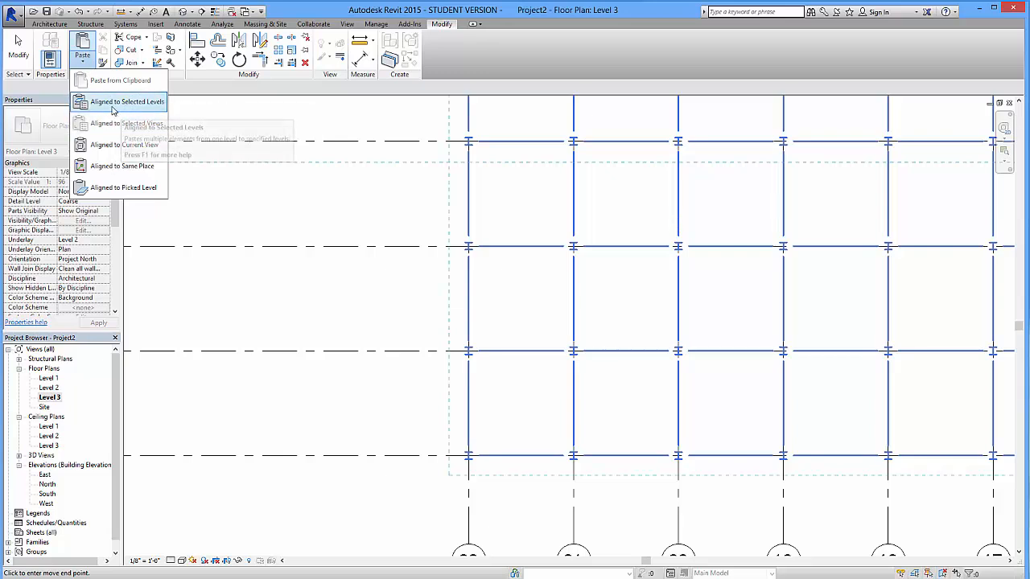
mouse_move(126, 102)
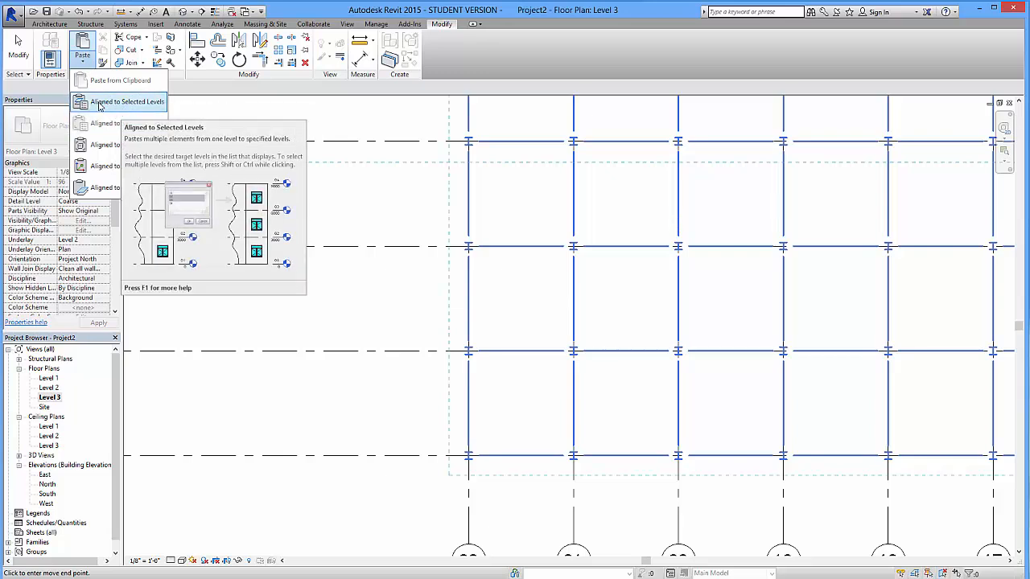
left_click(129, 101)
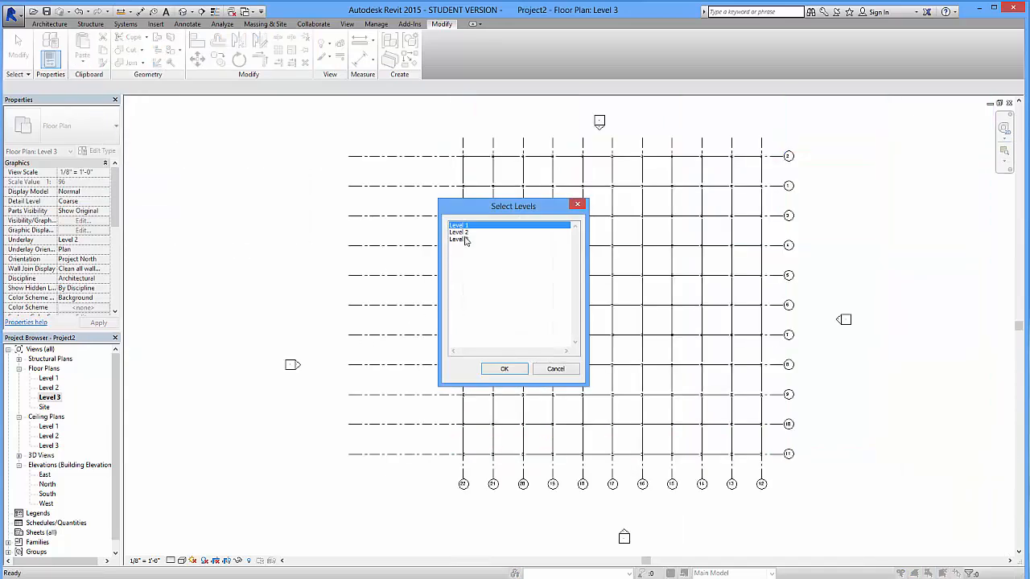
left_click(457, 238)
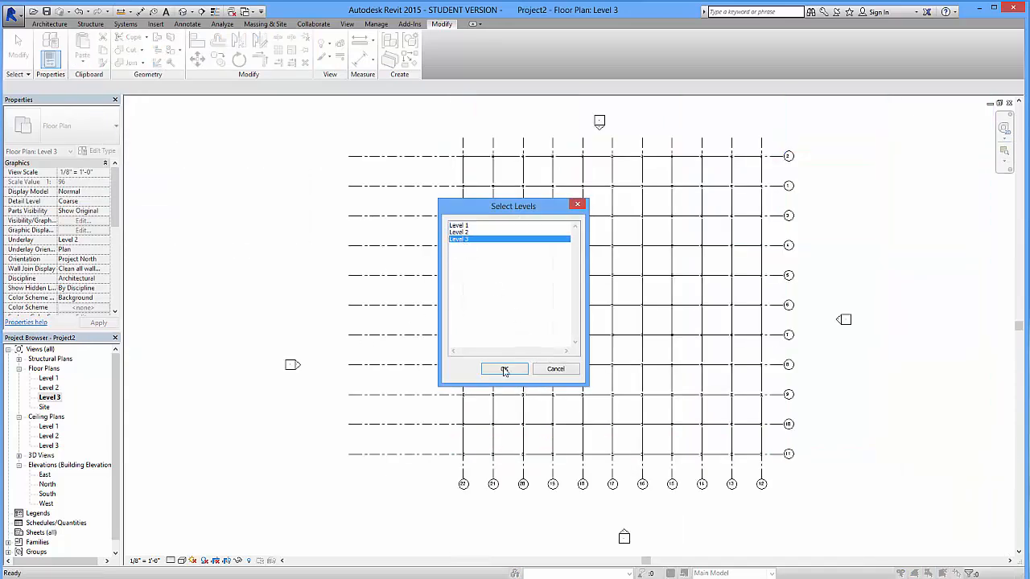
left_click(505, 368)
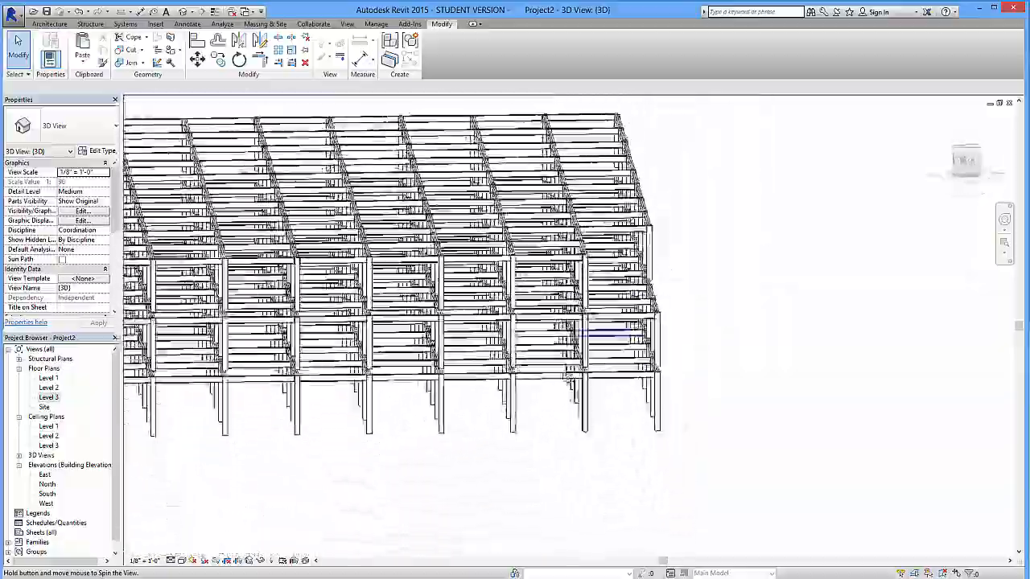
Step: Orbit the frame in 3D, toggling between the 3D view and the Level 3 floor plan
left_click_drag(402, 281, 418, 241)
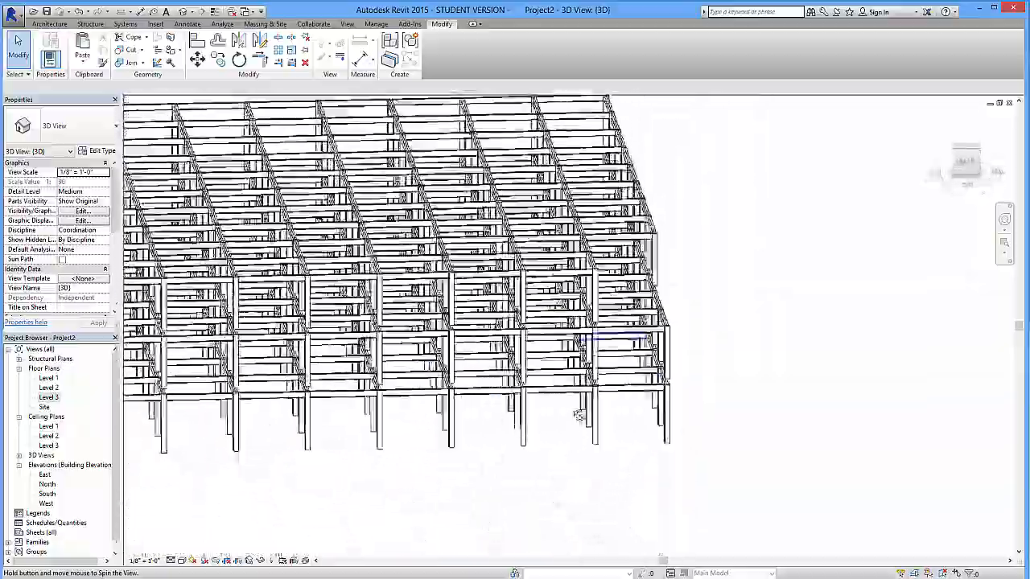
double_click(48, 396)
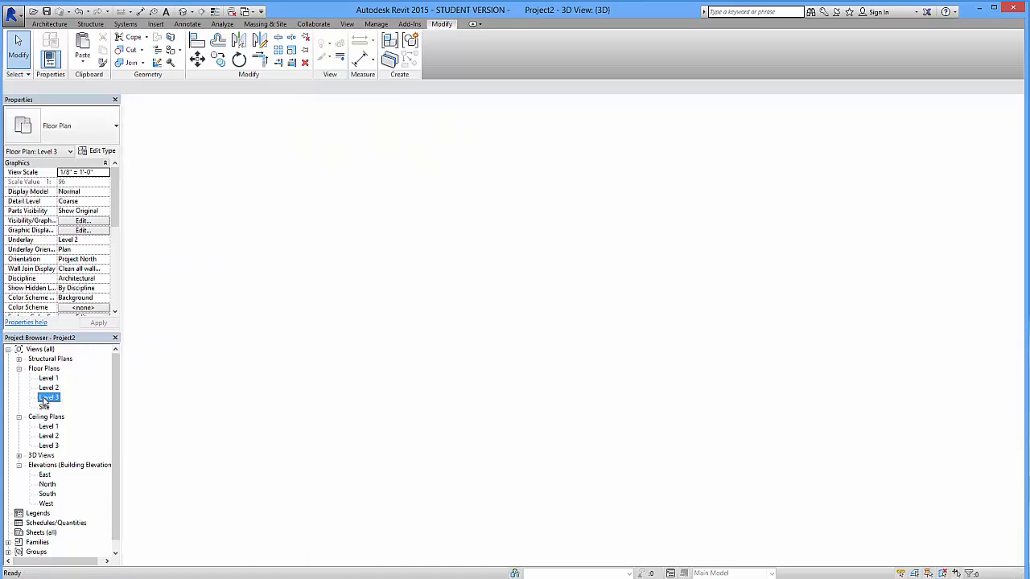
double_click(48, 396)
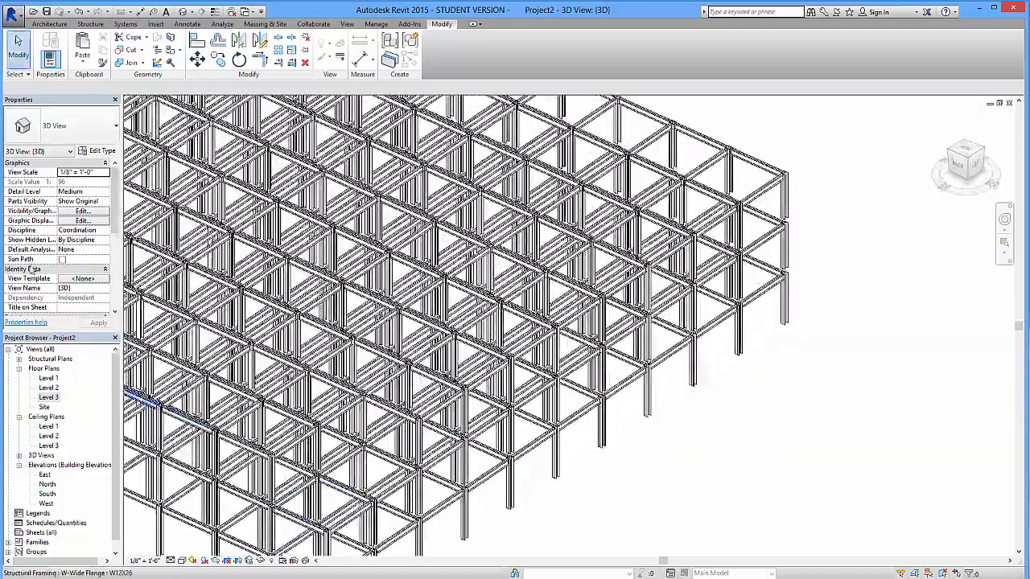
double_click(48, 396)
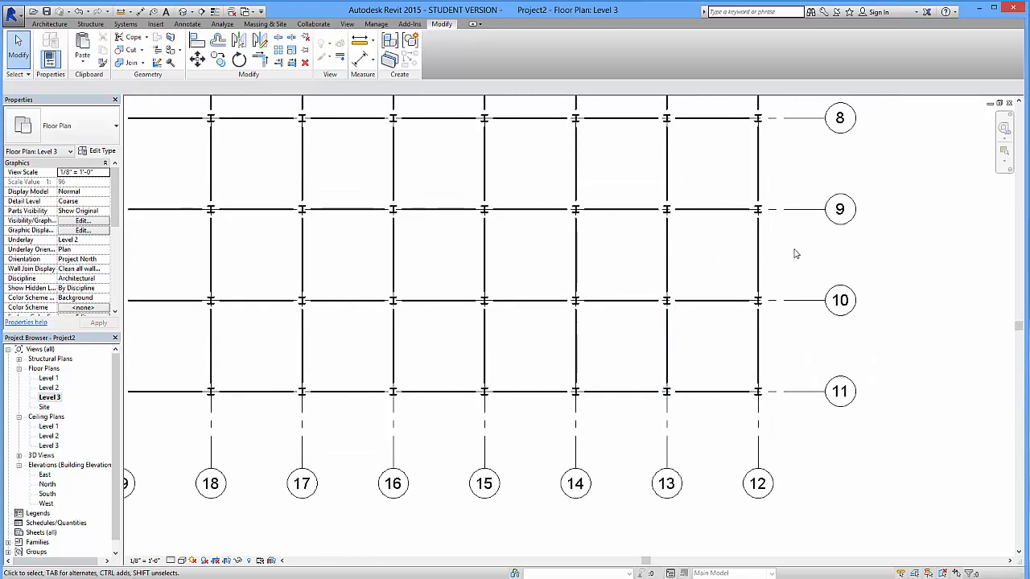
mouse_move(473, 256)
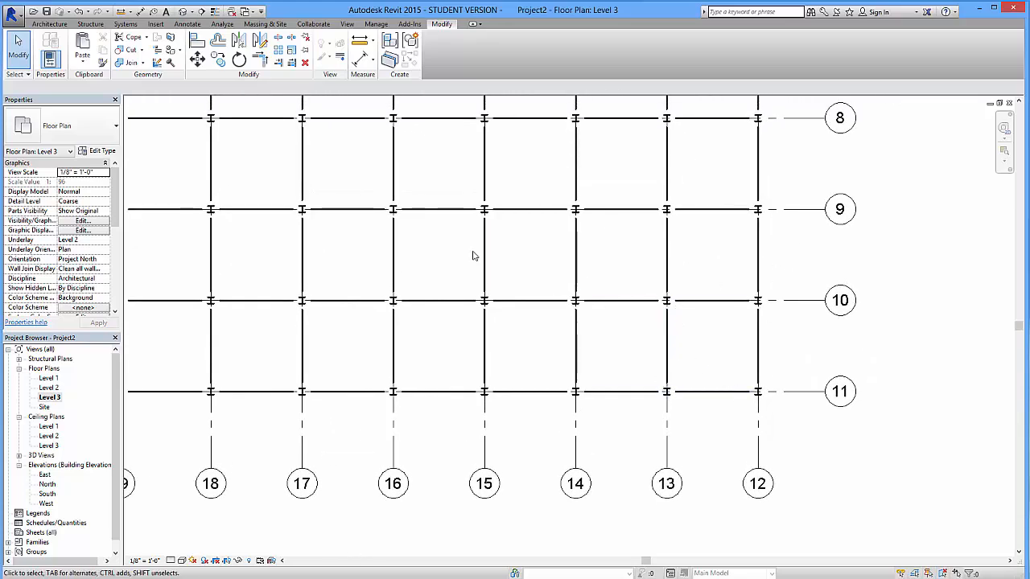
left_click(48, 24)
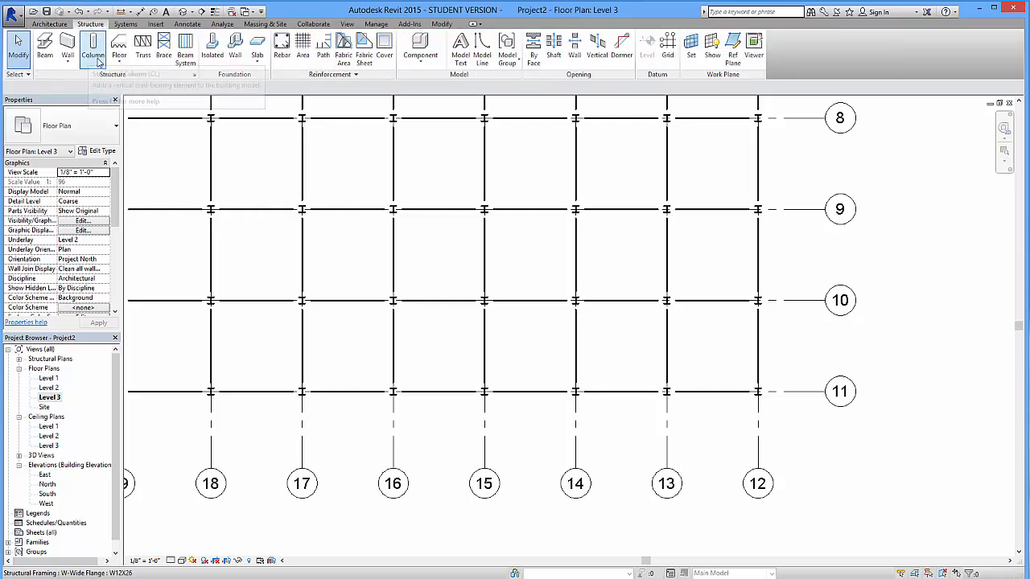
left_click(94, 45)
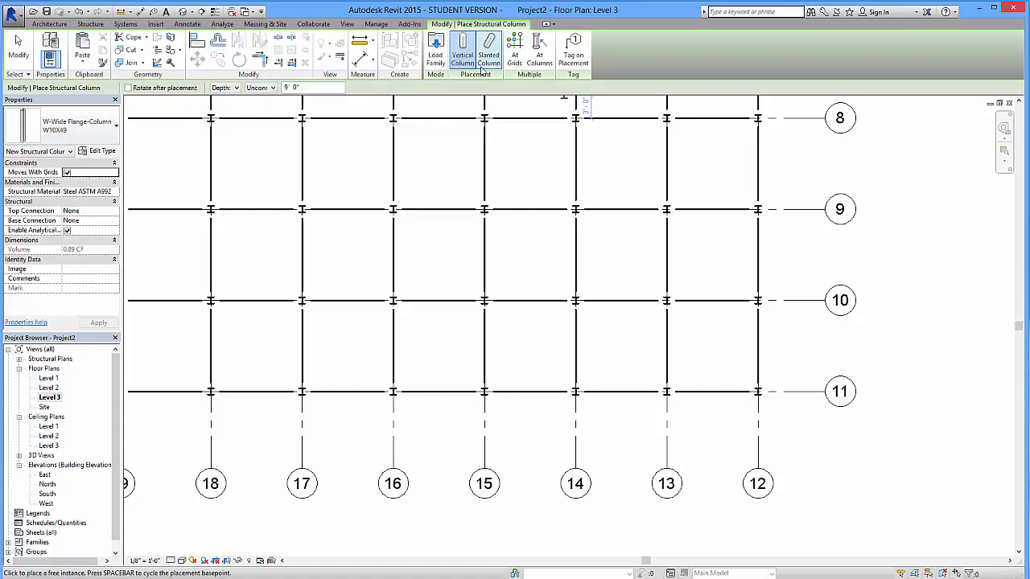
mouse_move(489, 51)
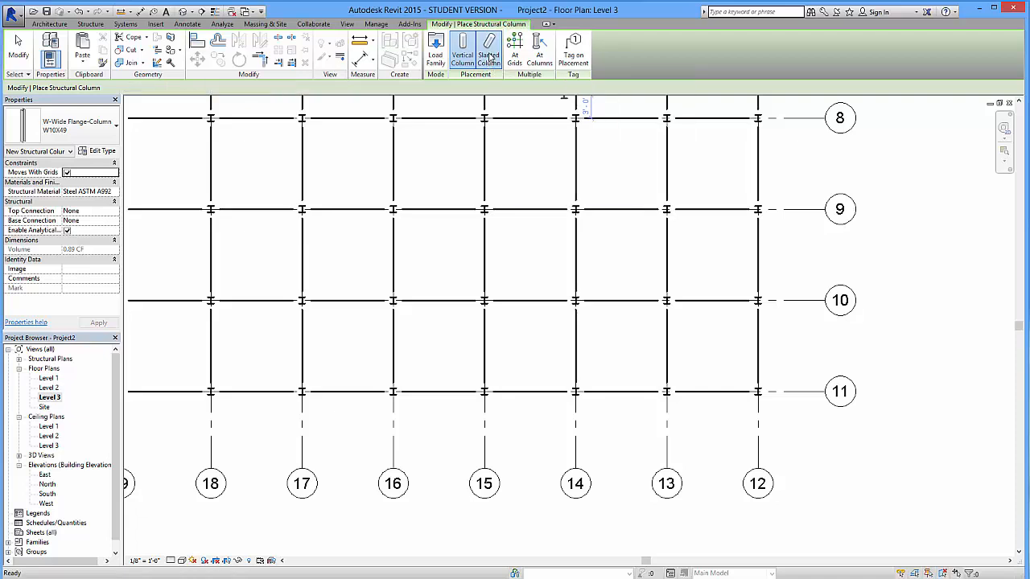
left_click(489, 50)
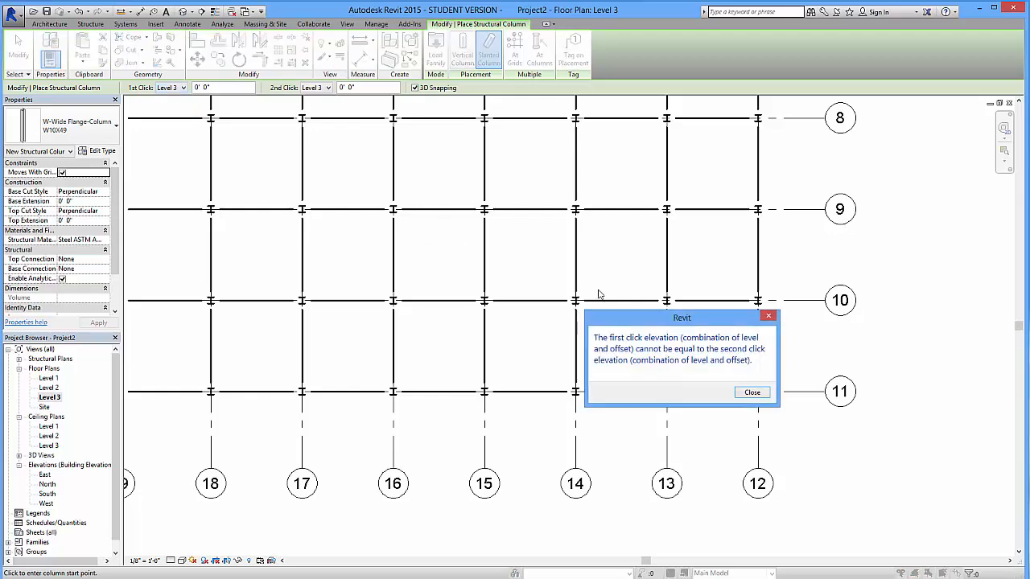
left_click(752, 393)
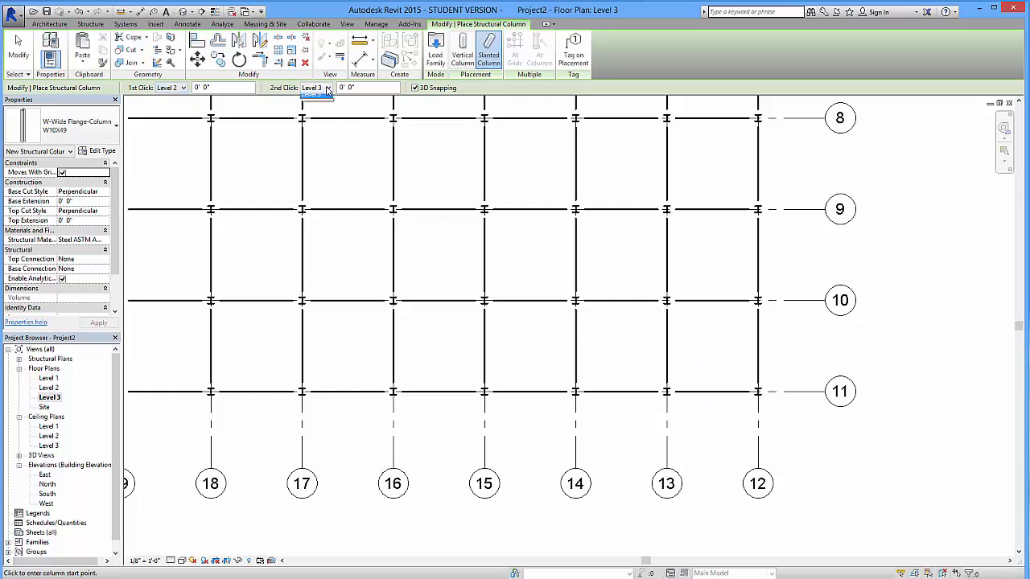
left_click(329, 87)
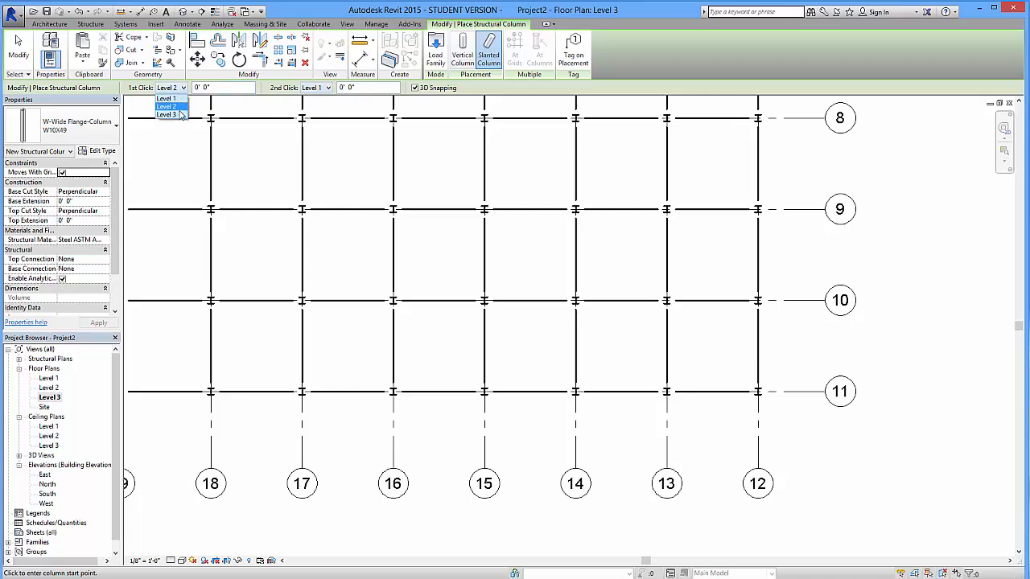
left_click(168, 116)
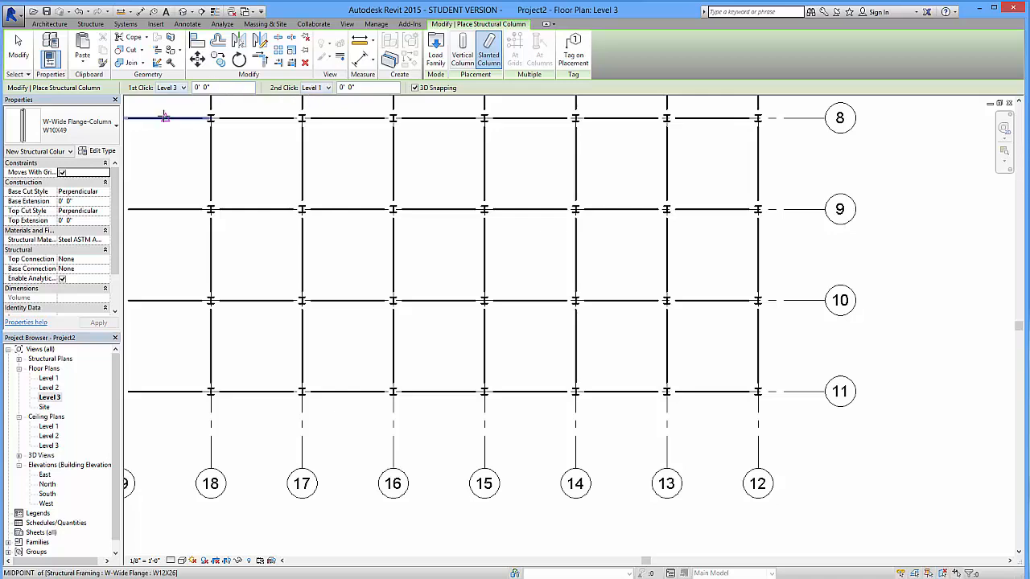
left_click(325, 87)
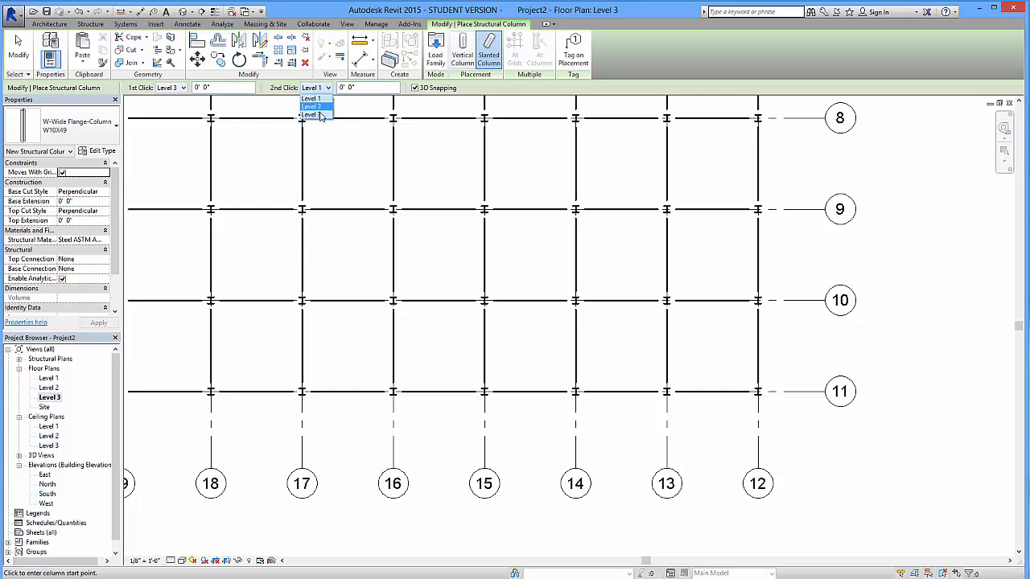
left_click(312, 113)
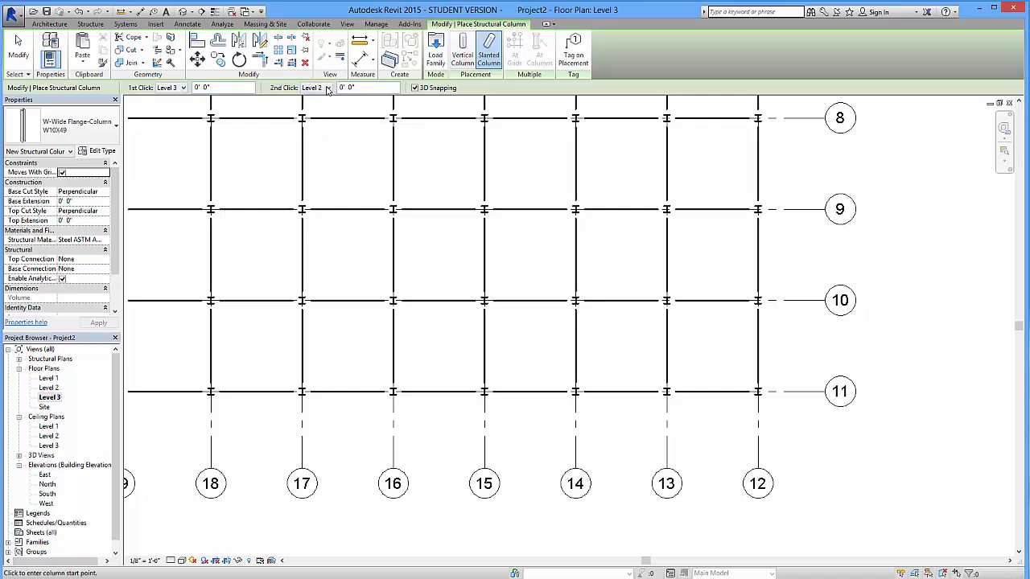
mouse_move(668, 301)
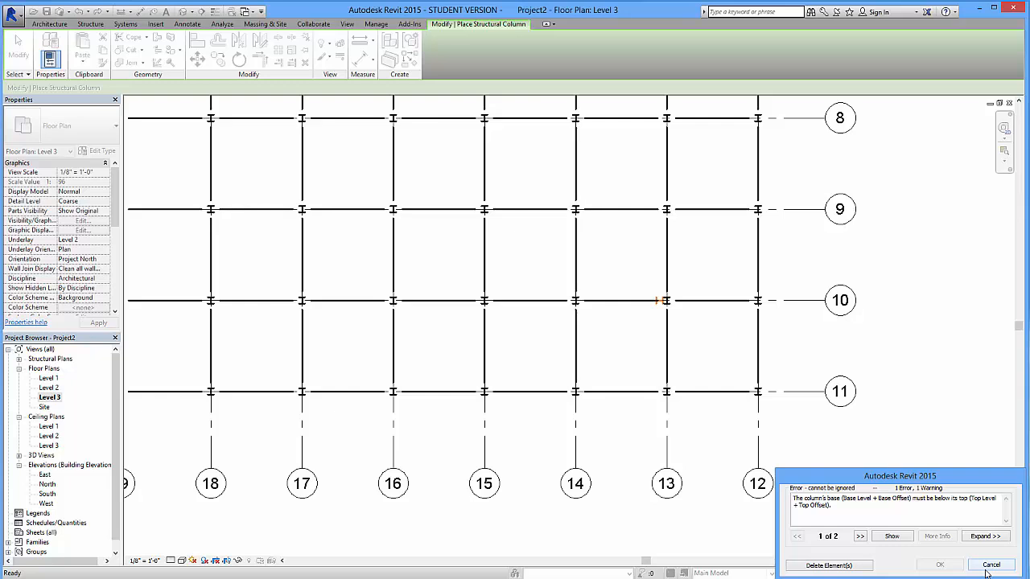
left_click(992, 563)
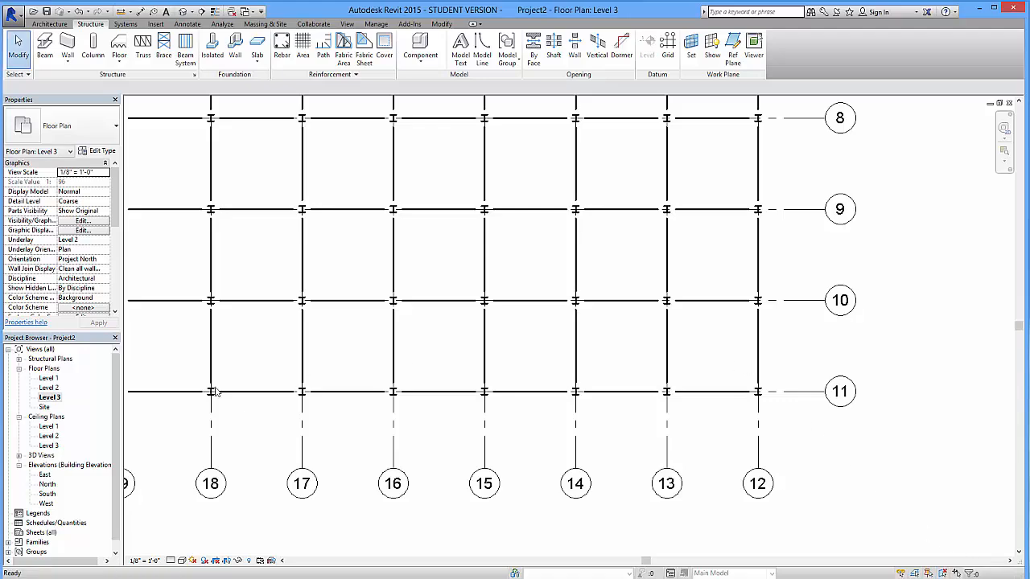
Step: Switch to the Level 2 floor plan and start a slanted column ending at gridline 12
double_click(49, 386)
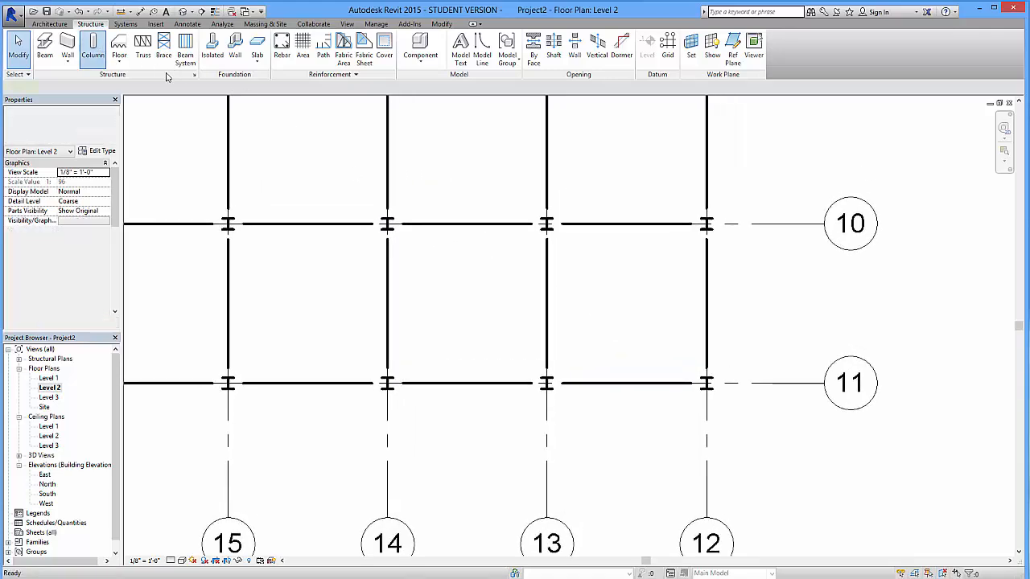
left_click(93, 46)
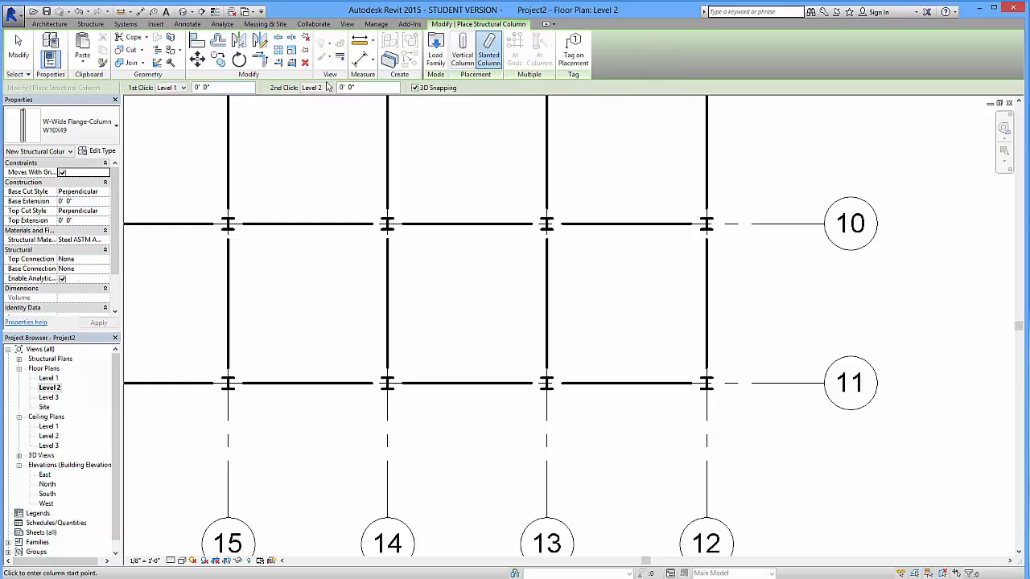
mouse_move(319, 100)
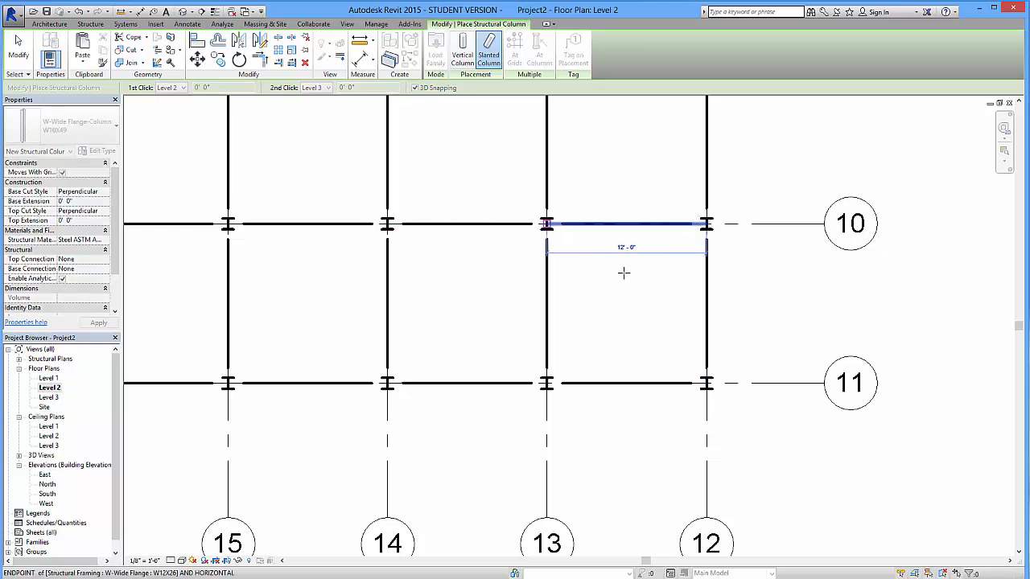
left_click(707, 224)
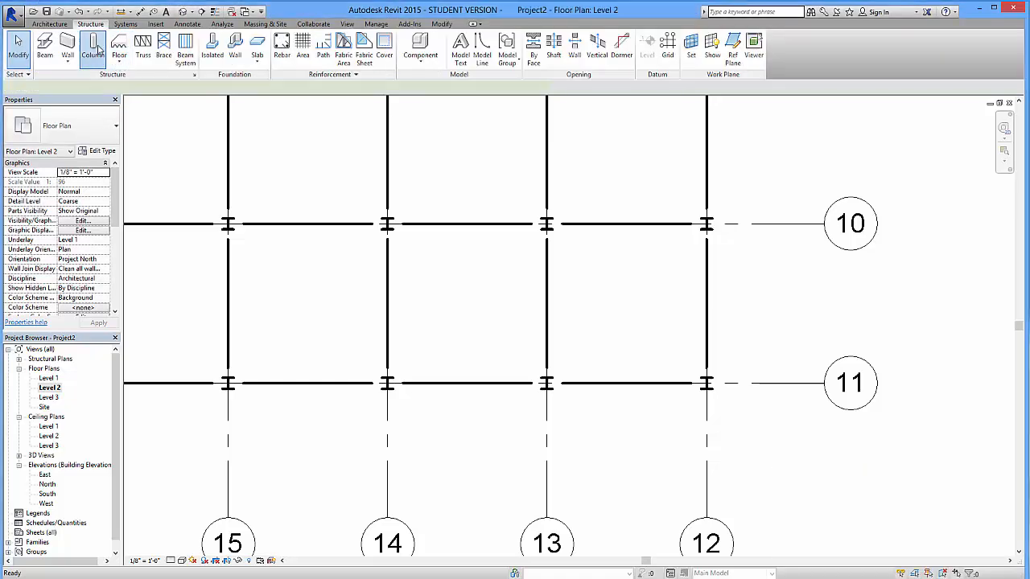
Step: Restart the slanted column with its second click set to reach Level 3
left_click(92, 48)
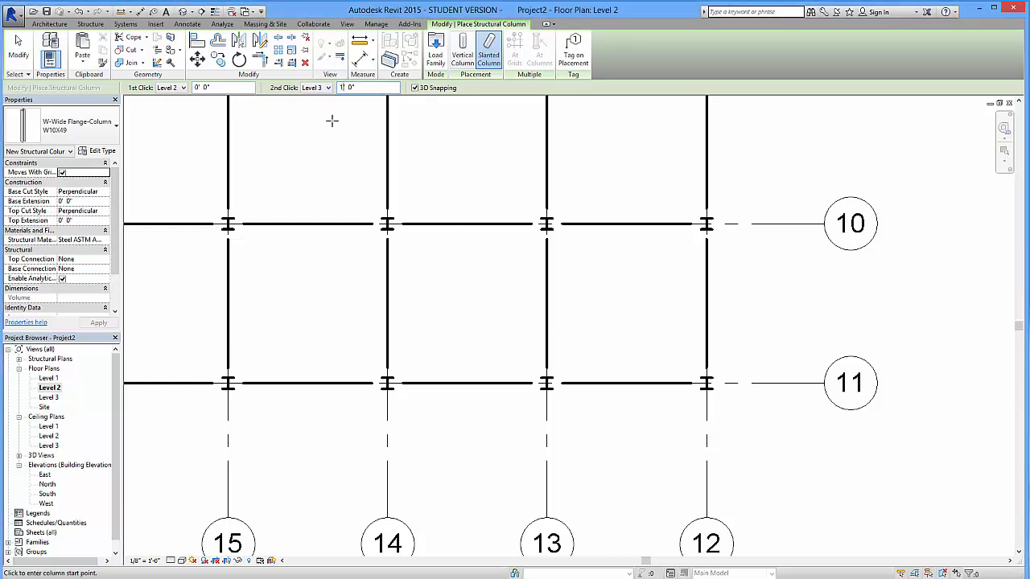
left_click(328, 87)
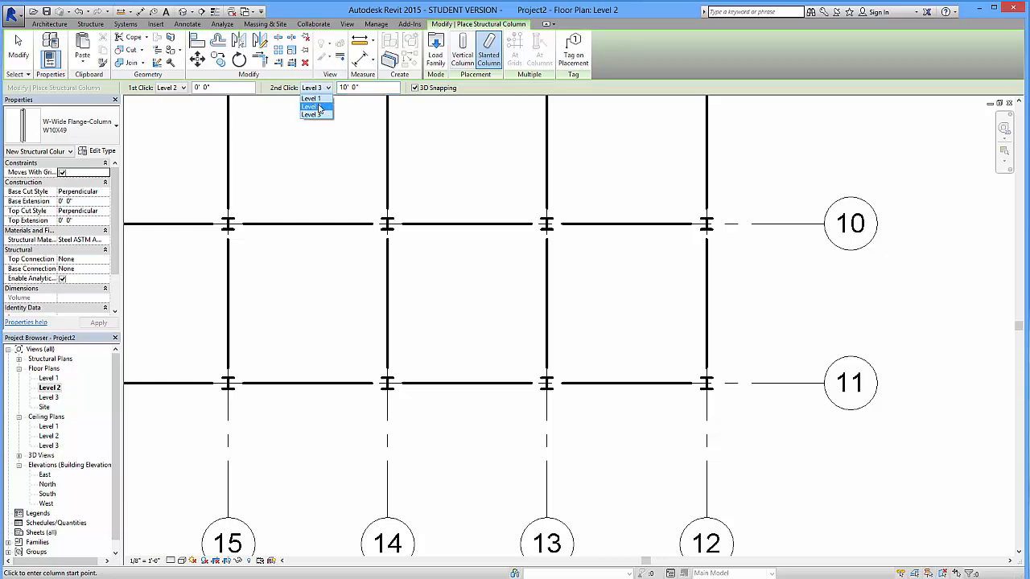
left_click(309, 106)
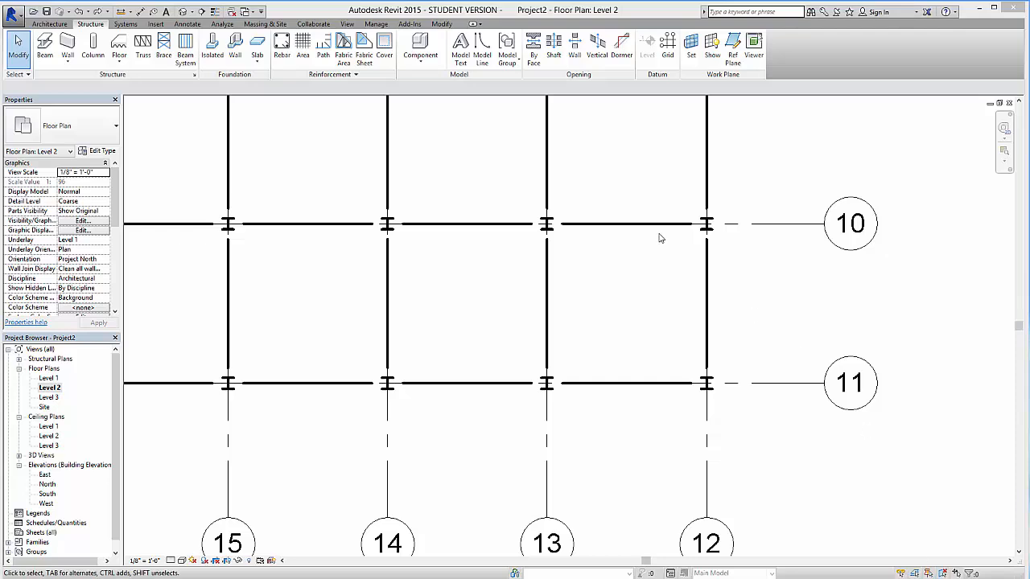
Step: Start another slanted column on Level 2 with its top set to Level 3
left_click(93, 46)
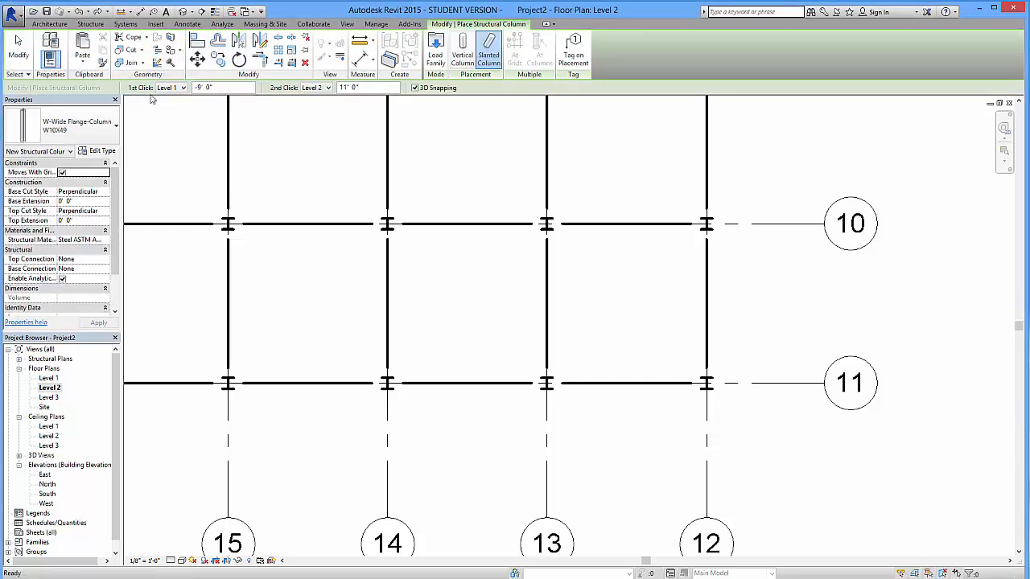
left_click(90, 24)
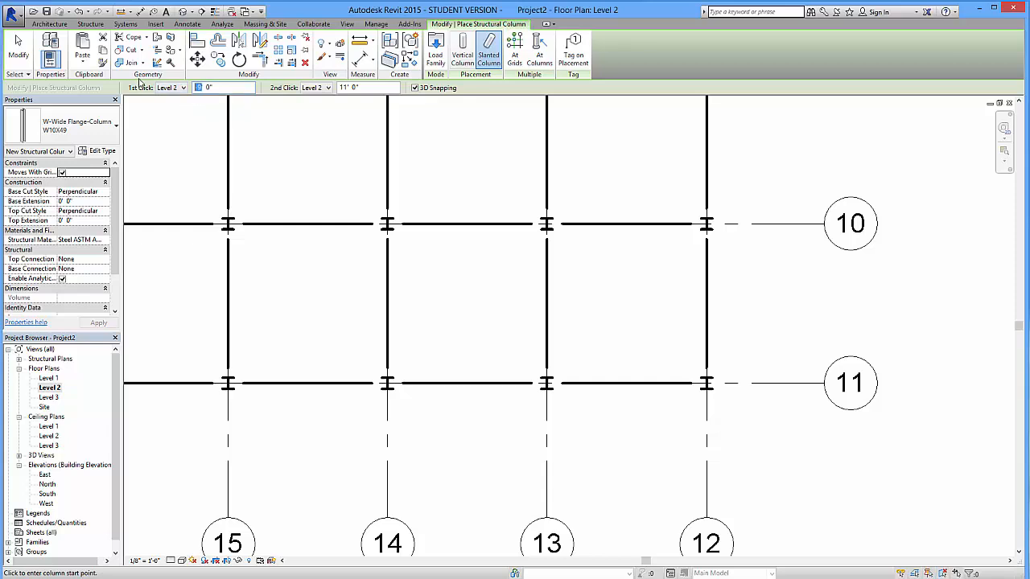
left_click(325, 87)
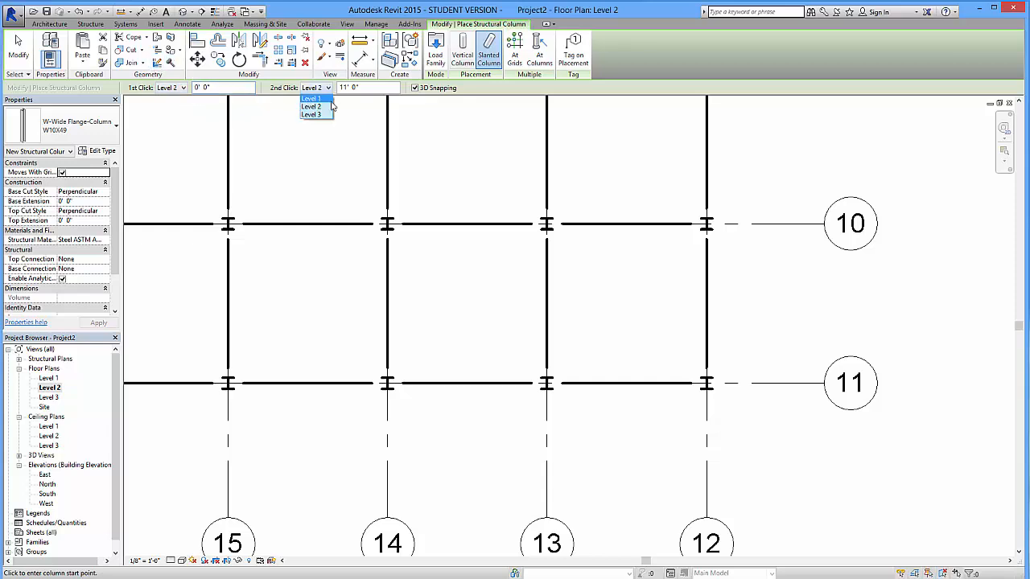
left_click(312, 115)
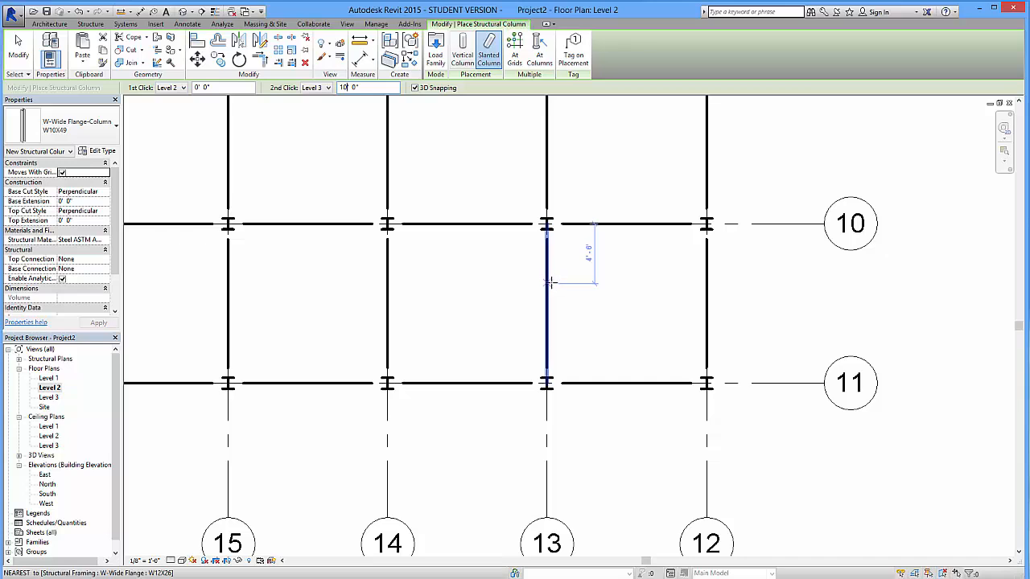
mouse_move(547, 304)
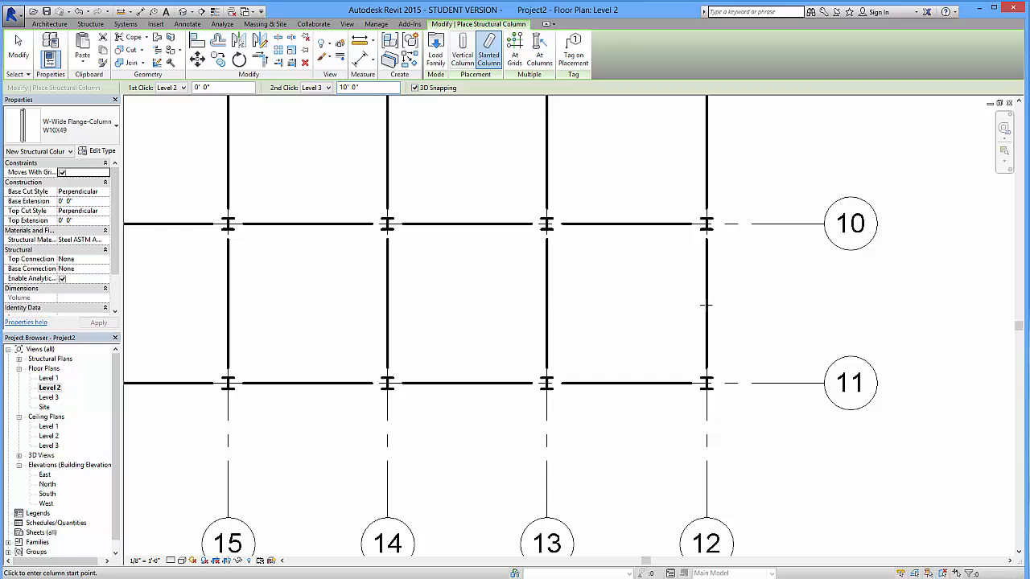
mouse_move(552, 296)
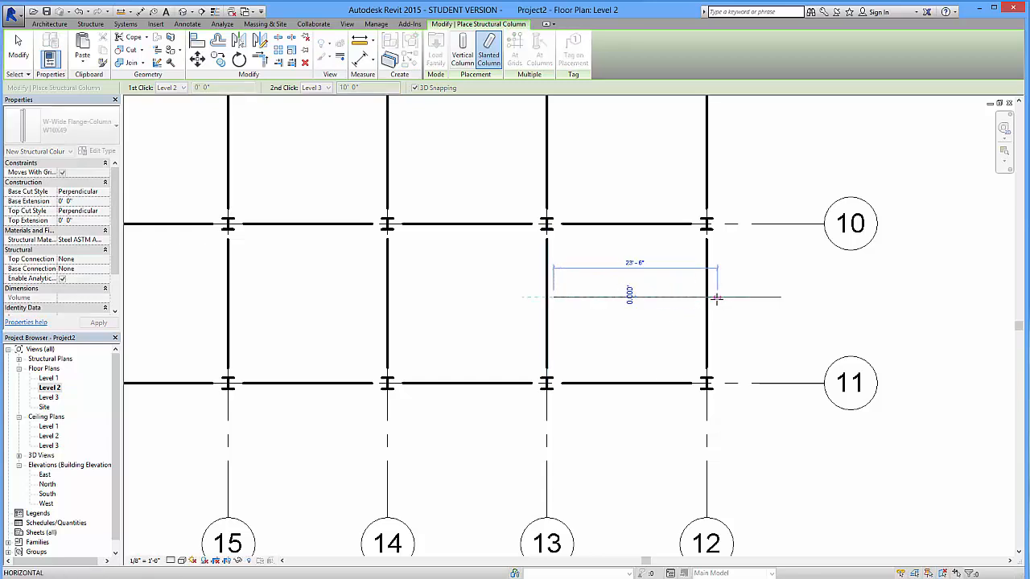
mouse_move(718, 297)
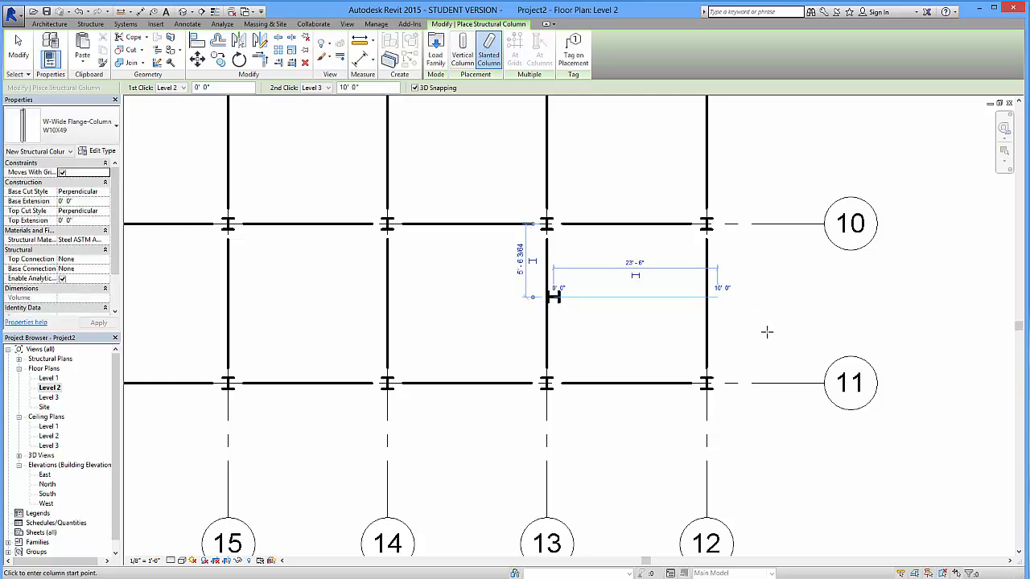
mouse_move(731, 342)
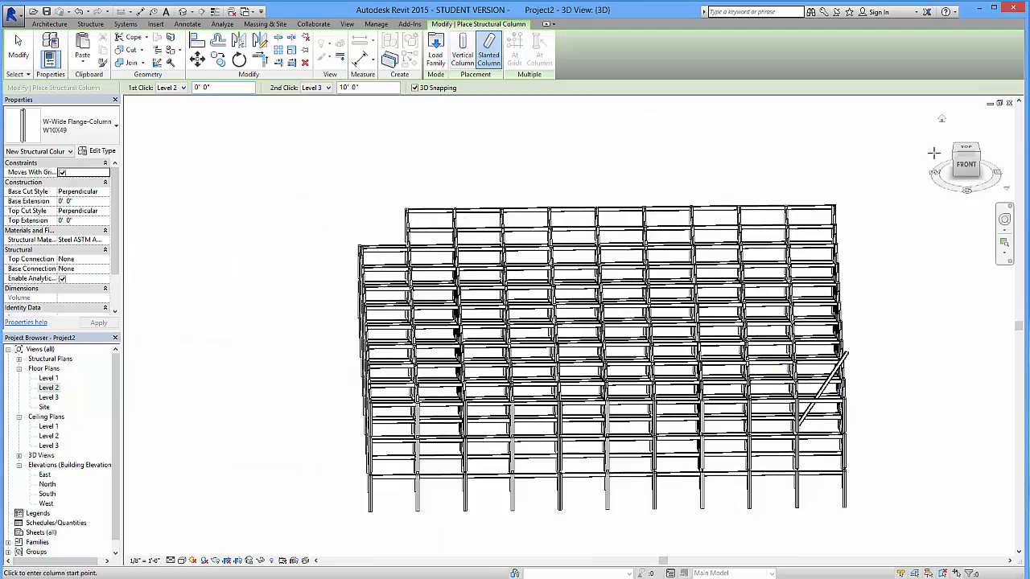
Step: Dismiss the 'Can't keep elements joined' warning, zoom in from above and select the slanted column
scroll("up", 3)
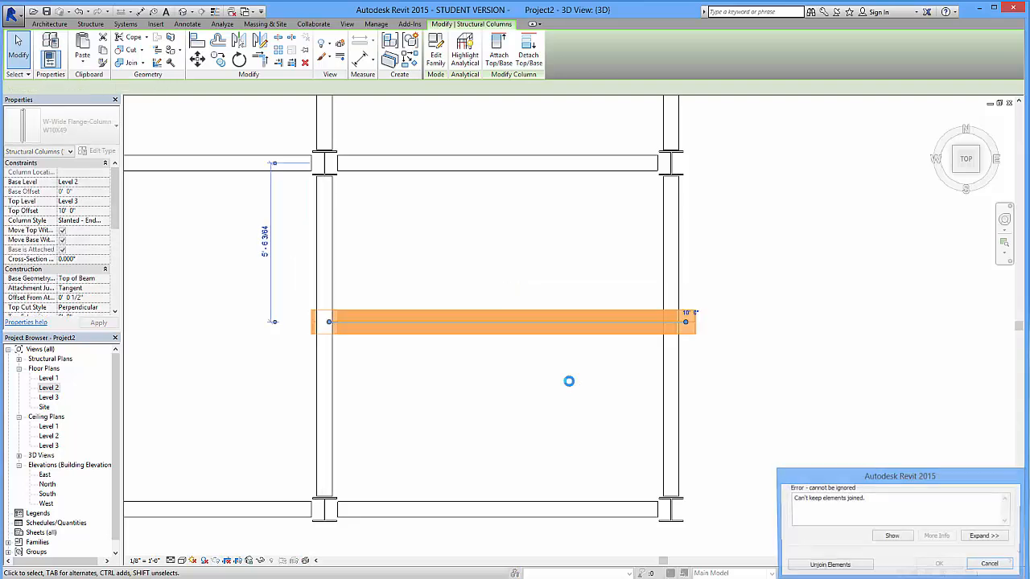
left_click(988, 563)
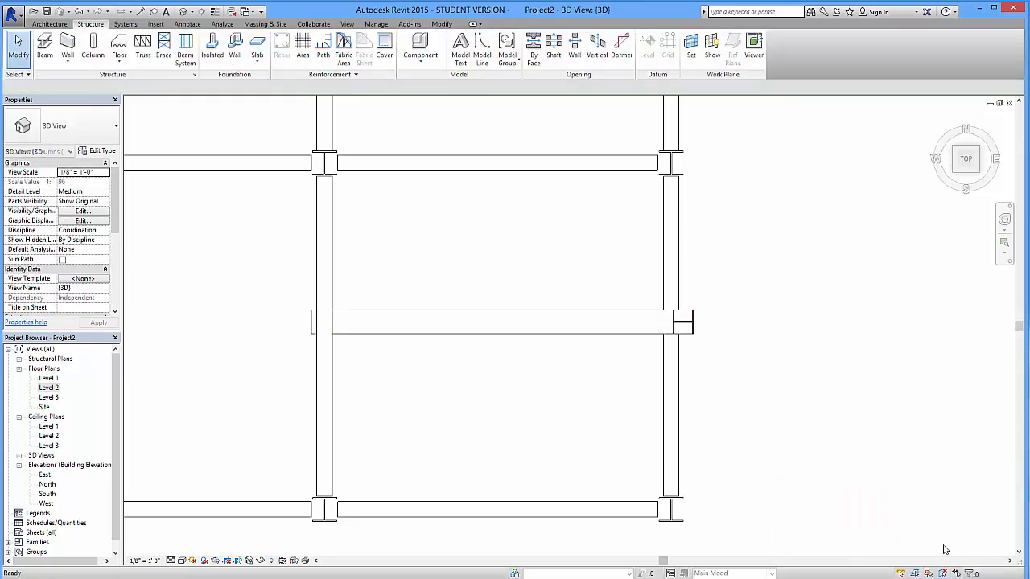
left_click(522, 341)
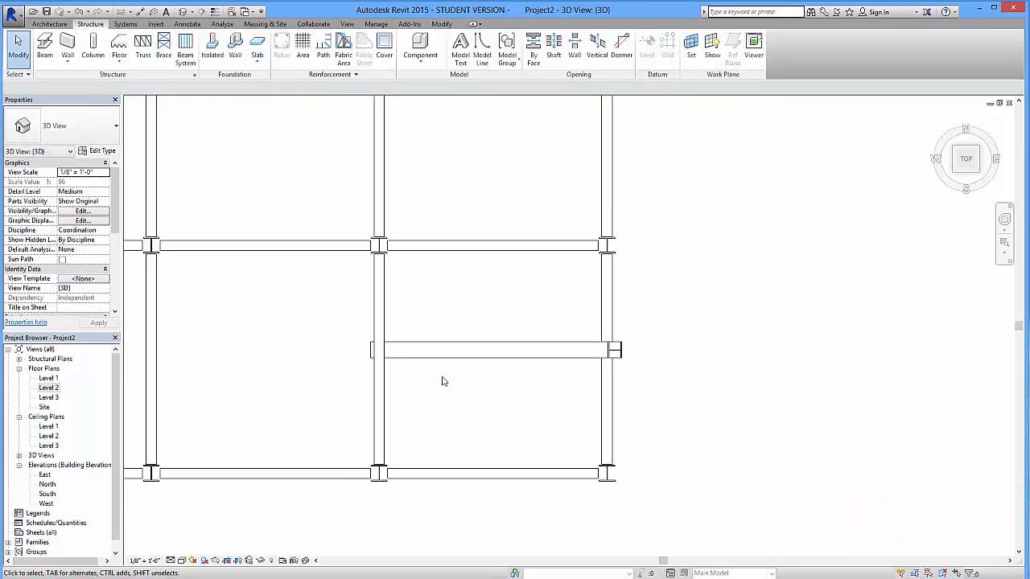
left_click(679, 268)
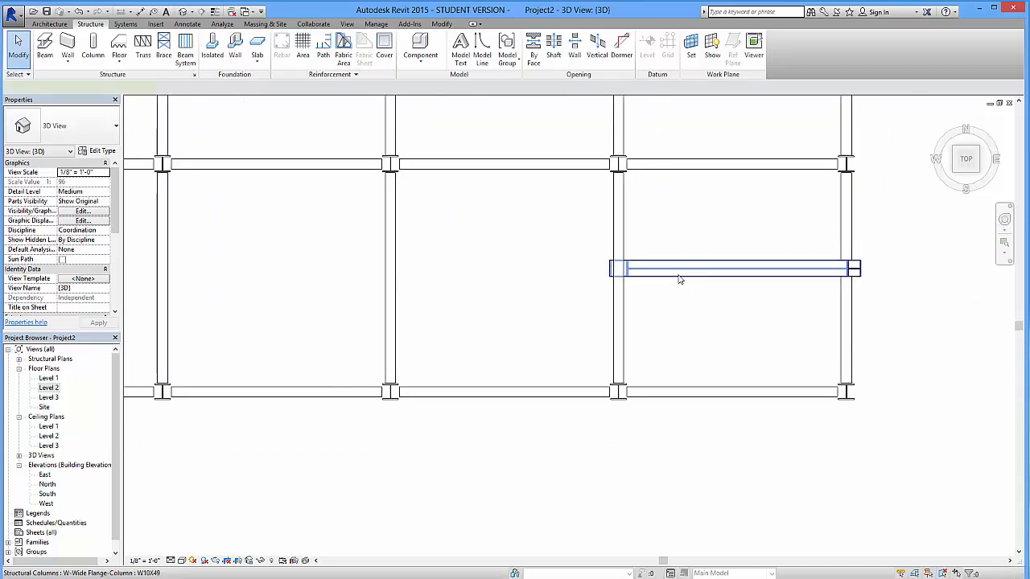
left_click(732, 267)
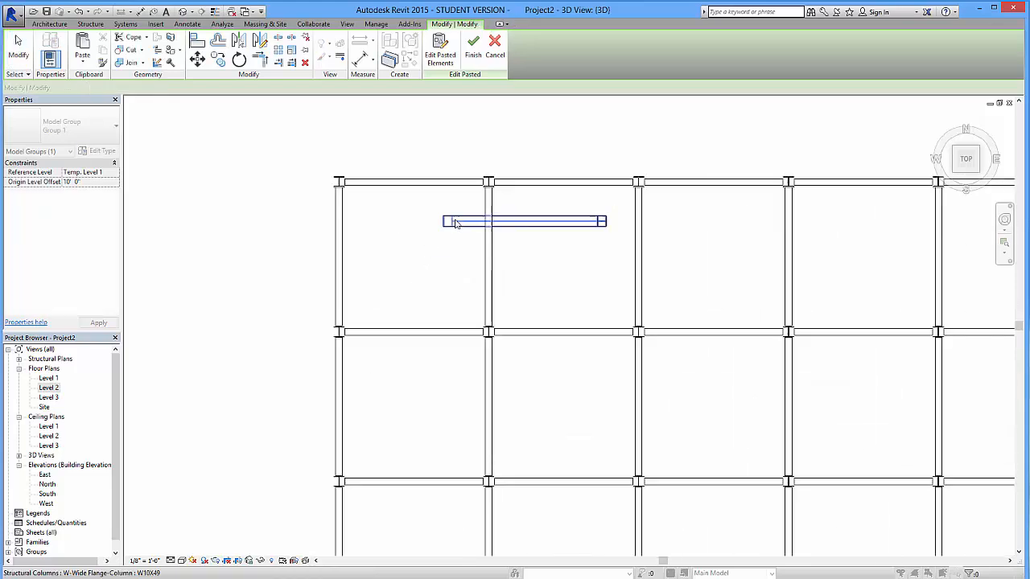
left_click(524, 223)
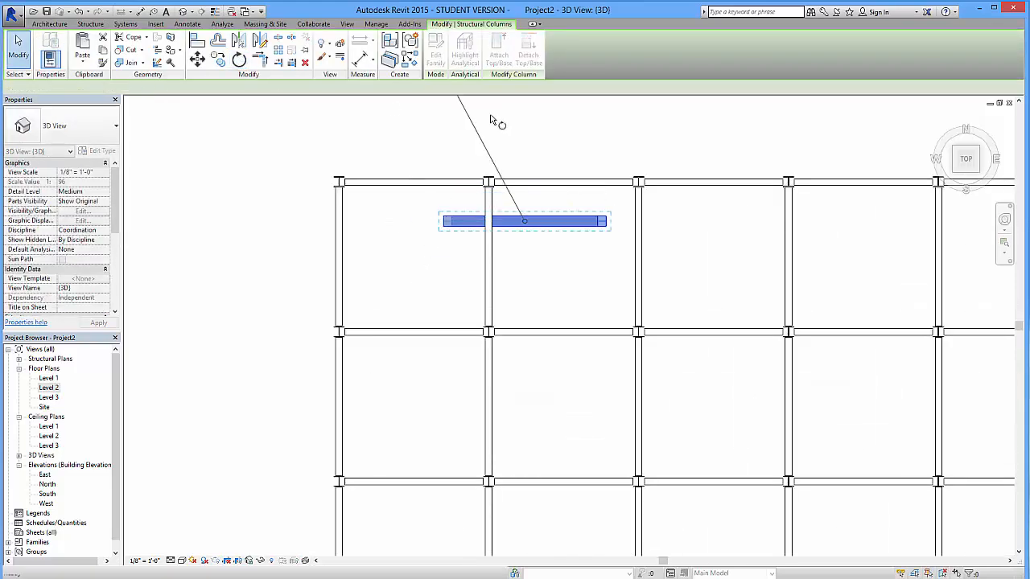
left_click(238, 59)
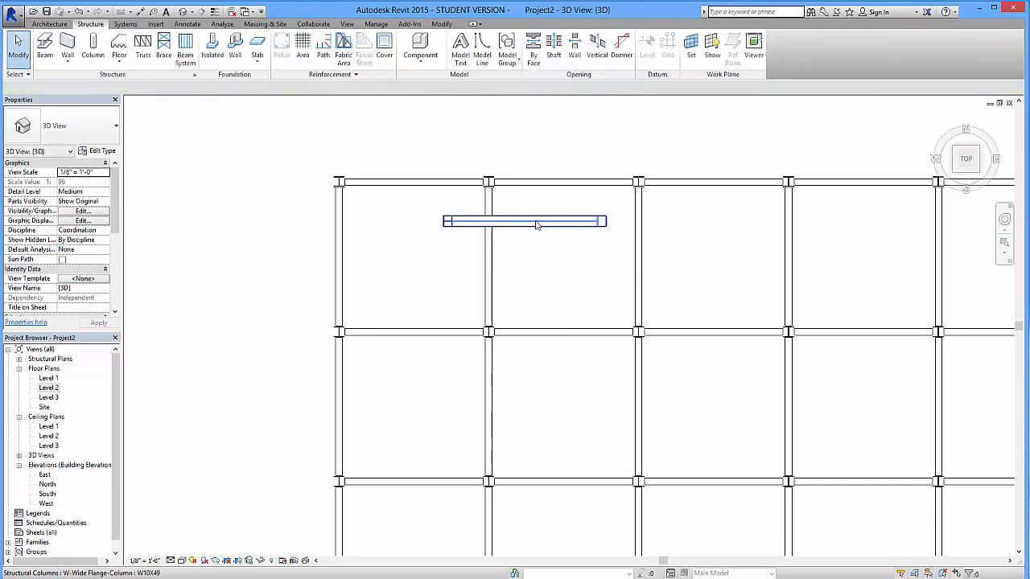
left_click(525, 221)
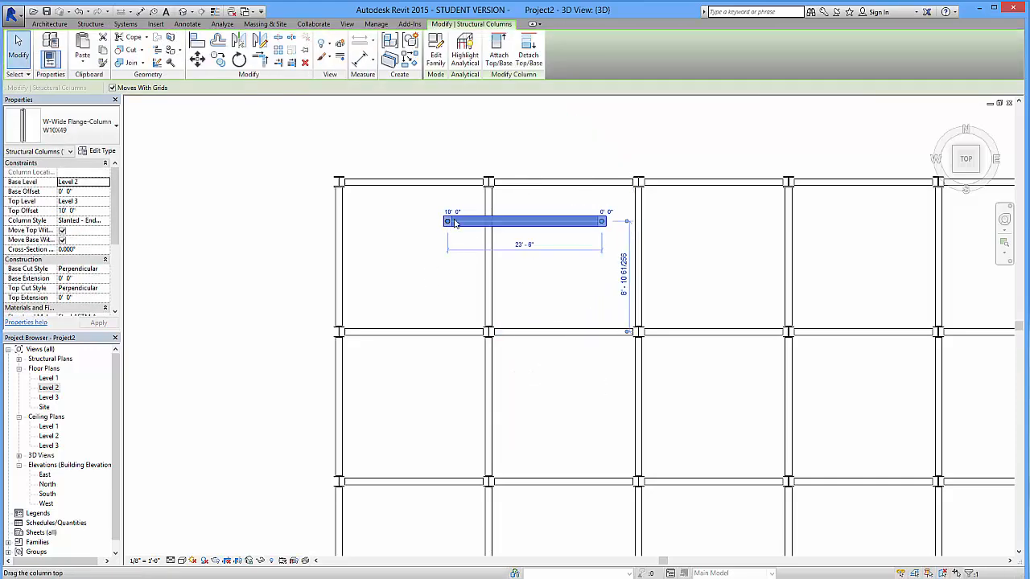
left_click_drag(447, 222, 415, 222)
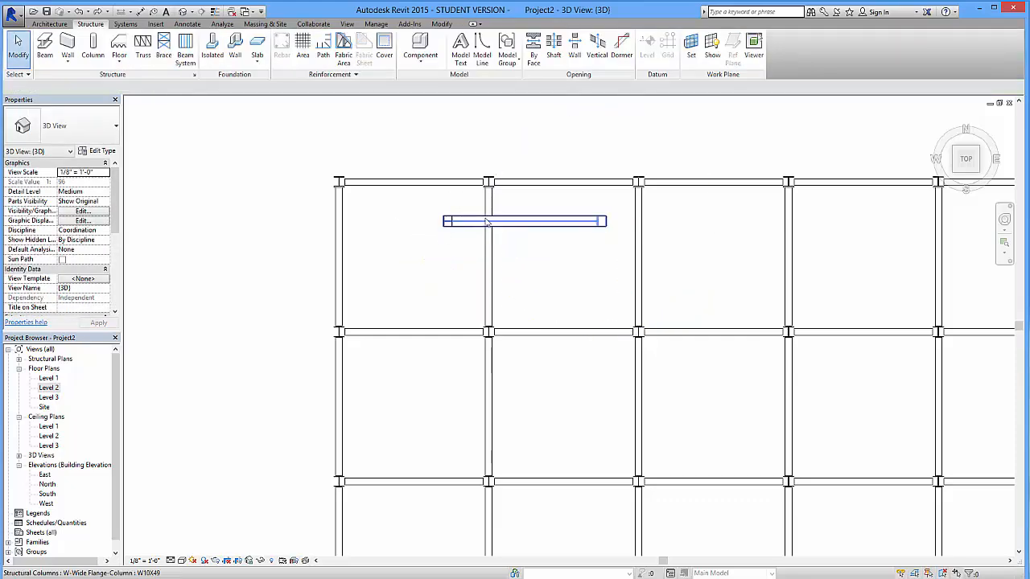
left_click(525, 222)
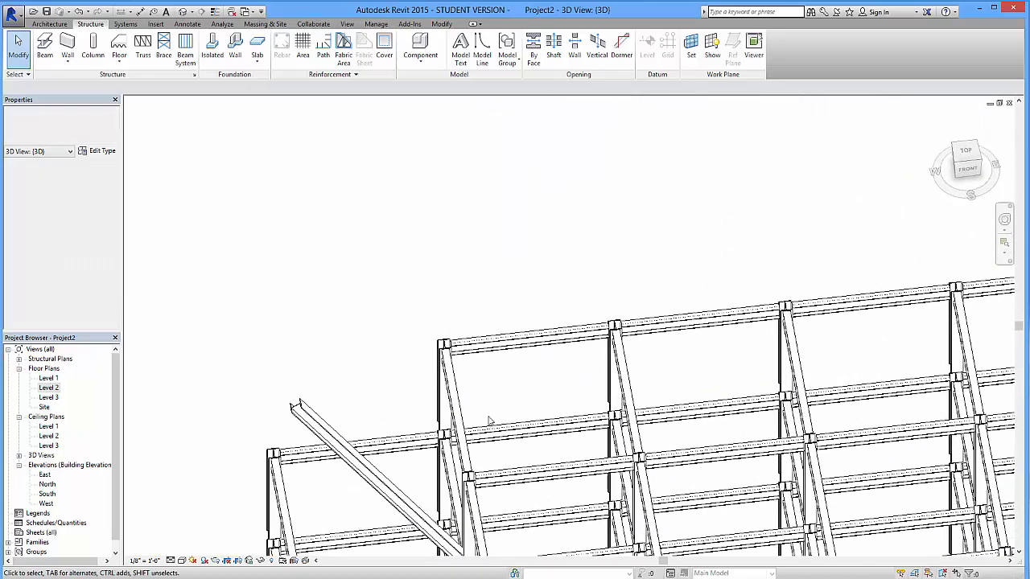
Step: Check the slanted column in 3D, then return Home to show the whole steel frame
left_click(598, 374)
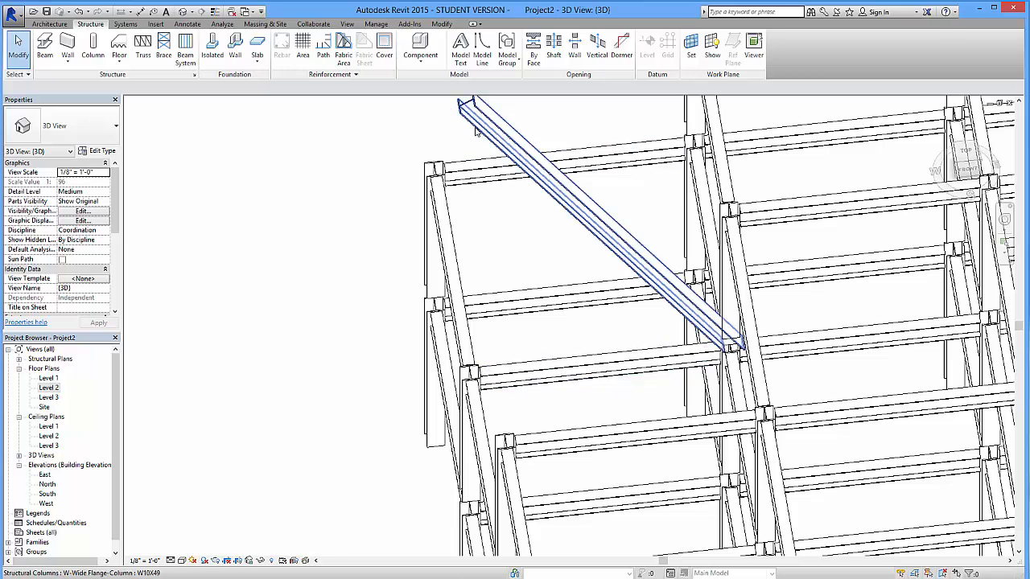
mouse_move(480, 132)
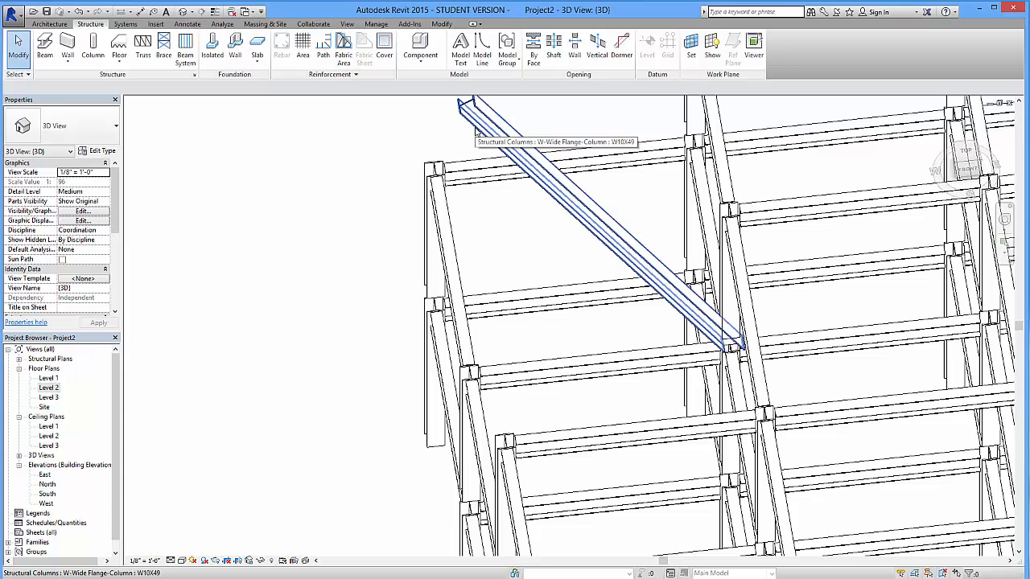
mouse_move(475, 132)
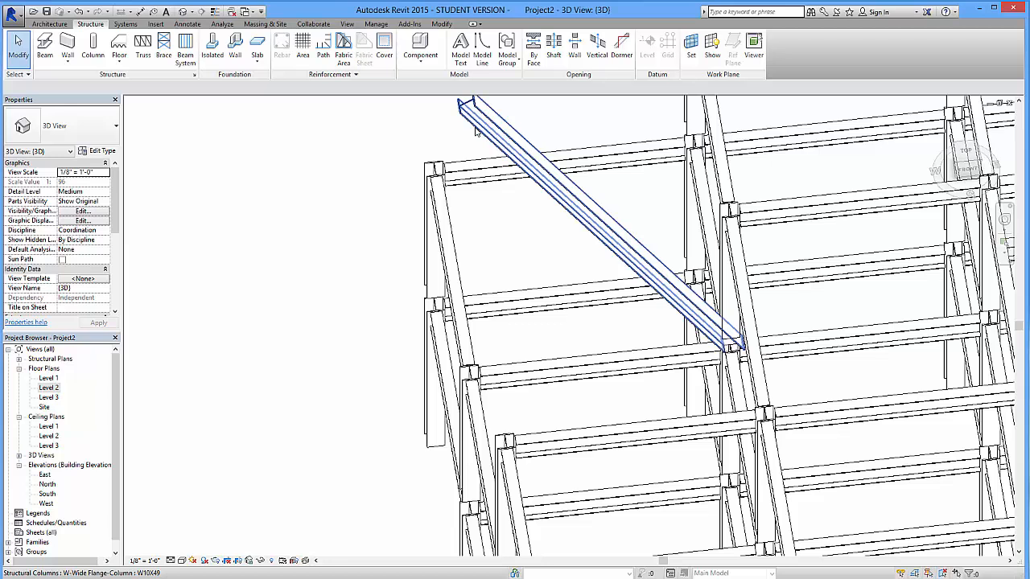
left_click(728, 266)
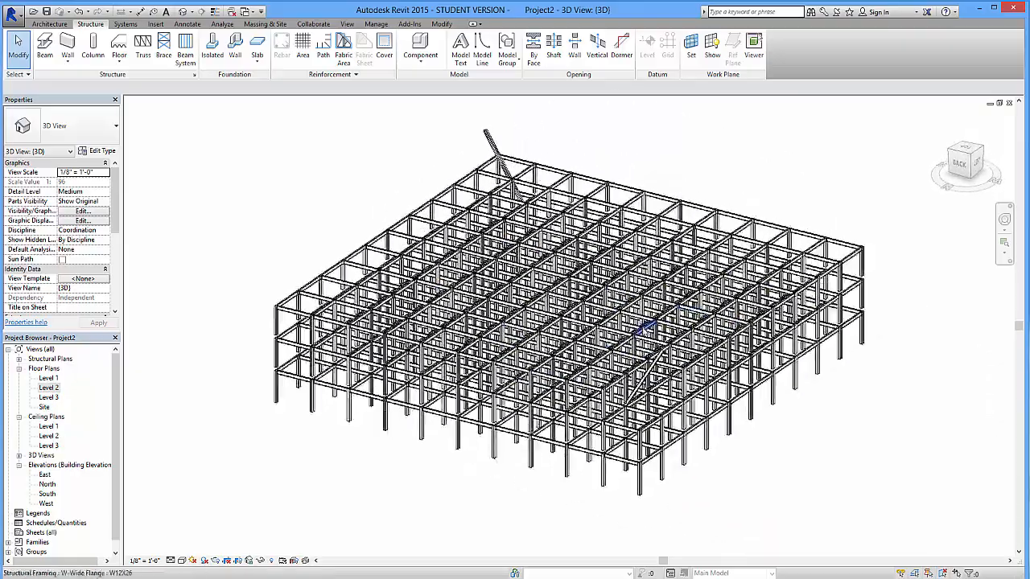
mouse_move(895, 412)
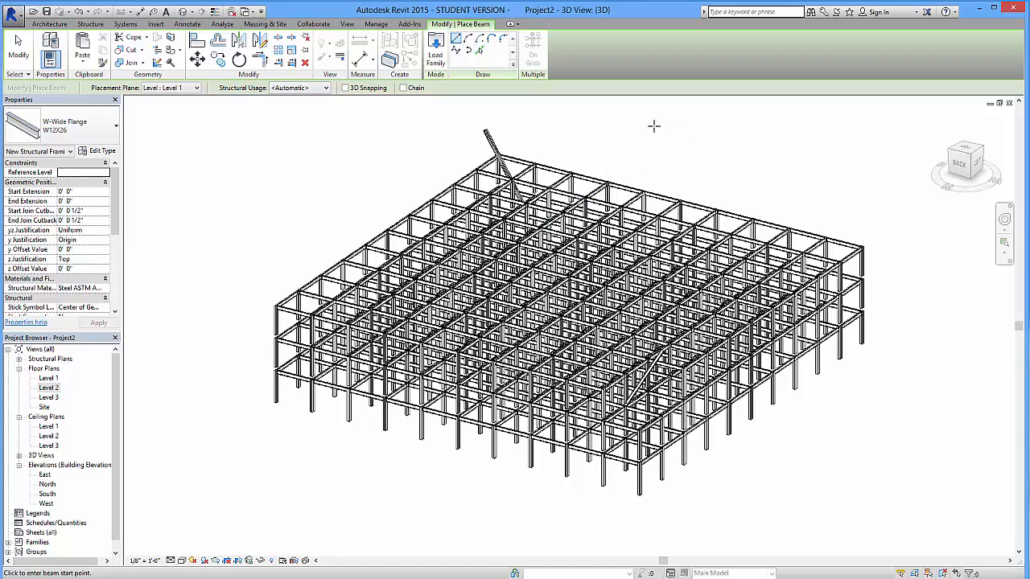
mouse_move(653, 125)
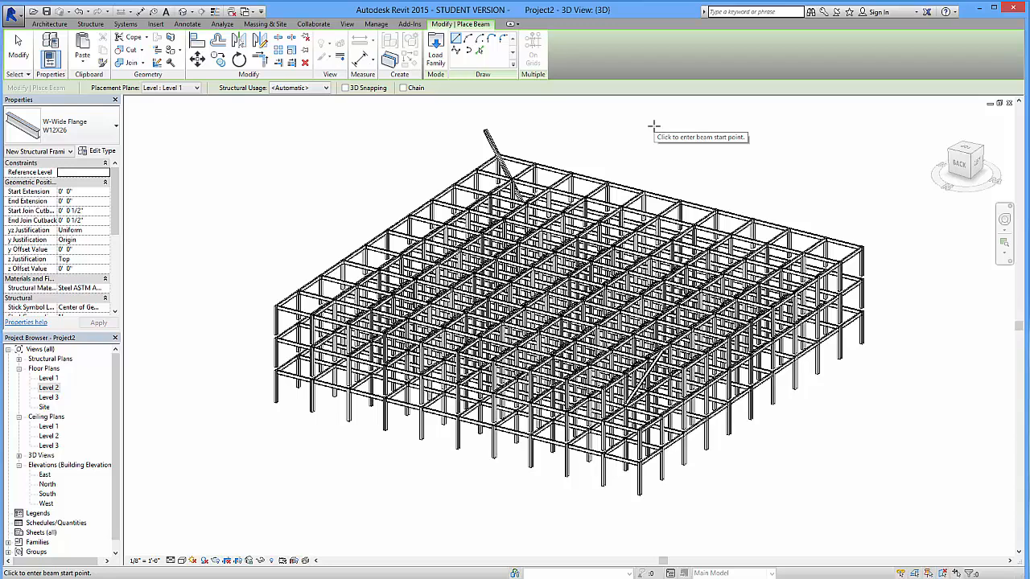
mouse_move(653, 126)
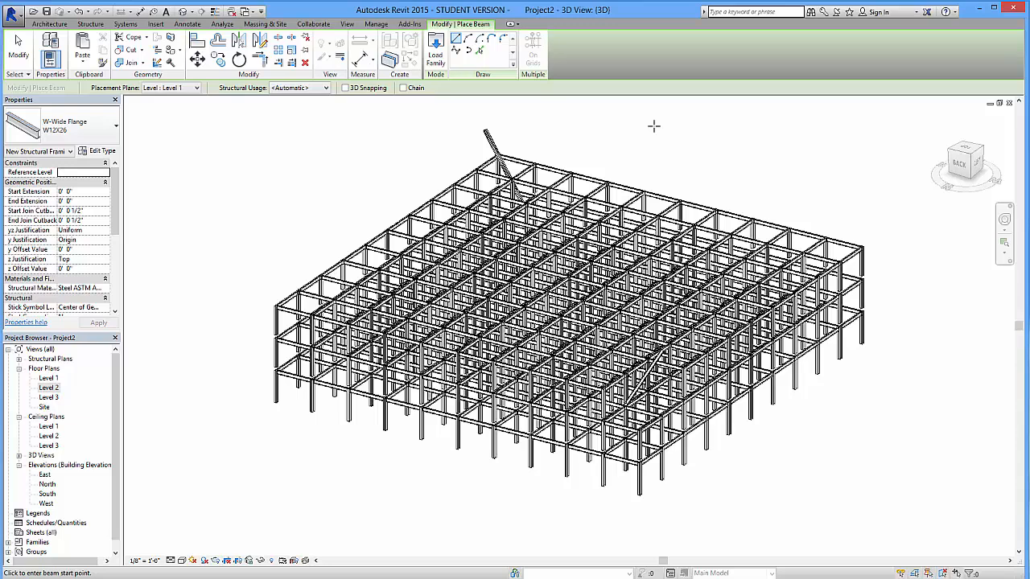
mouse_move(919, 285)
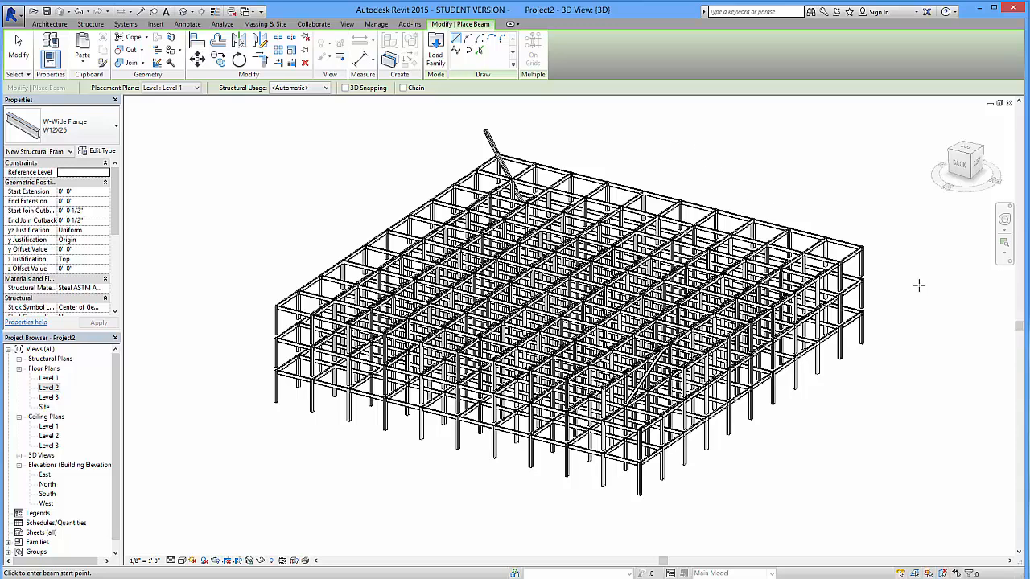